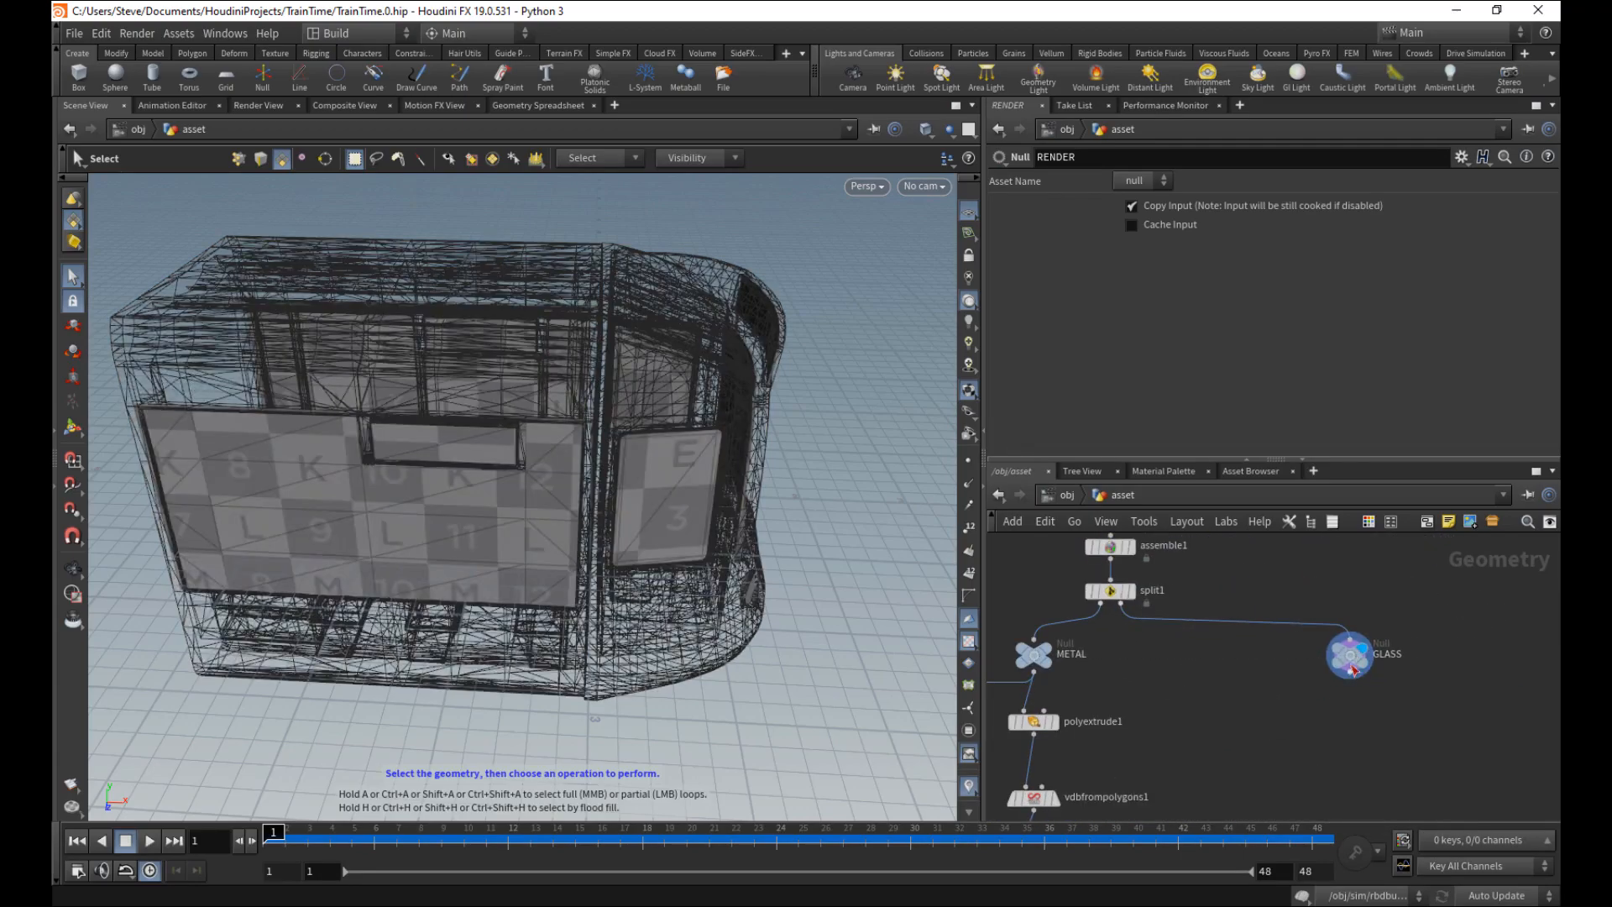
Display only the GLASS pieces and add an RBD Material Fracture node below it
left_click(1355, 664)
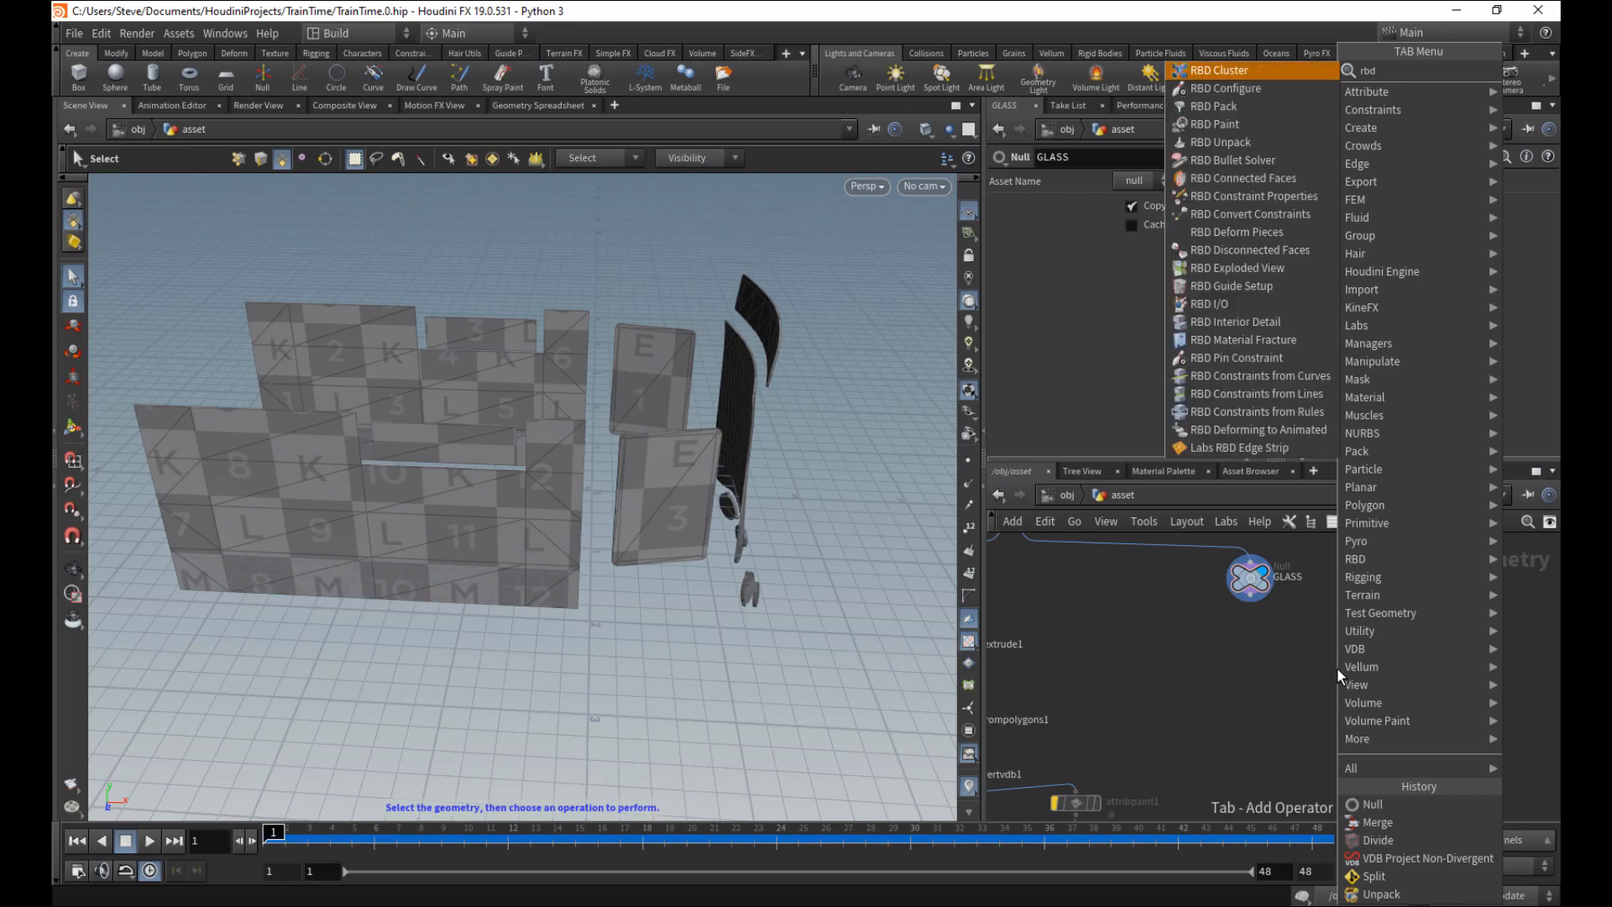
left_click(1243, 339)
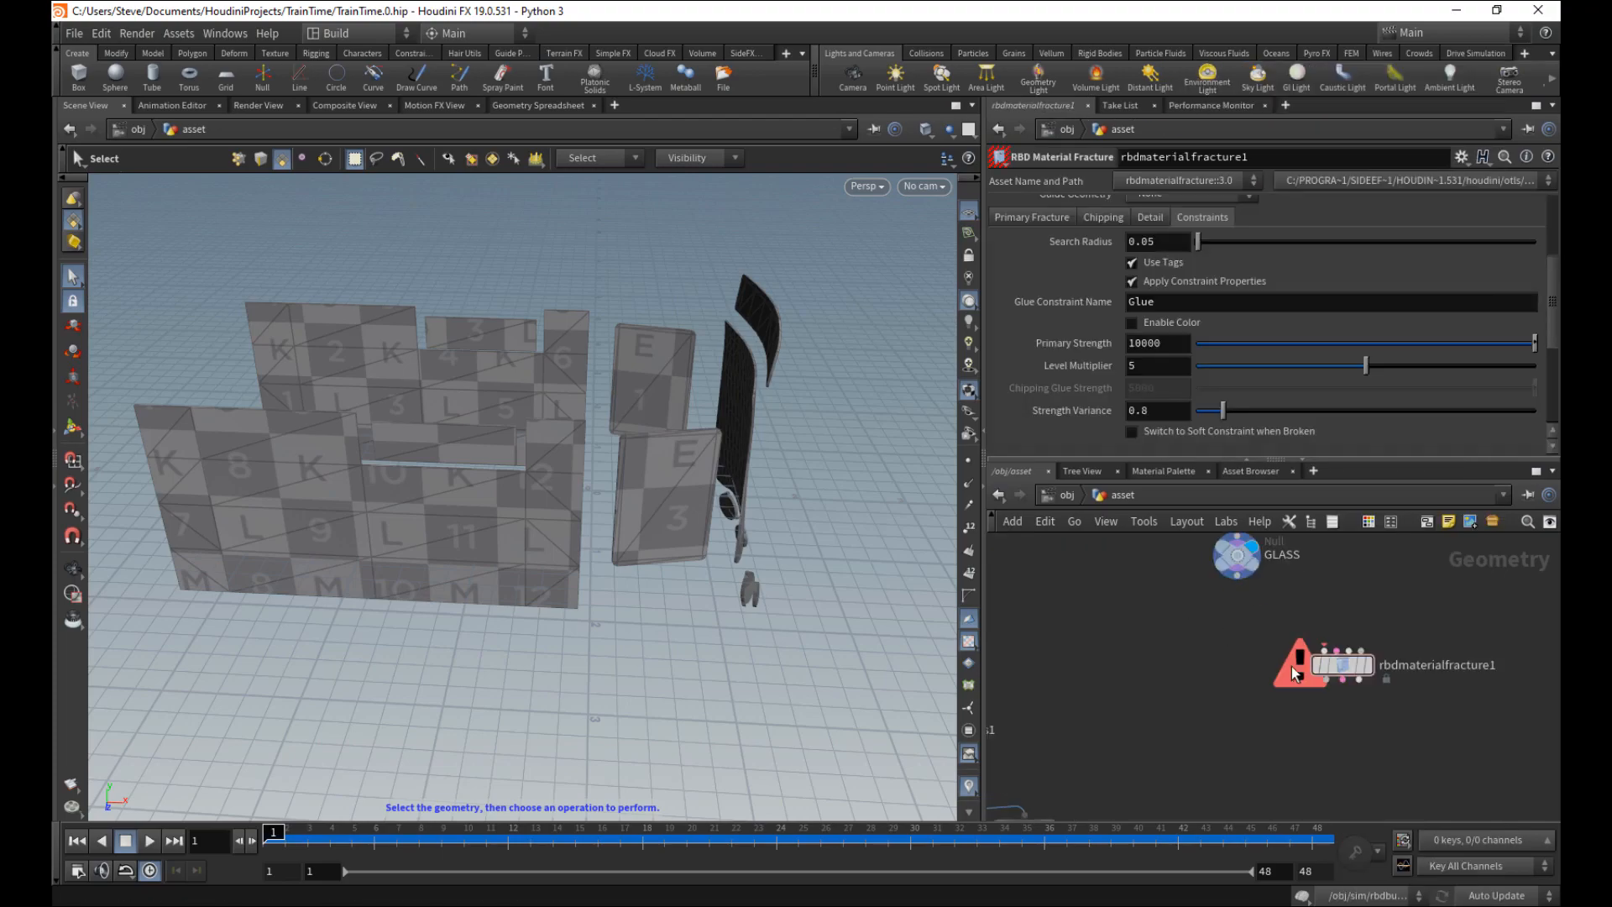
Set the fracture's Material Type to Glass with a glass namespace and wire GLASS into it
left_click(1031, 216)
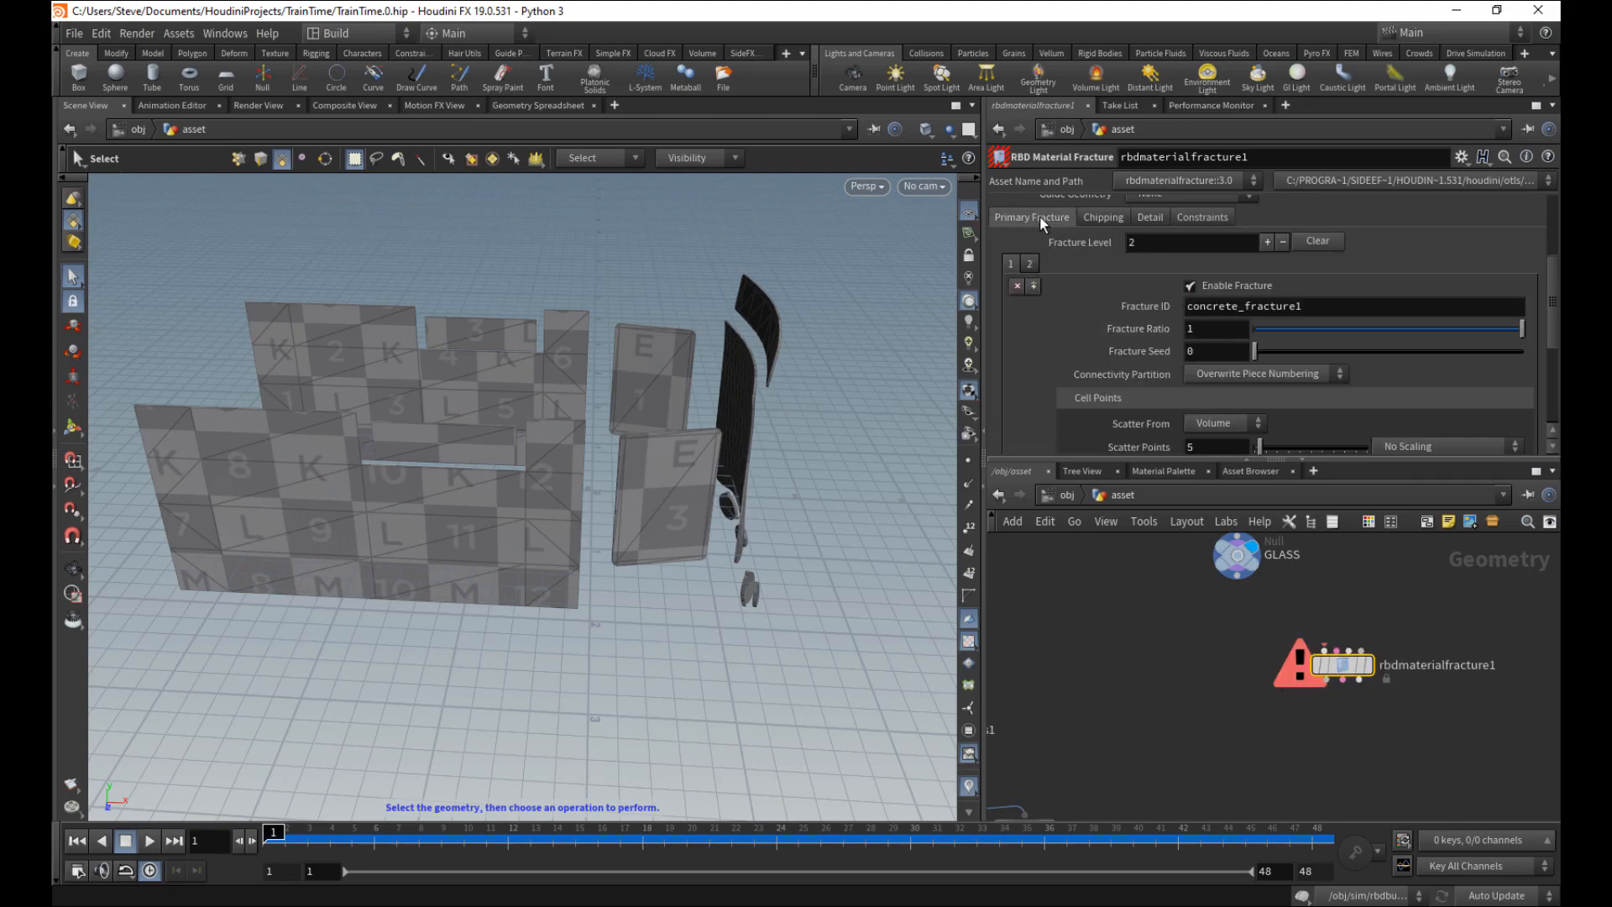
left_click(1163, 231)
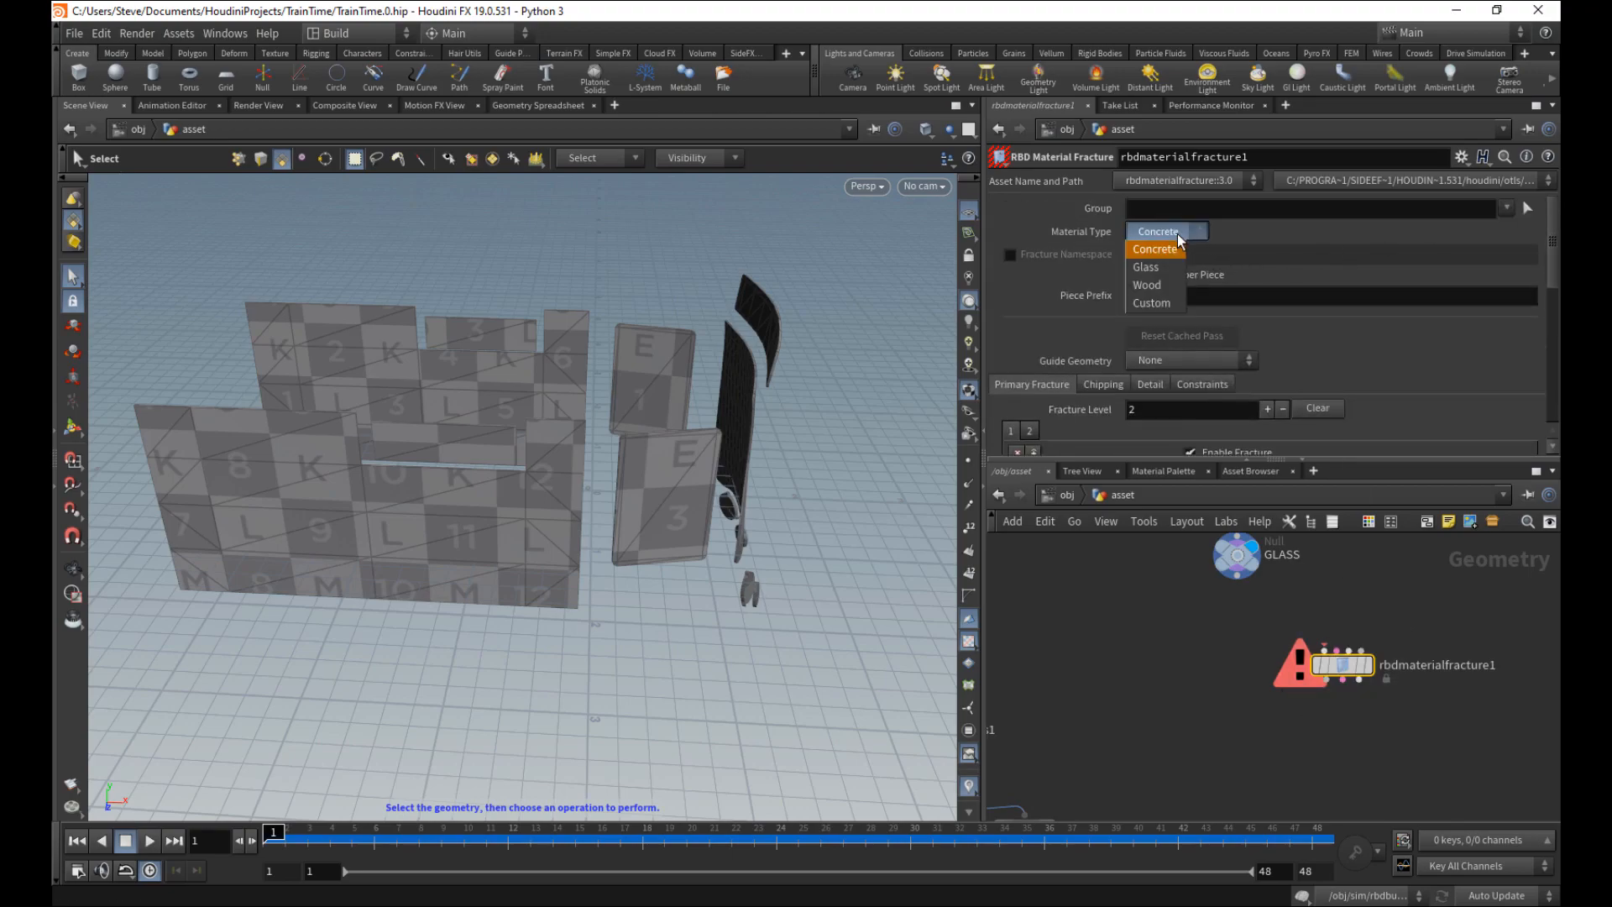
left_click(1145, 266)
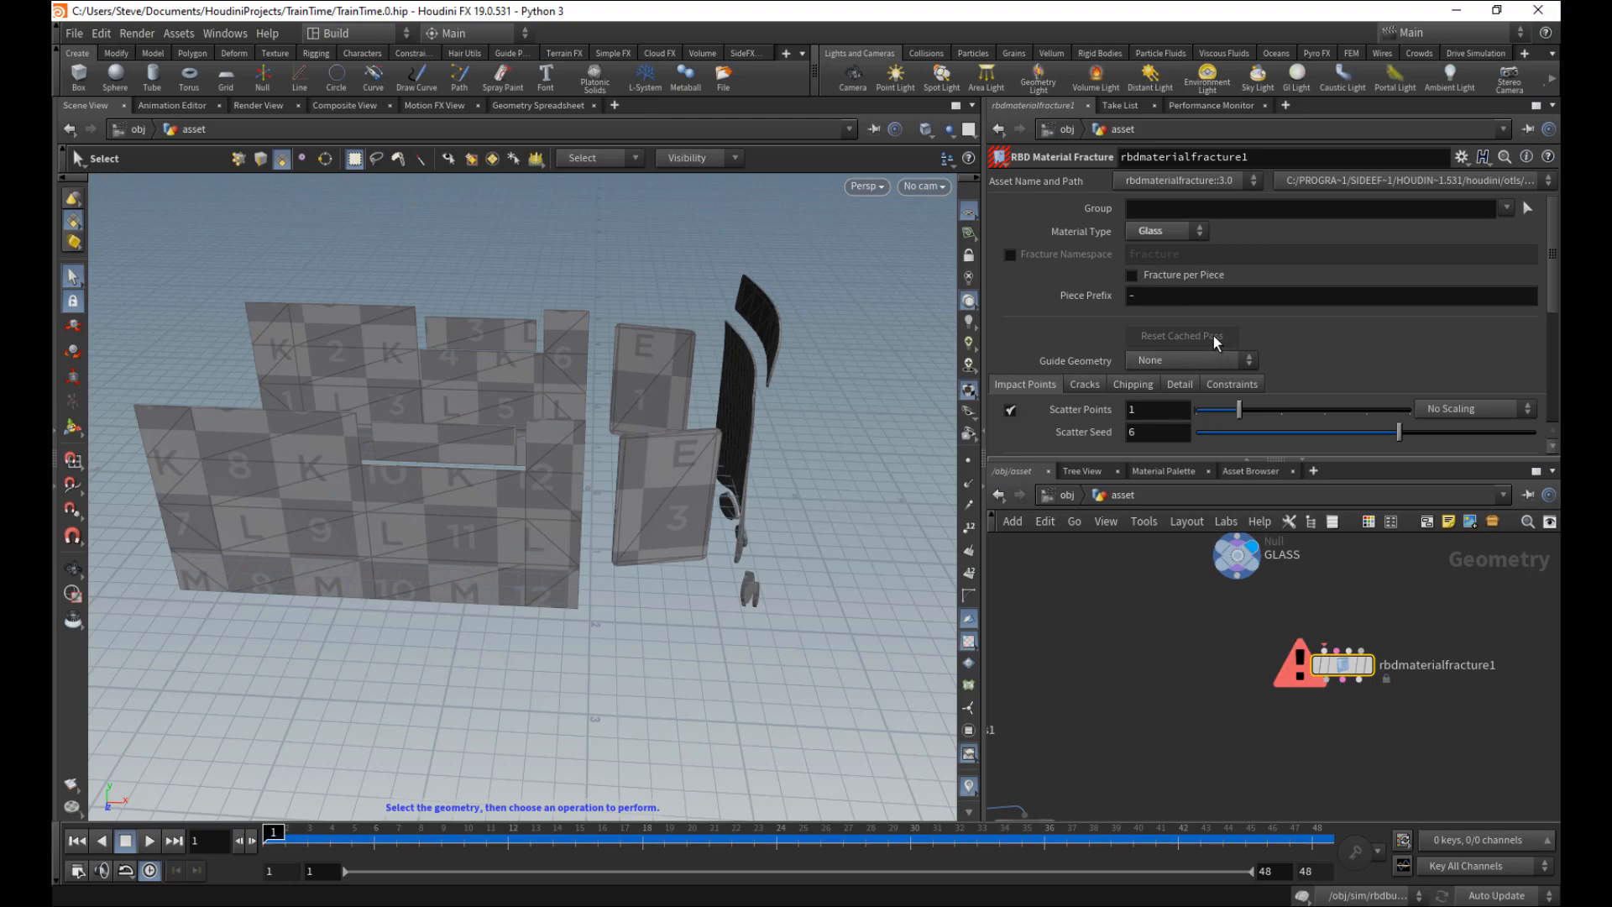
left_click(1010, 254)
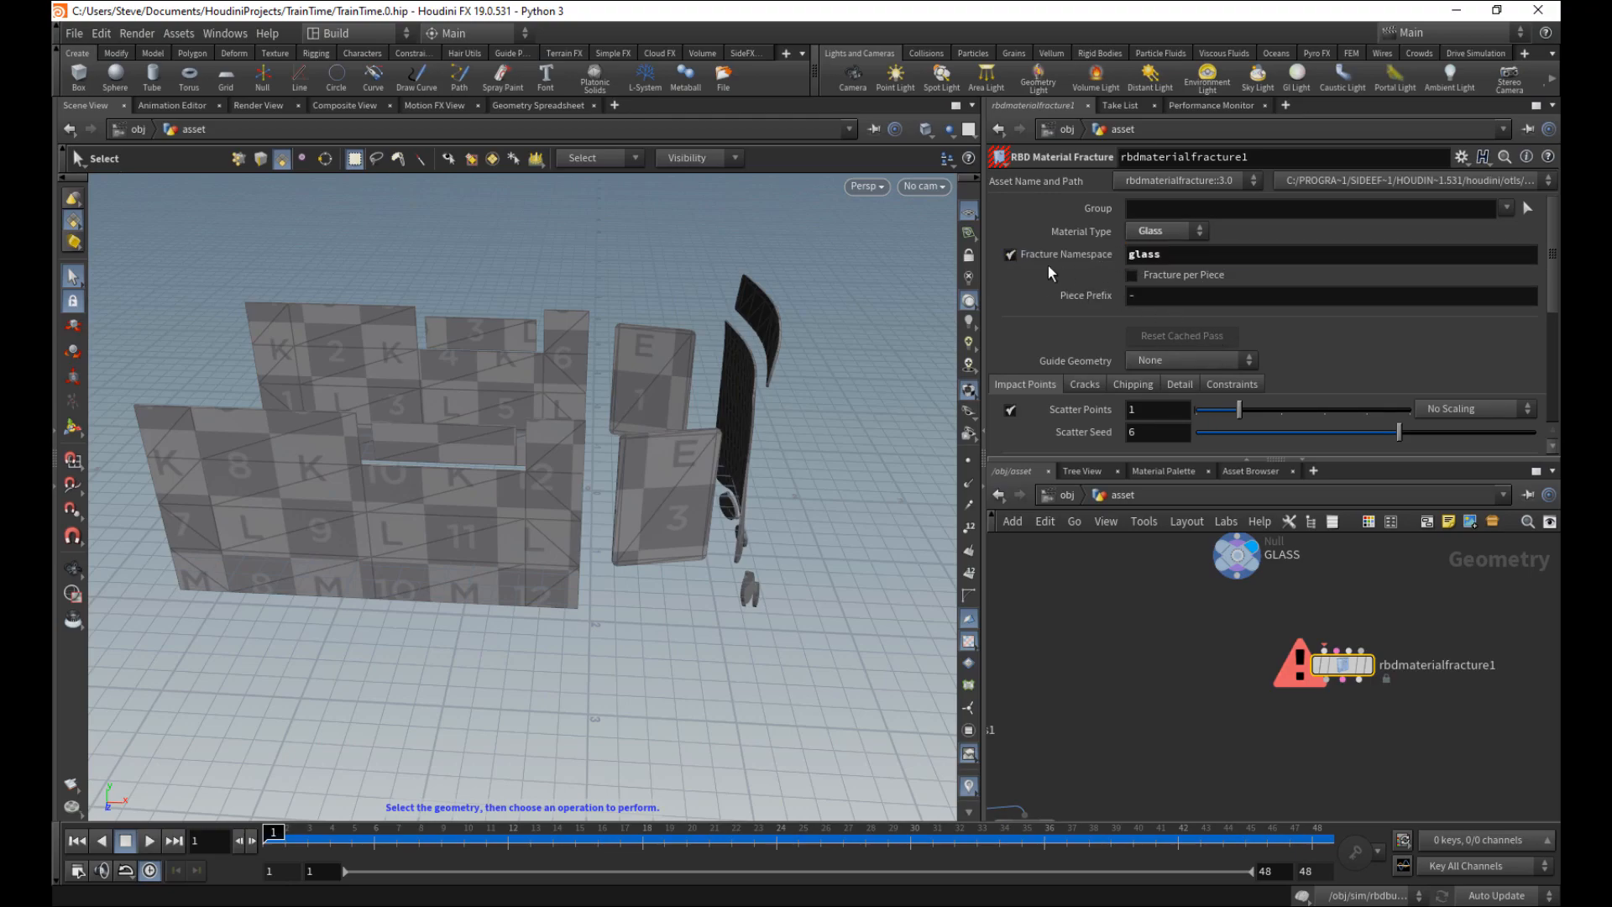
mouse_move(1204, 545)
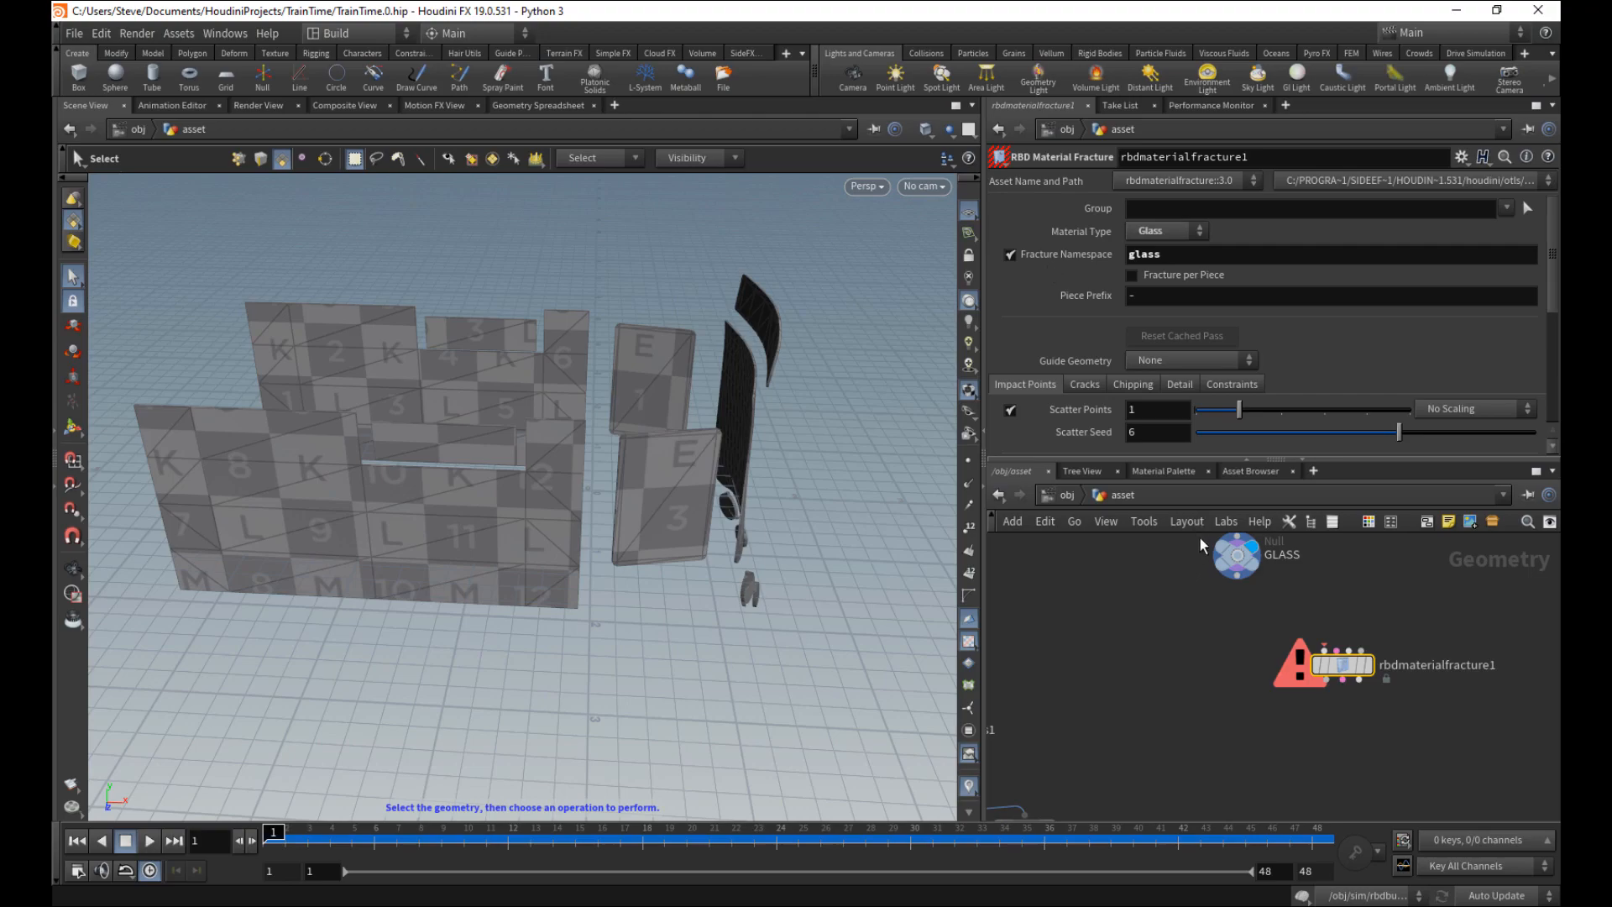
mouse_move(1237, 585)
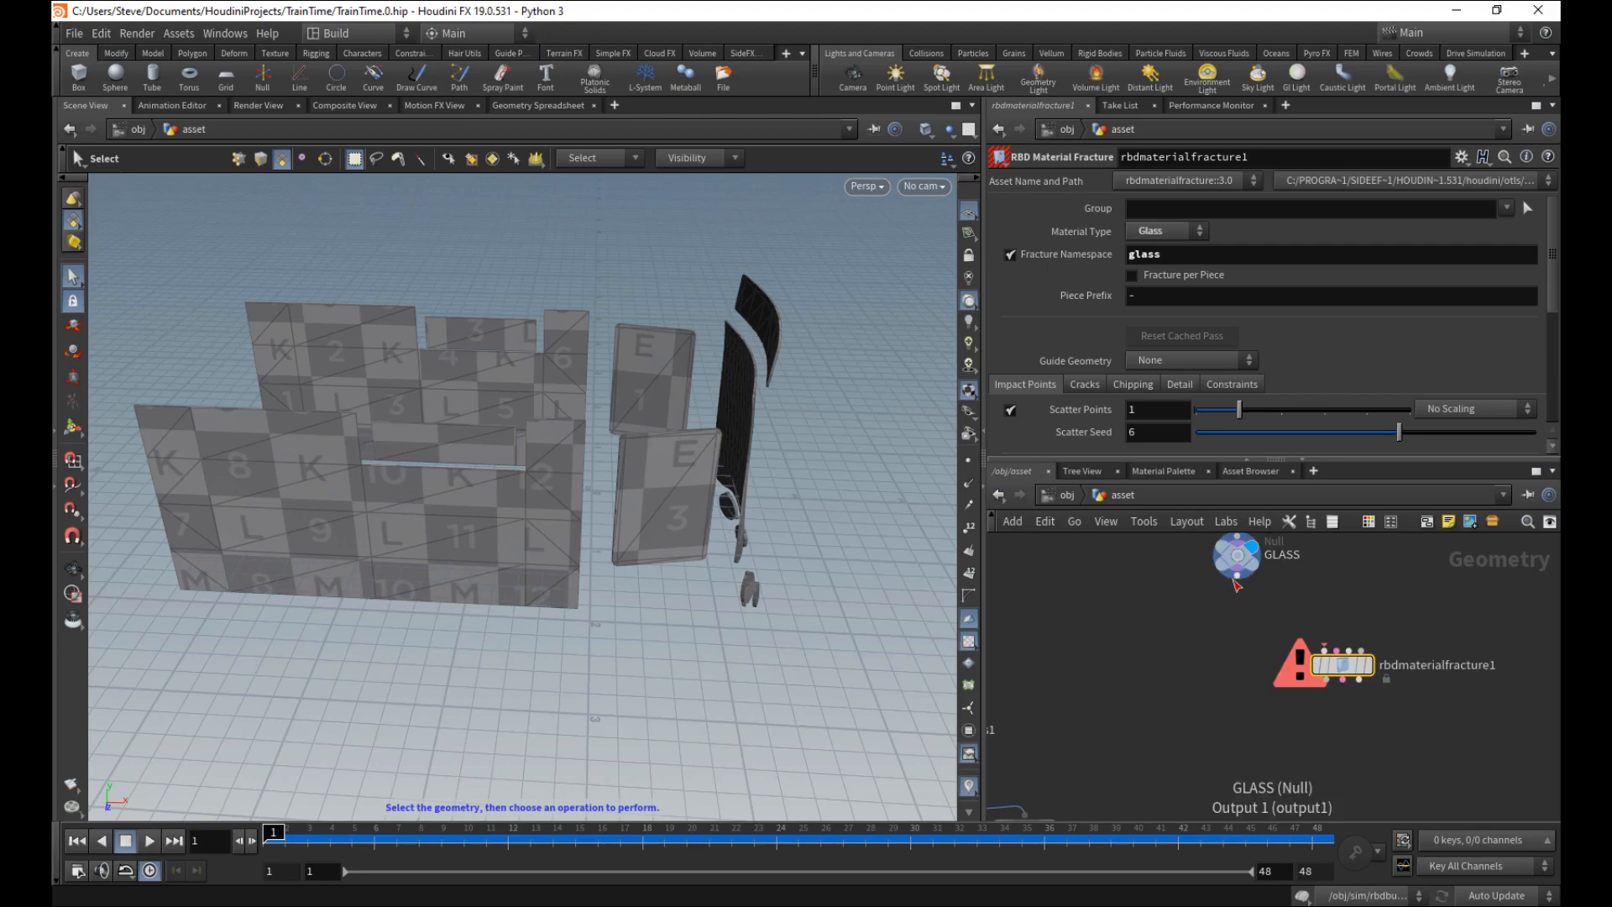
left_click(1136, 275)
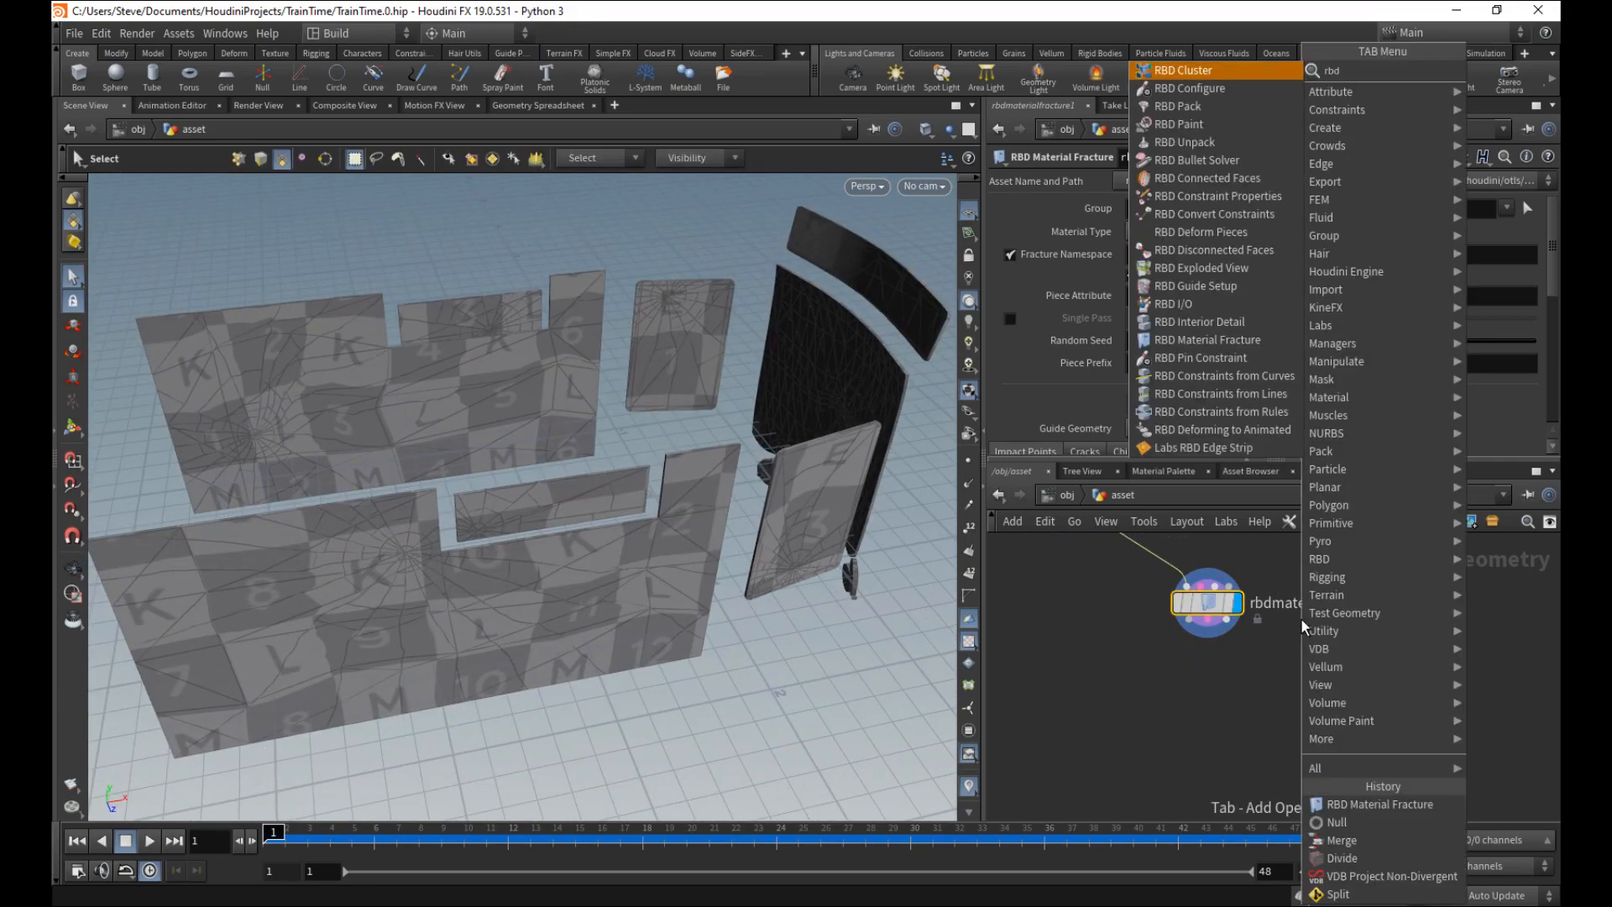
Enable Fracture per Piece and preview the shards with an RBD Exploded View
left_click(1208, 339)
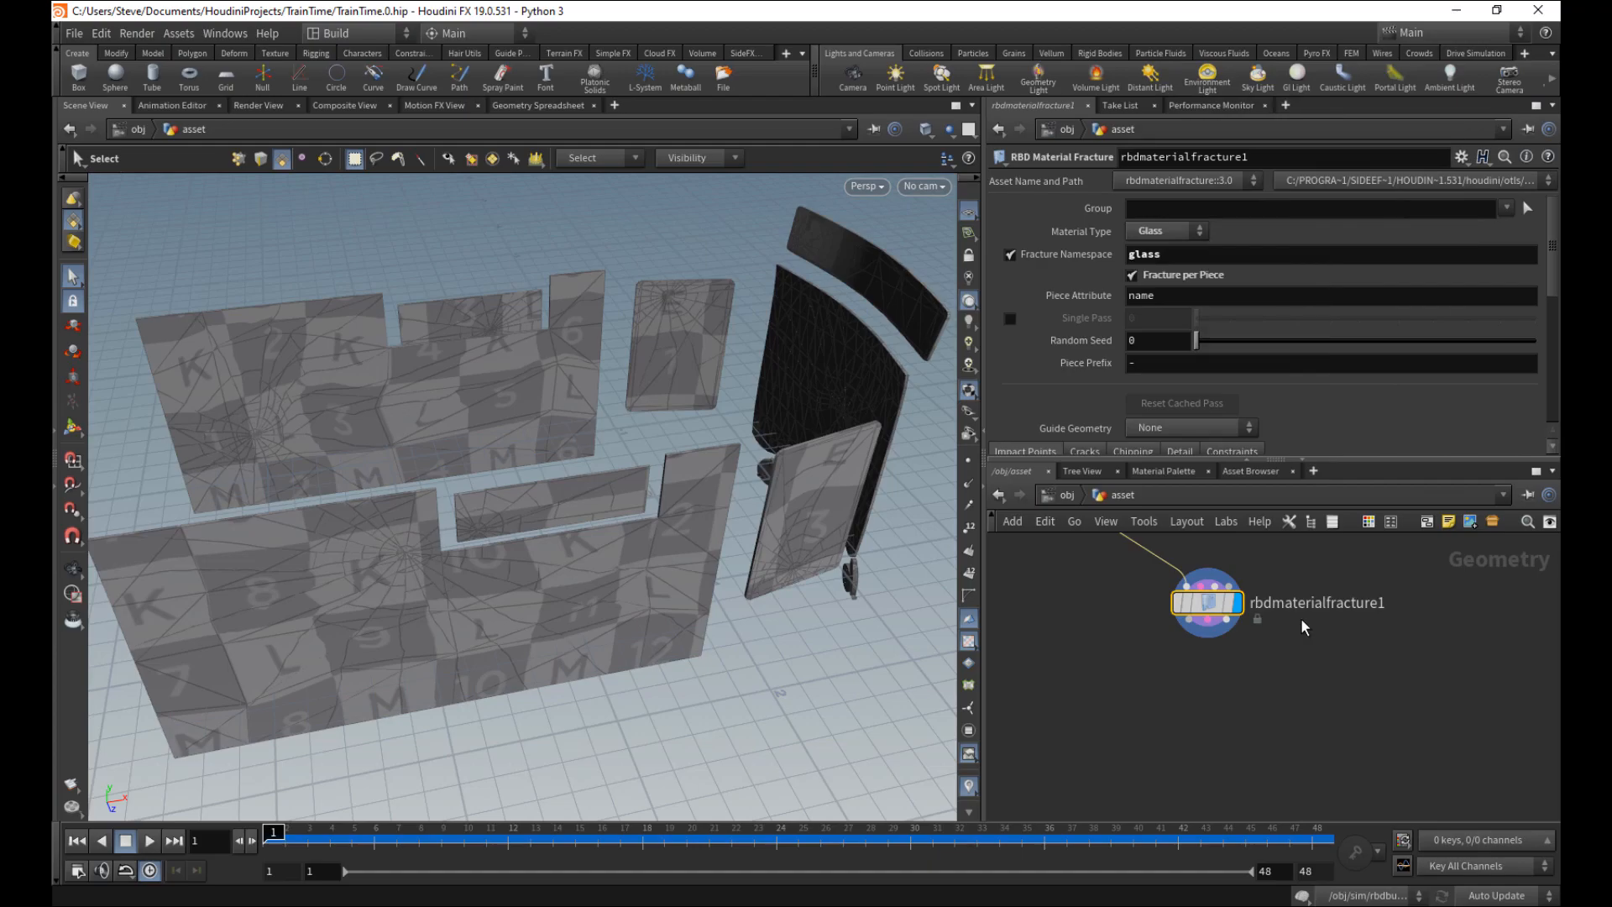
left_click(1282, 688)
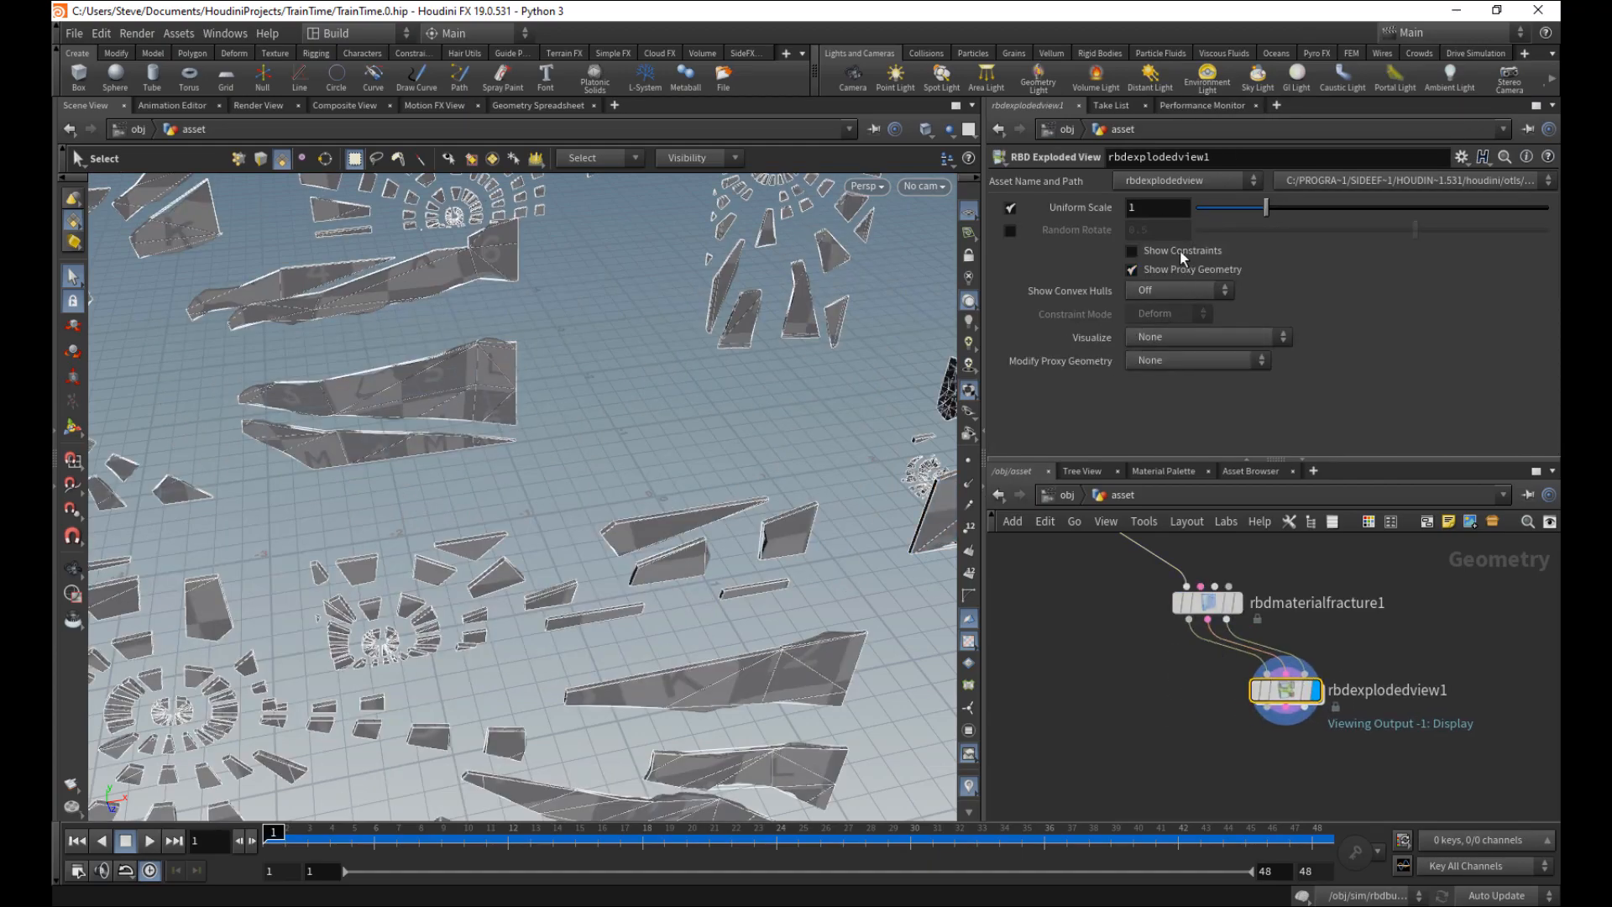
left_click(1131, 251)
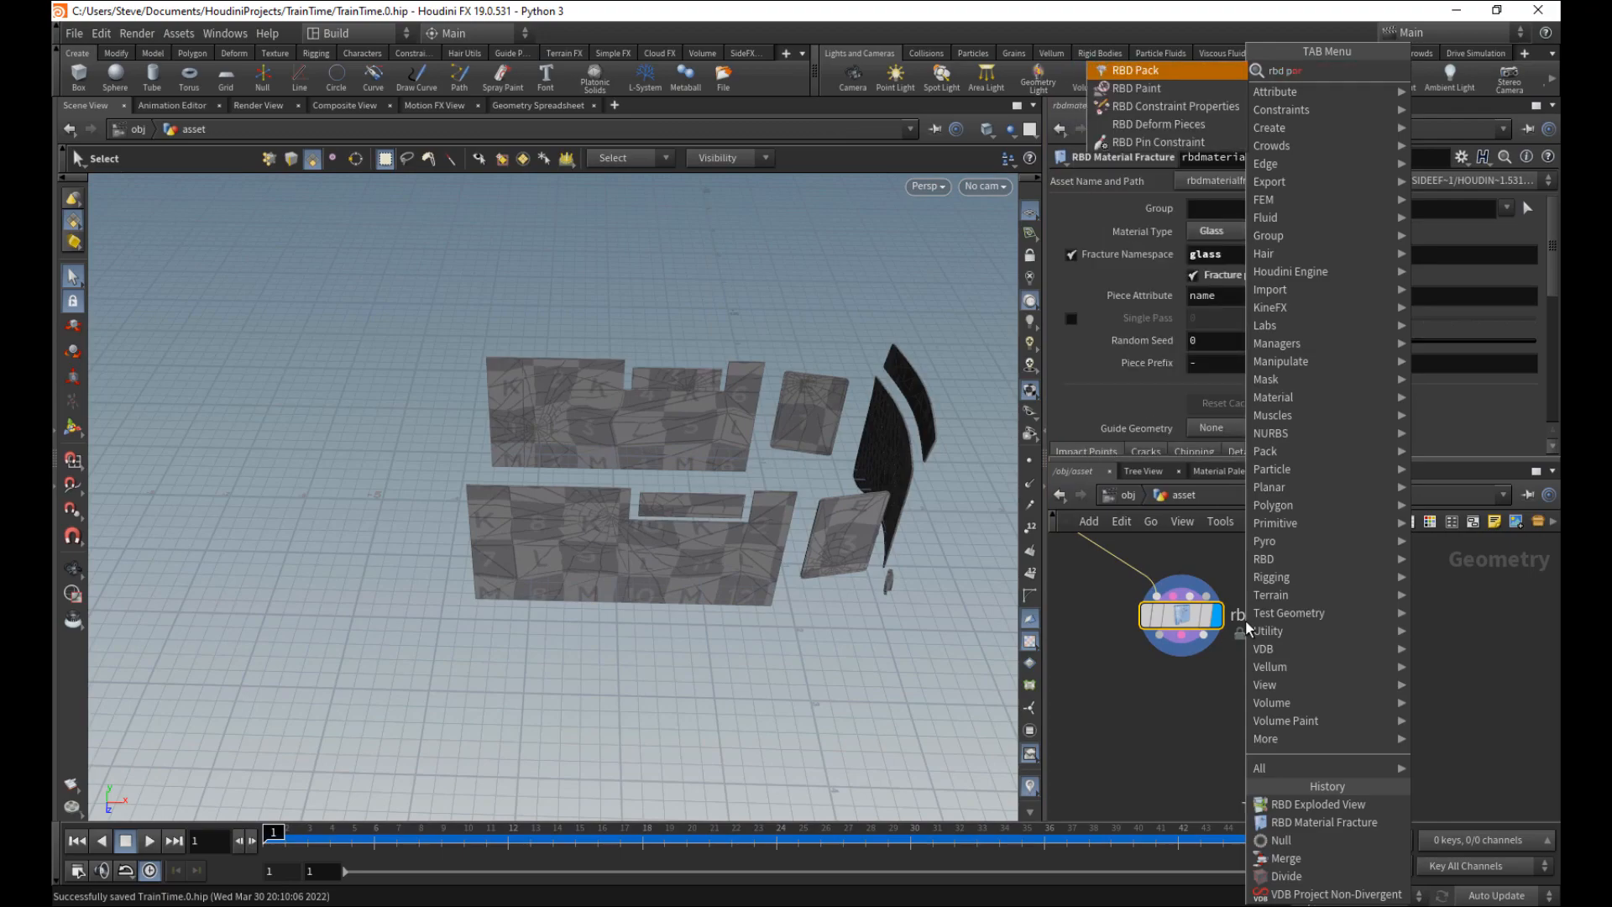
Add RBD Constraint Properties under the glass fracture with glue Strength 0 and save
left_click(1169, 106)
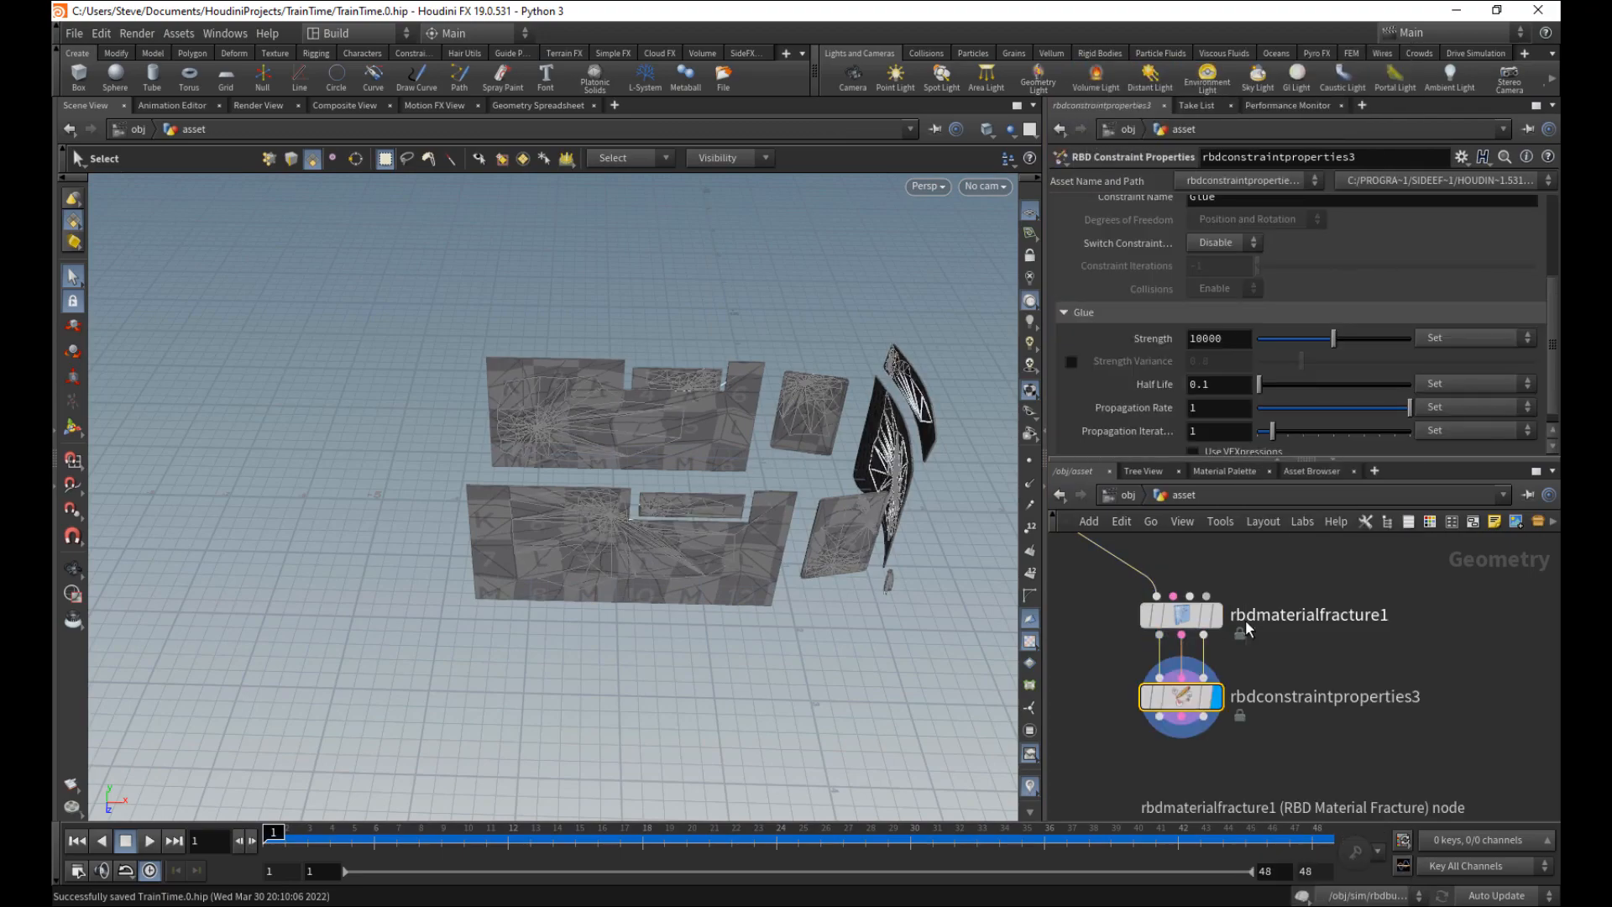
scroll("up", 3)
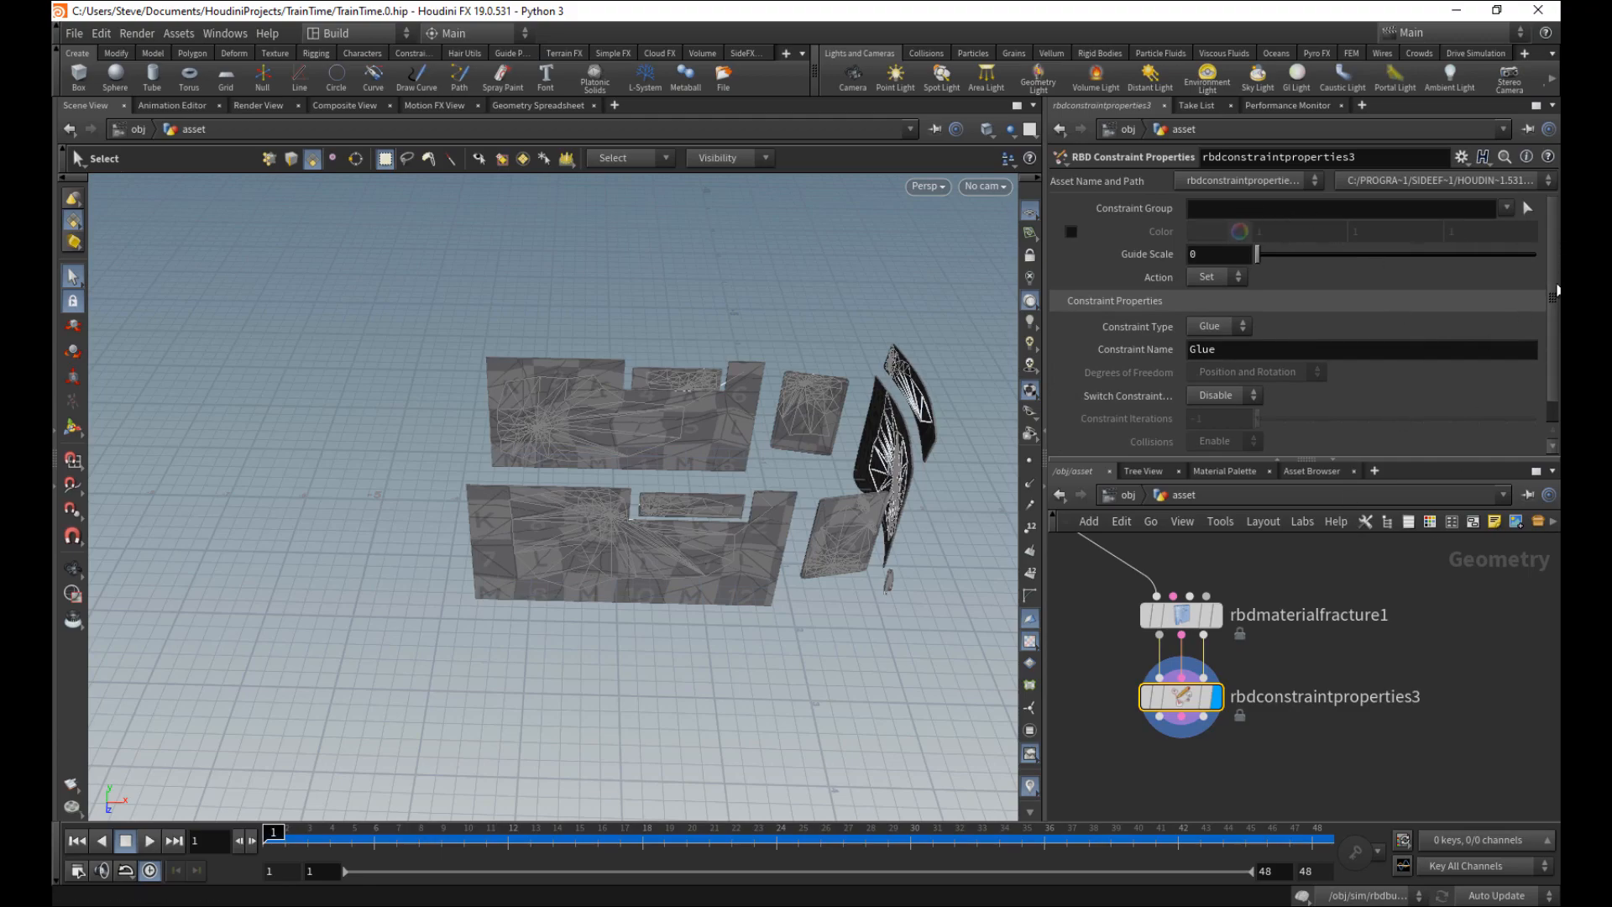
scroll("down", 3)
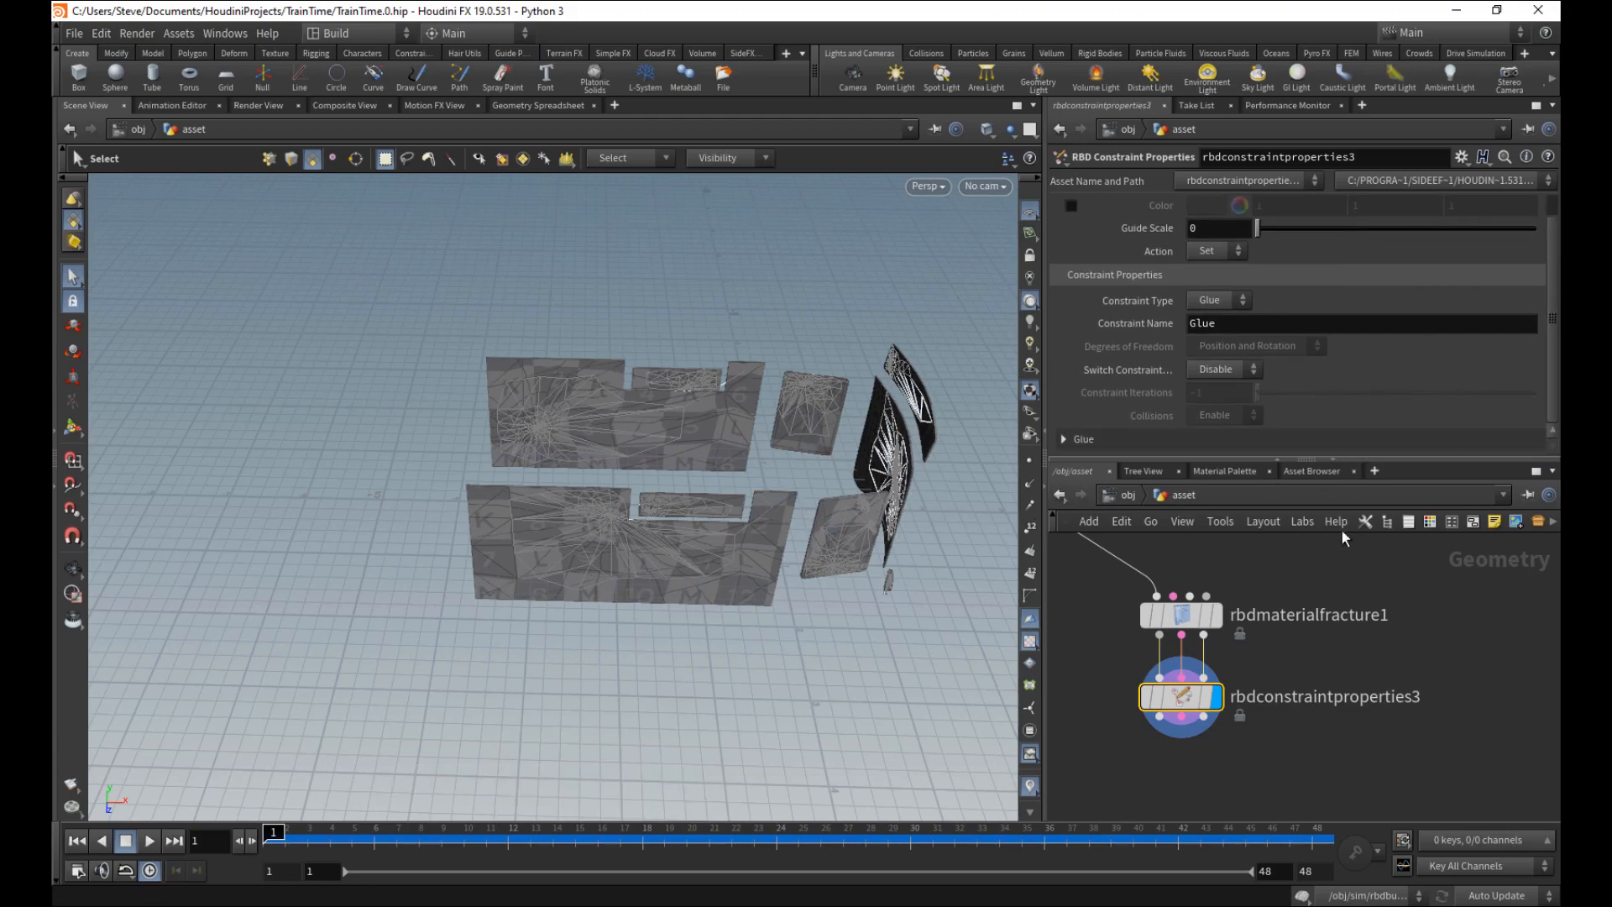
scroll("up", 3)
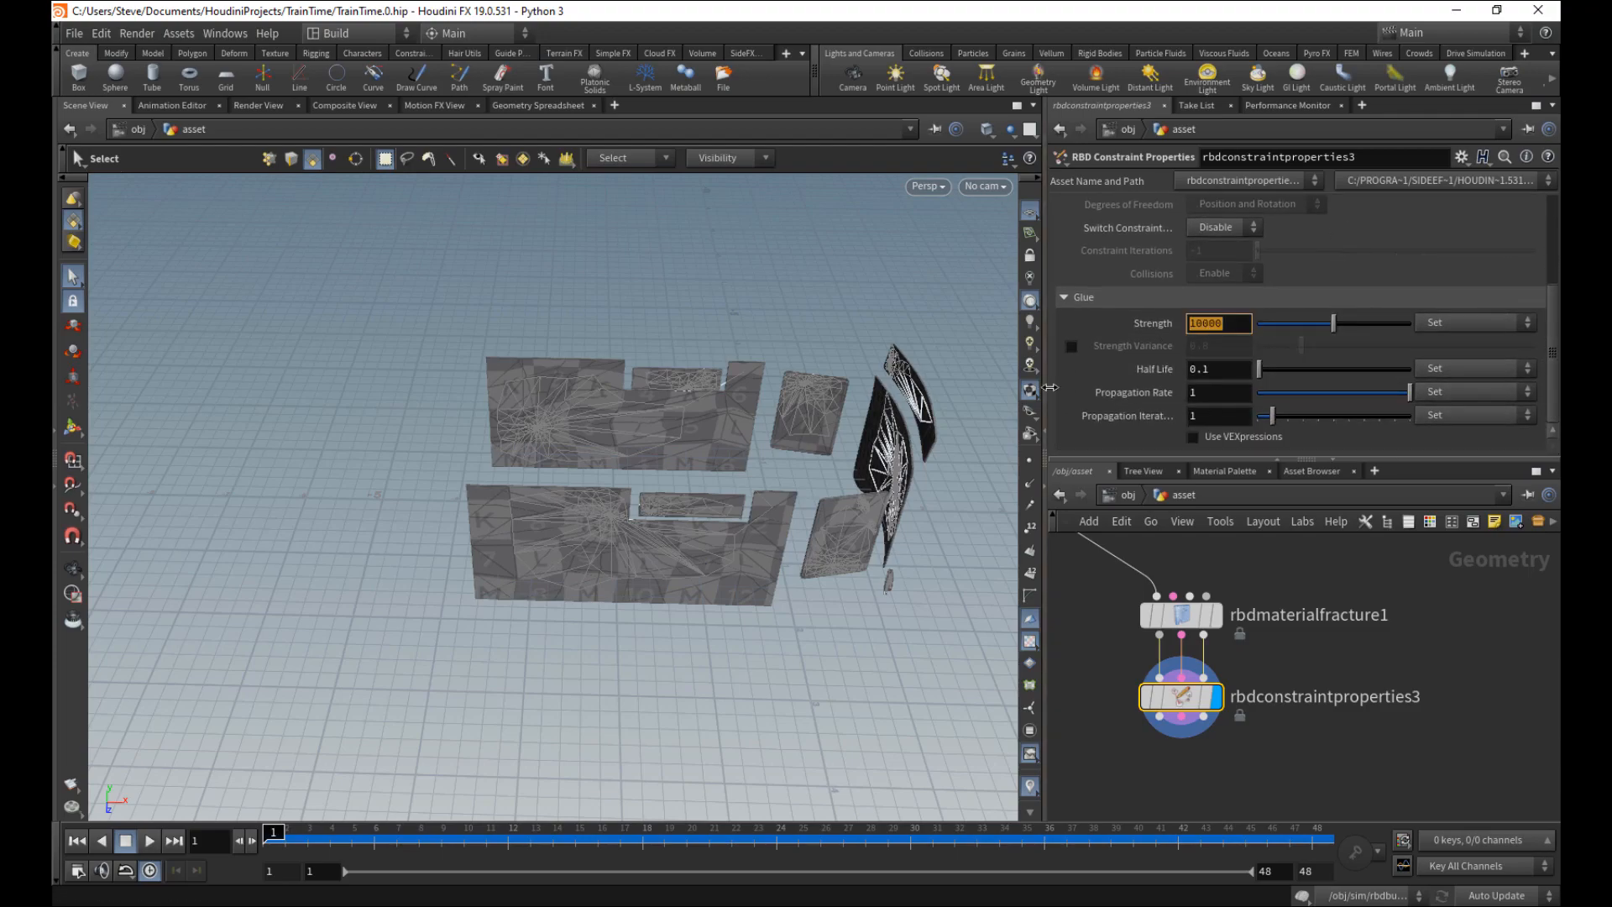
type("0")
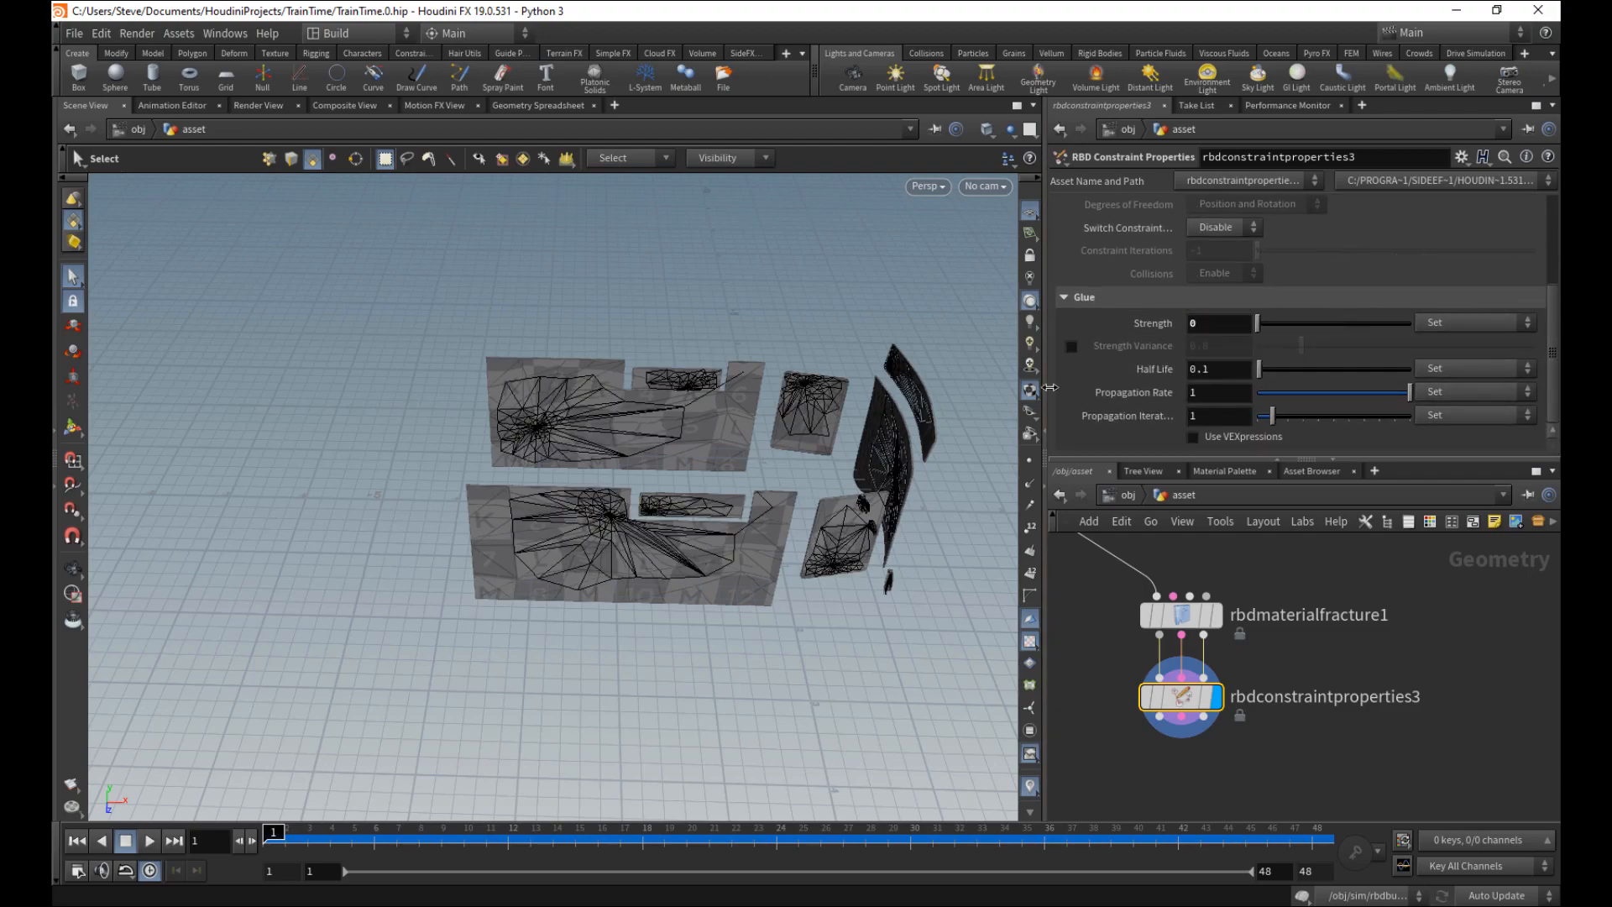
key("ctrl+s")
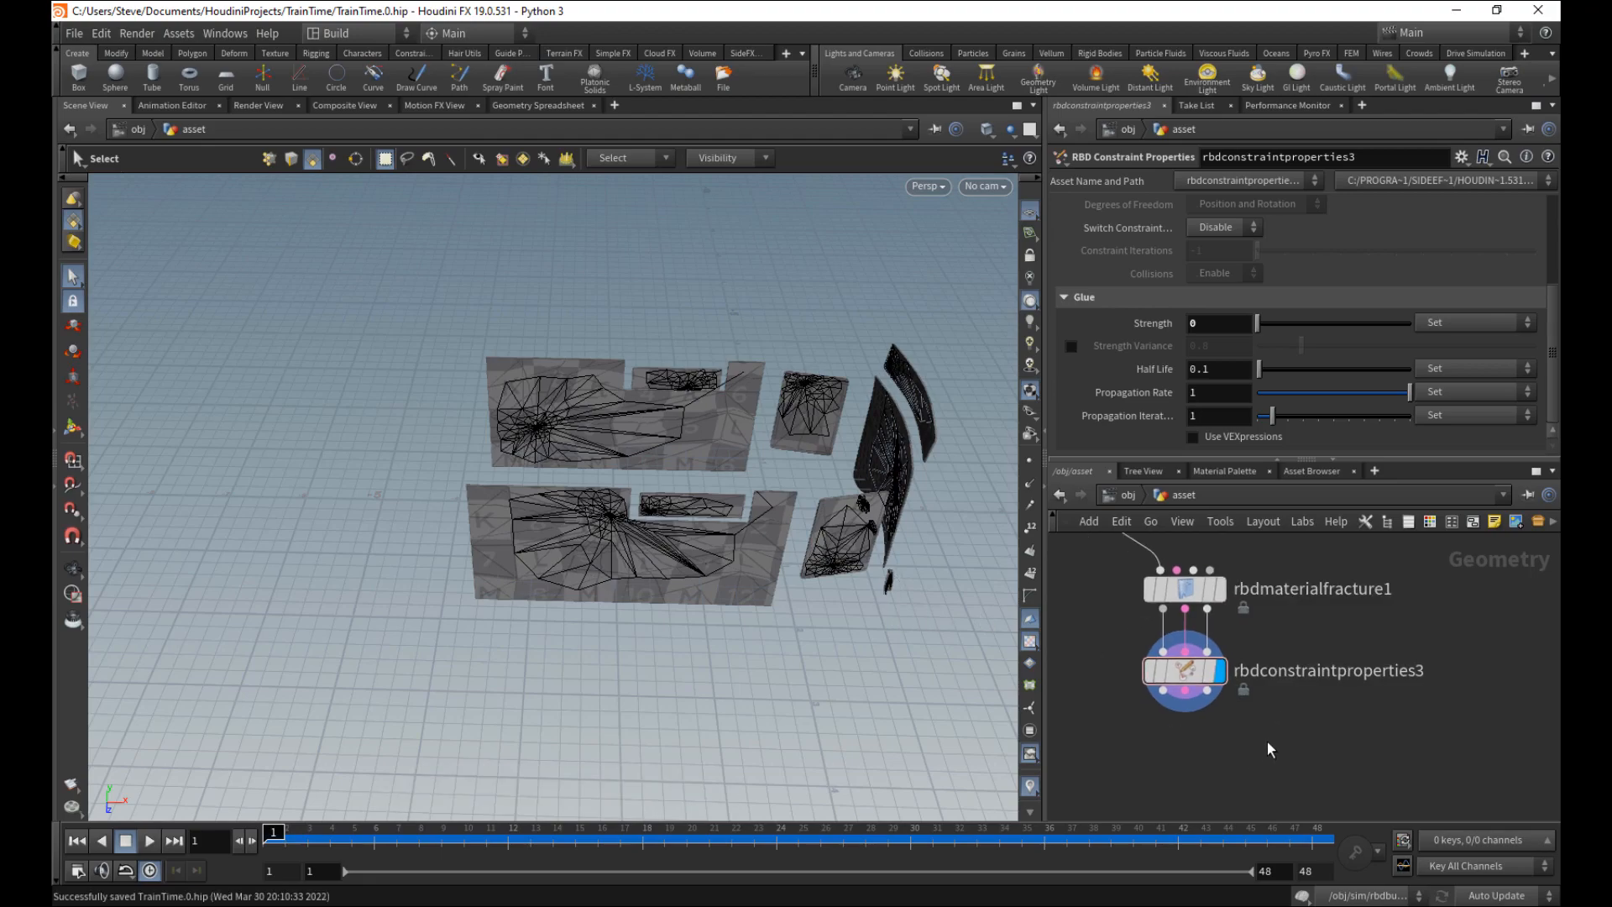
mouse_move(1272, 747)
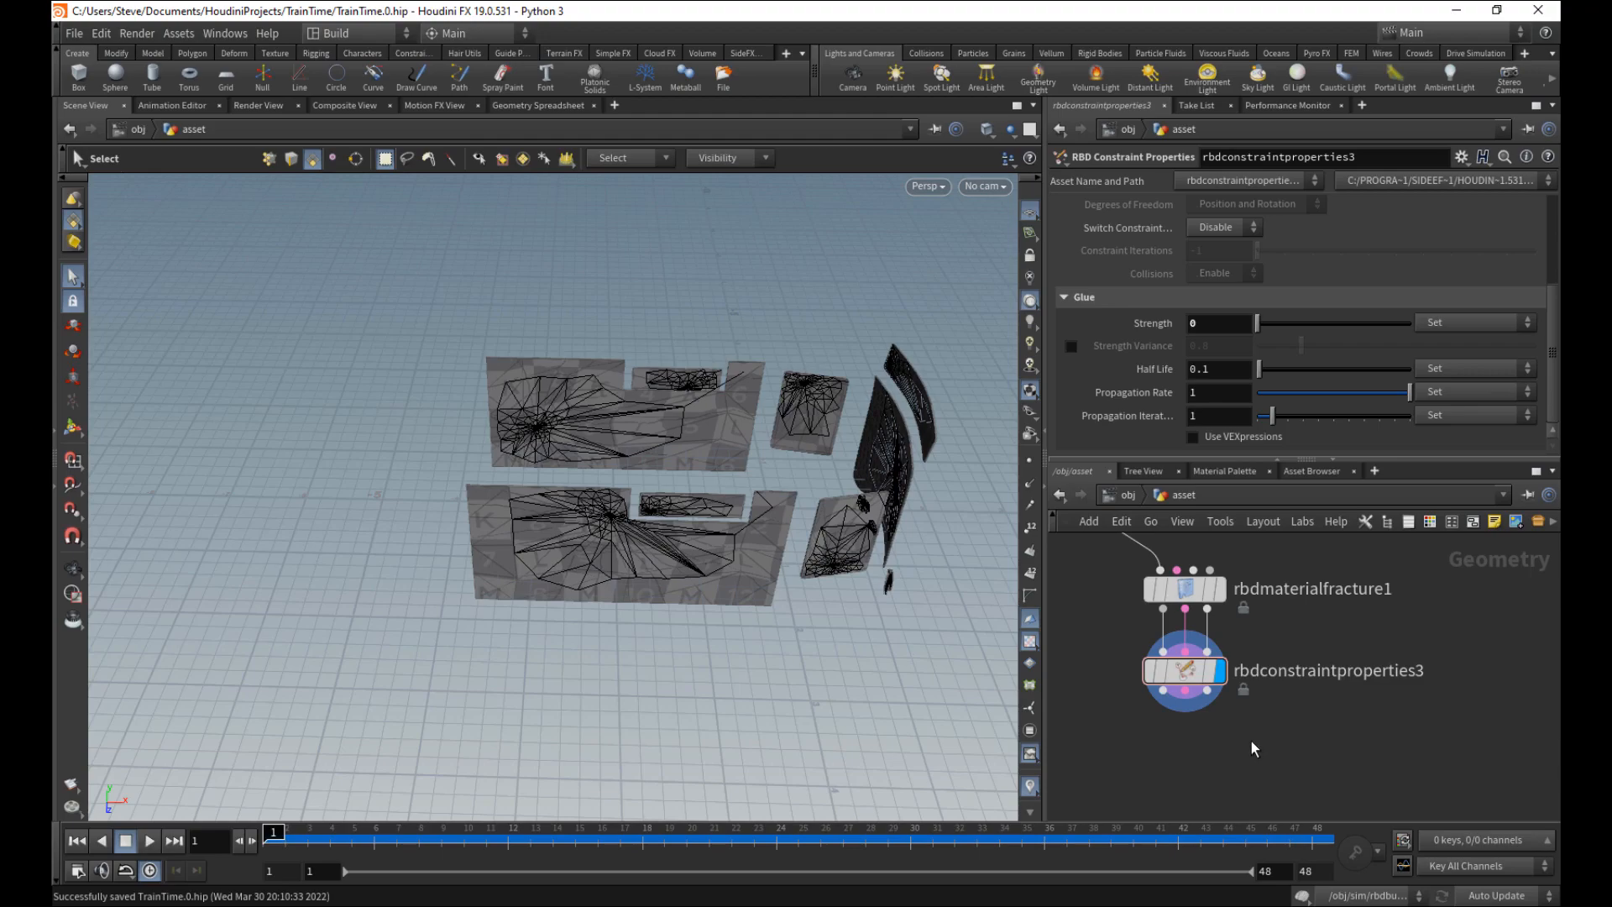
mouse_move(1314, 700)
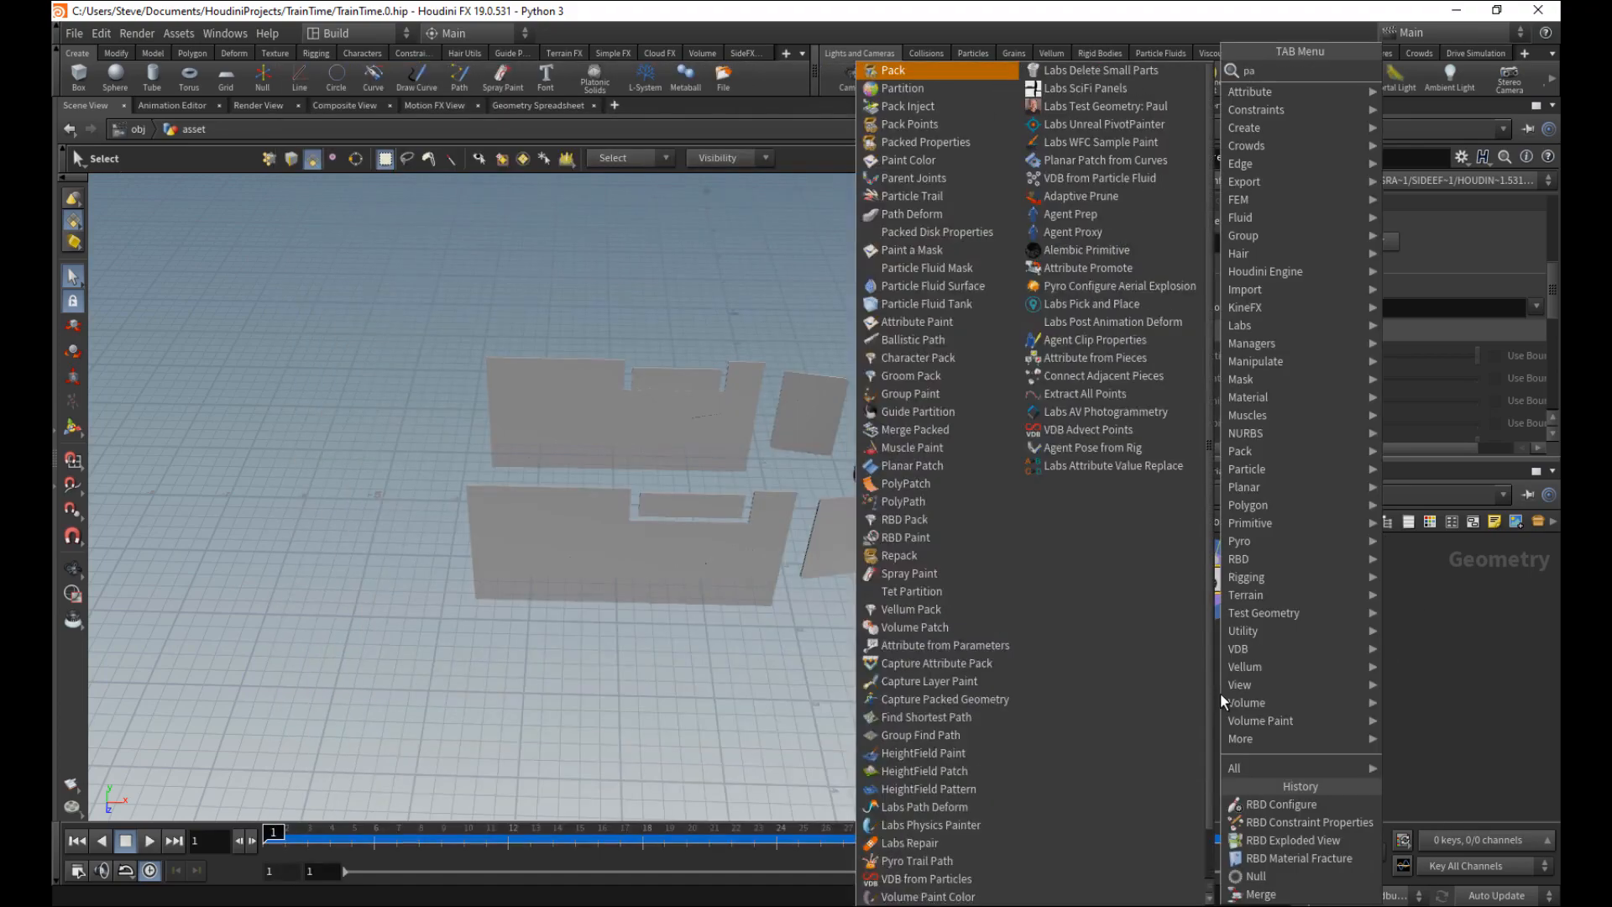
left_click(1282, 804)
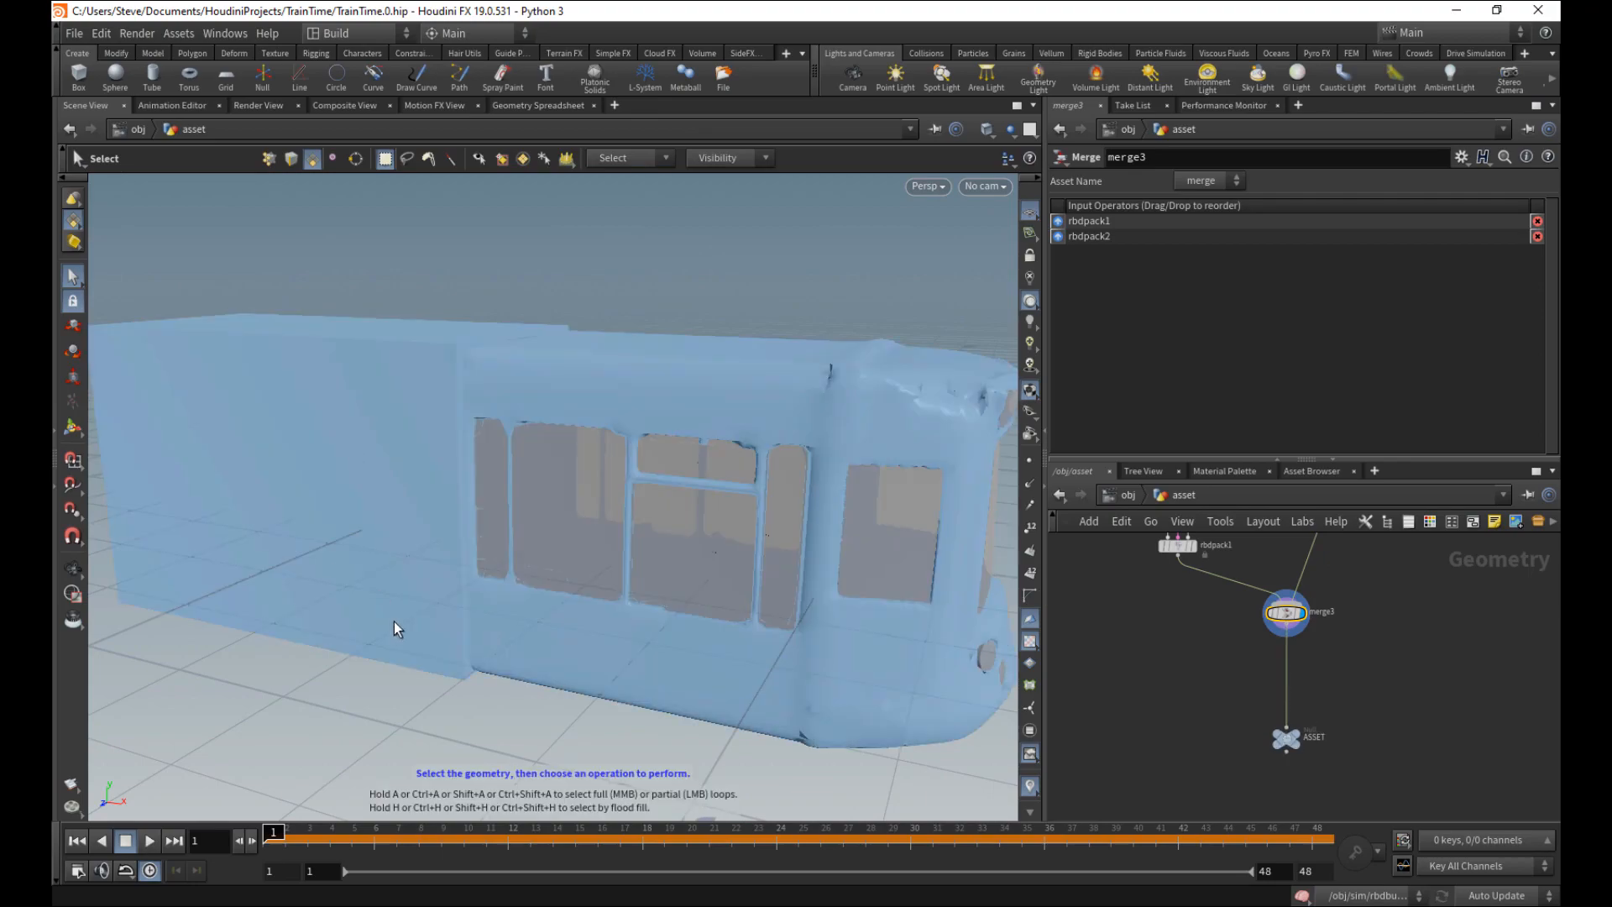
mouse_move(357, 521)
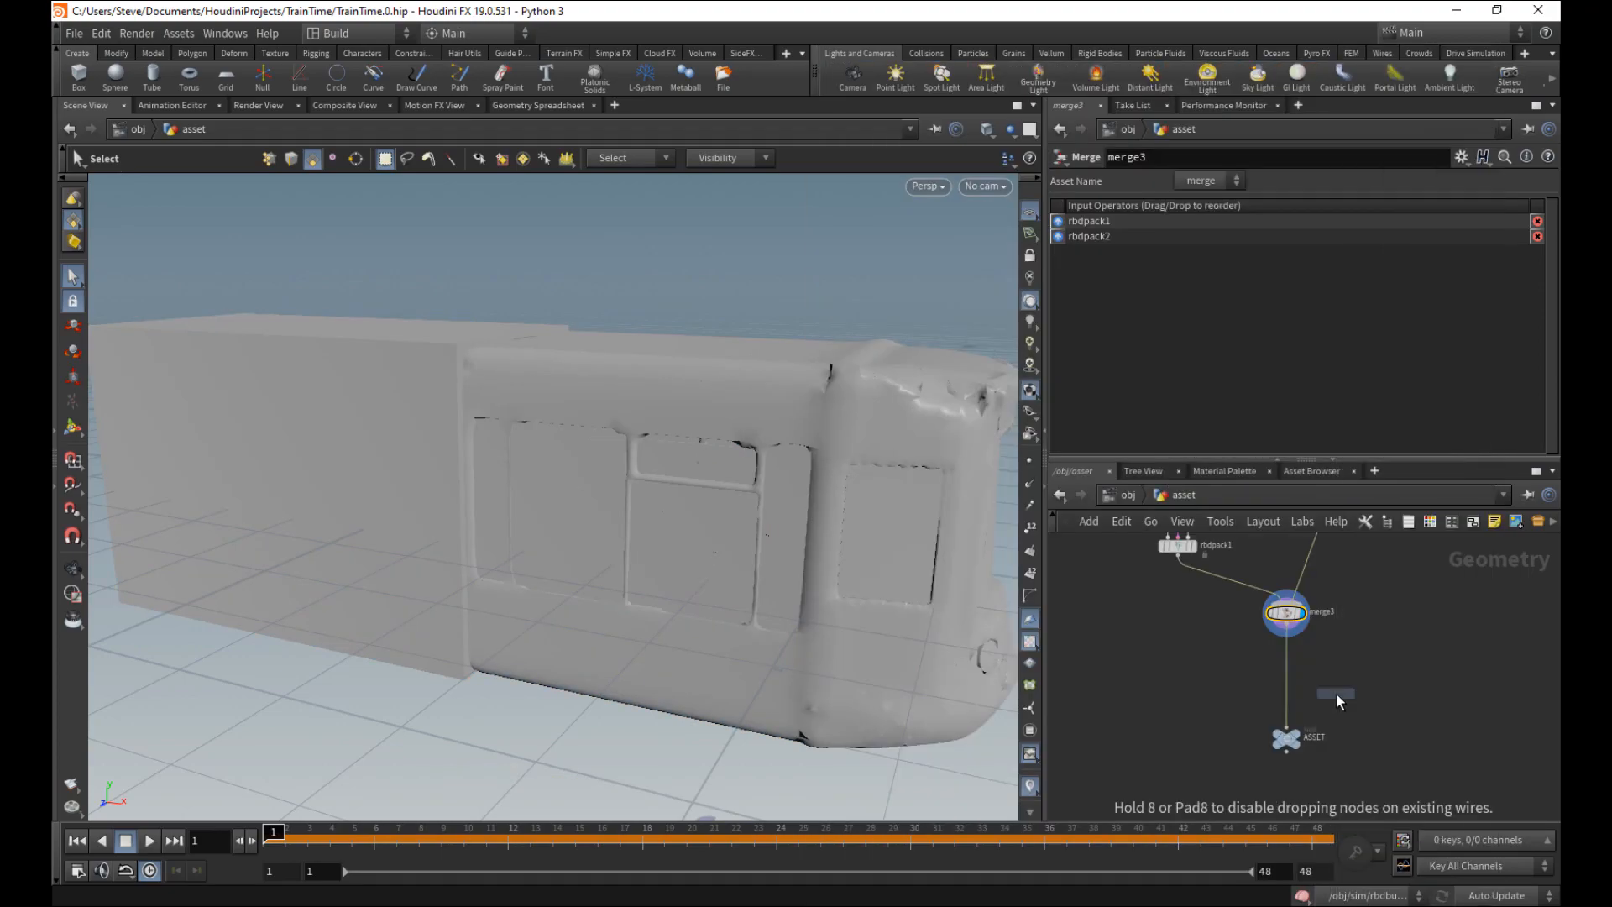
Drop an RBD Unpack node onto the wire between merge3 and ASSET
left_click(1287, 651)
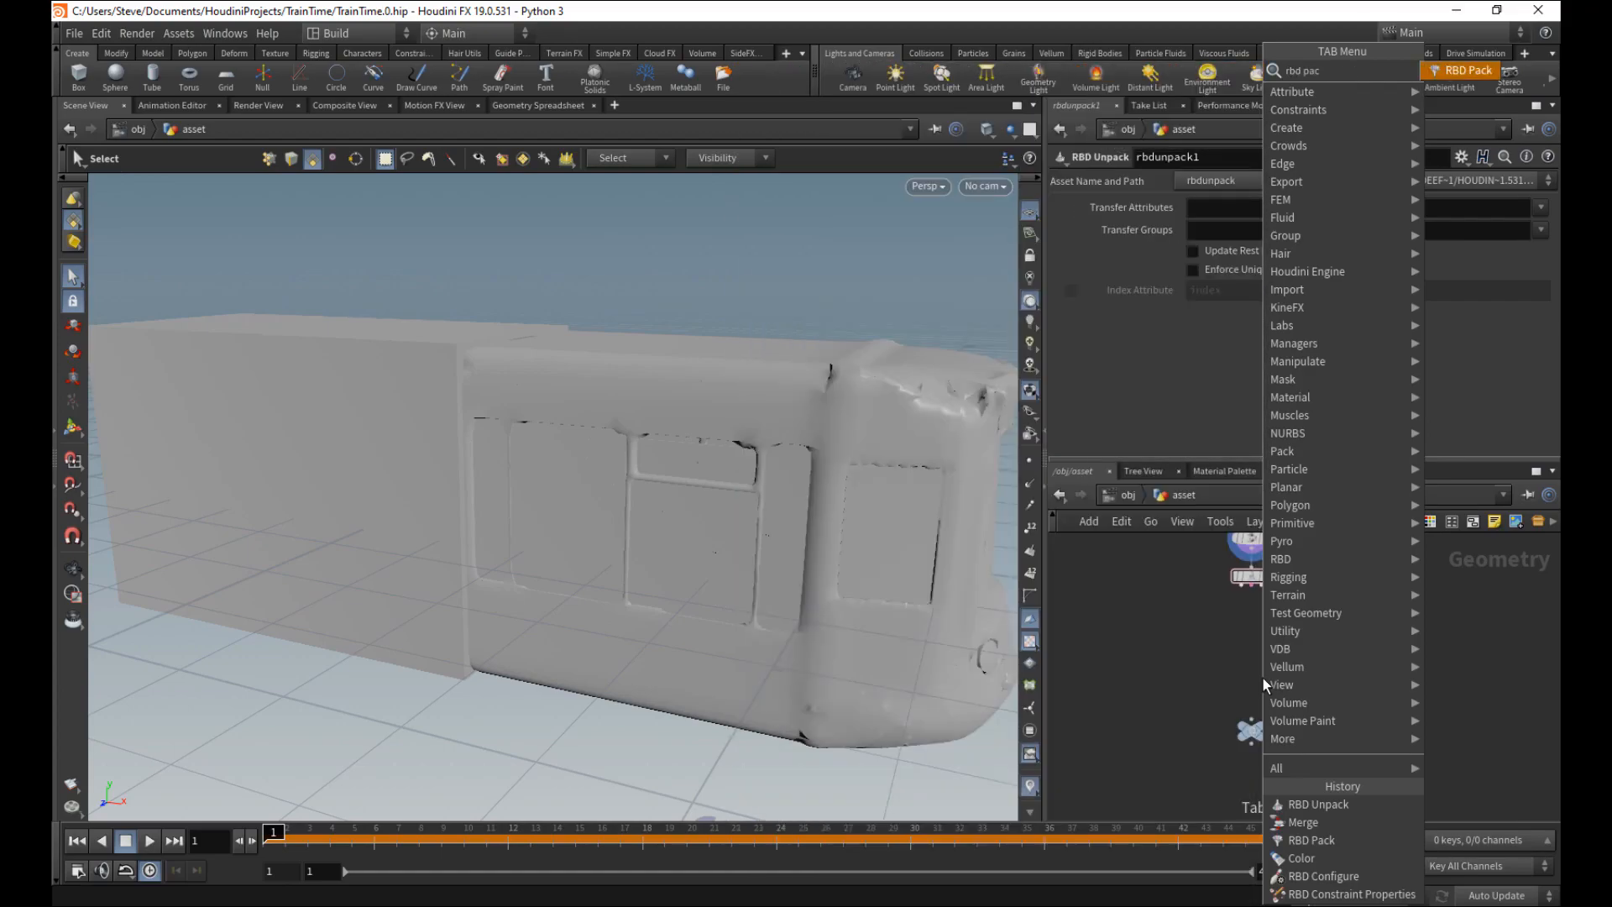
Place an RBD Pack node and an RBD Constraints from Rules node in the asset network
left_click(1310, 839)
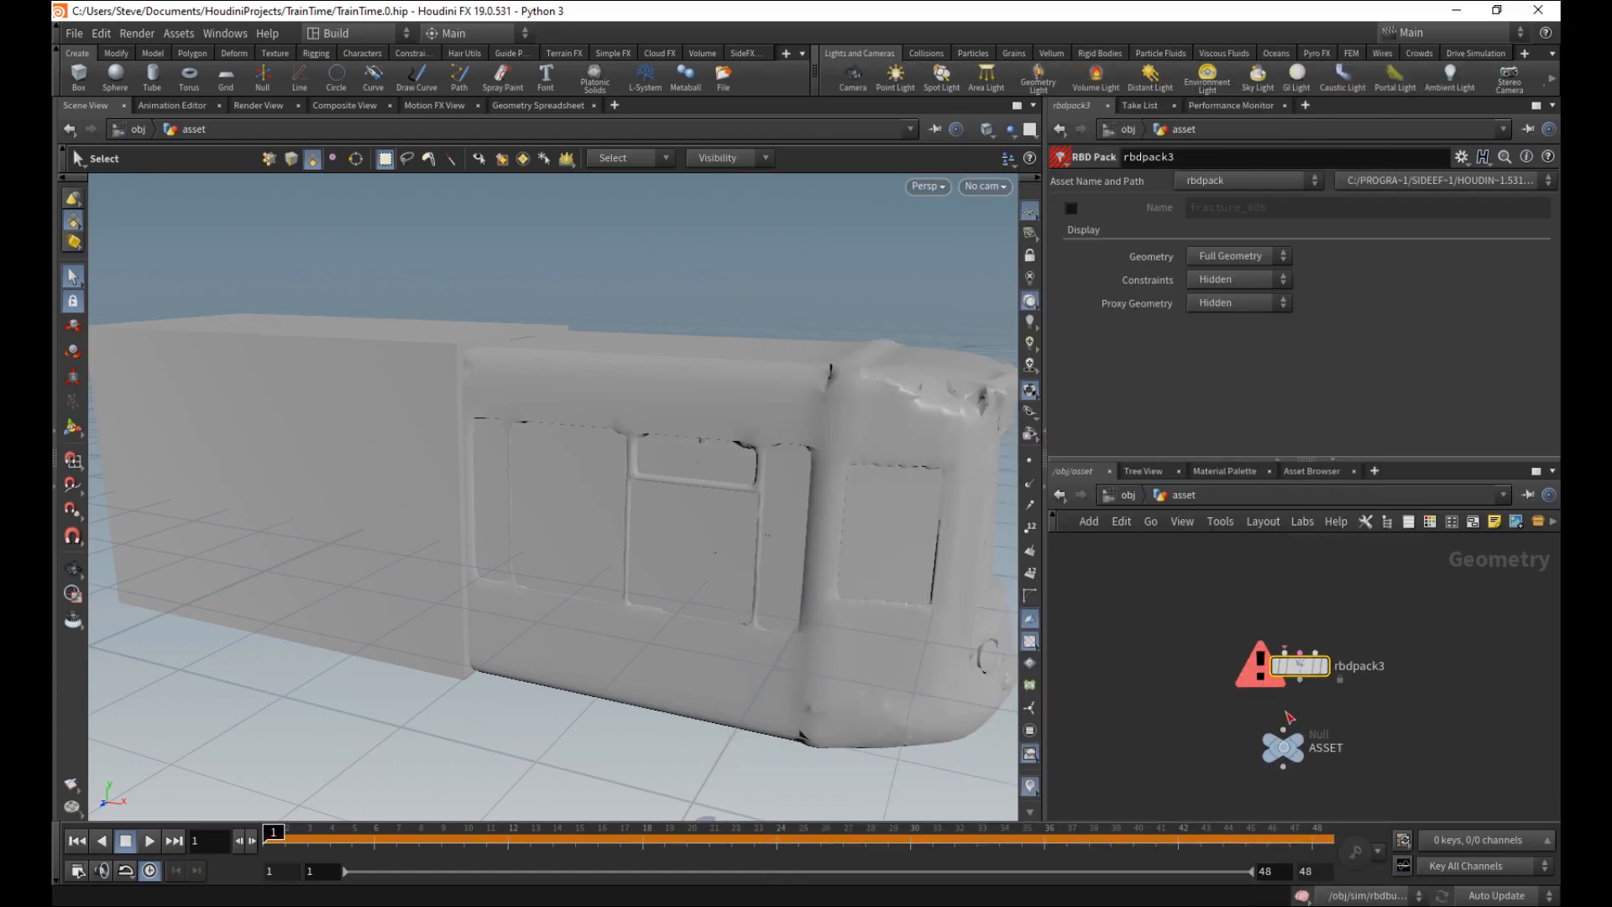
left_click(1241, 627)
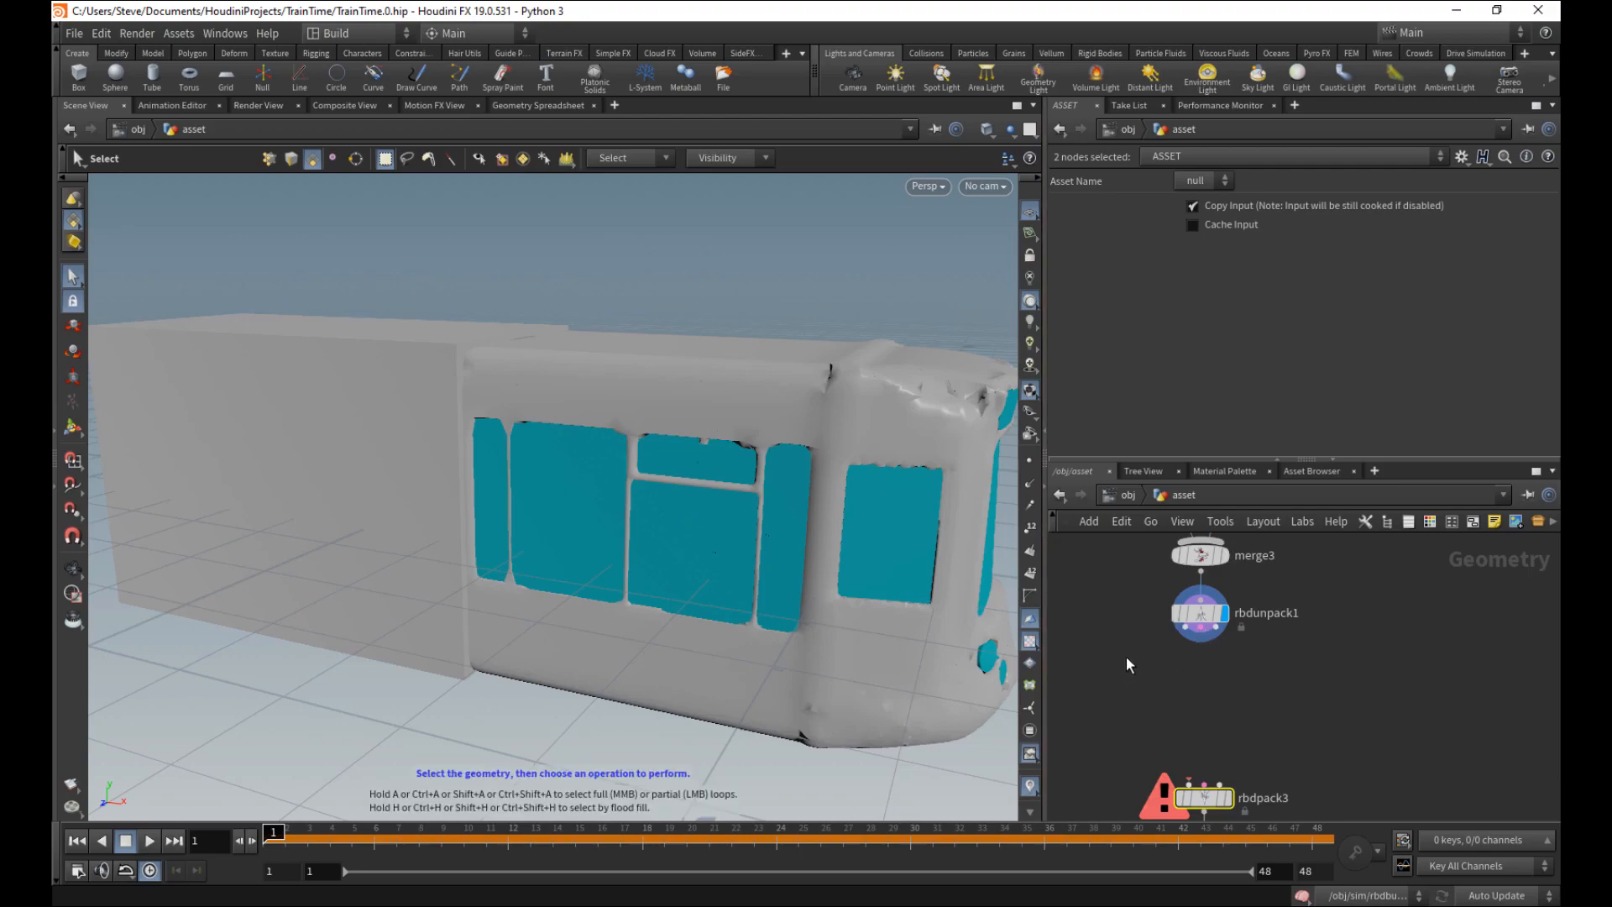
left_click(1198, 612)
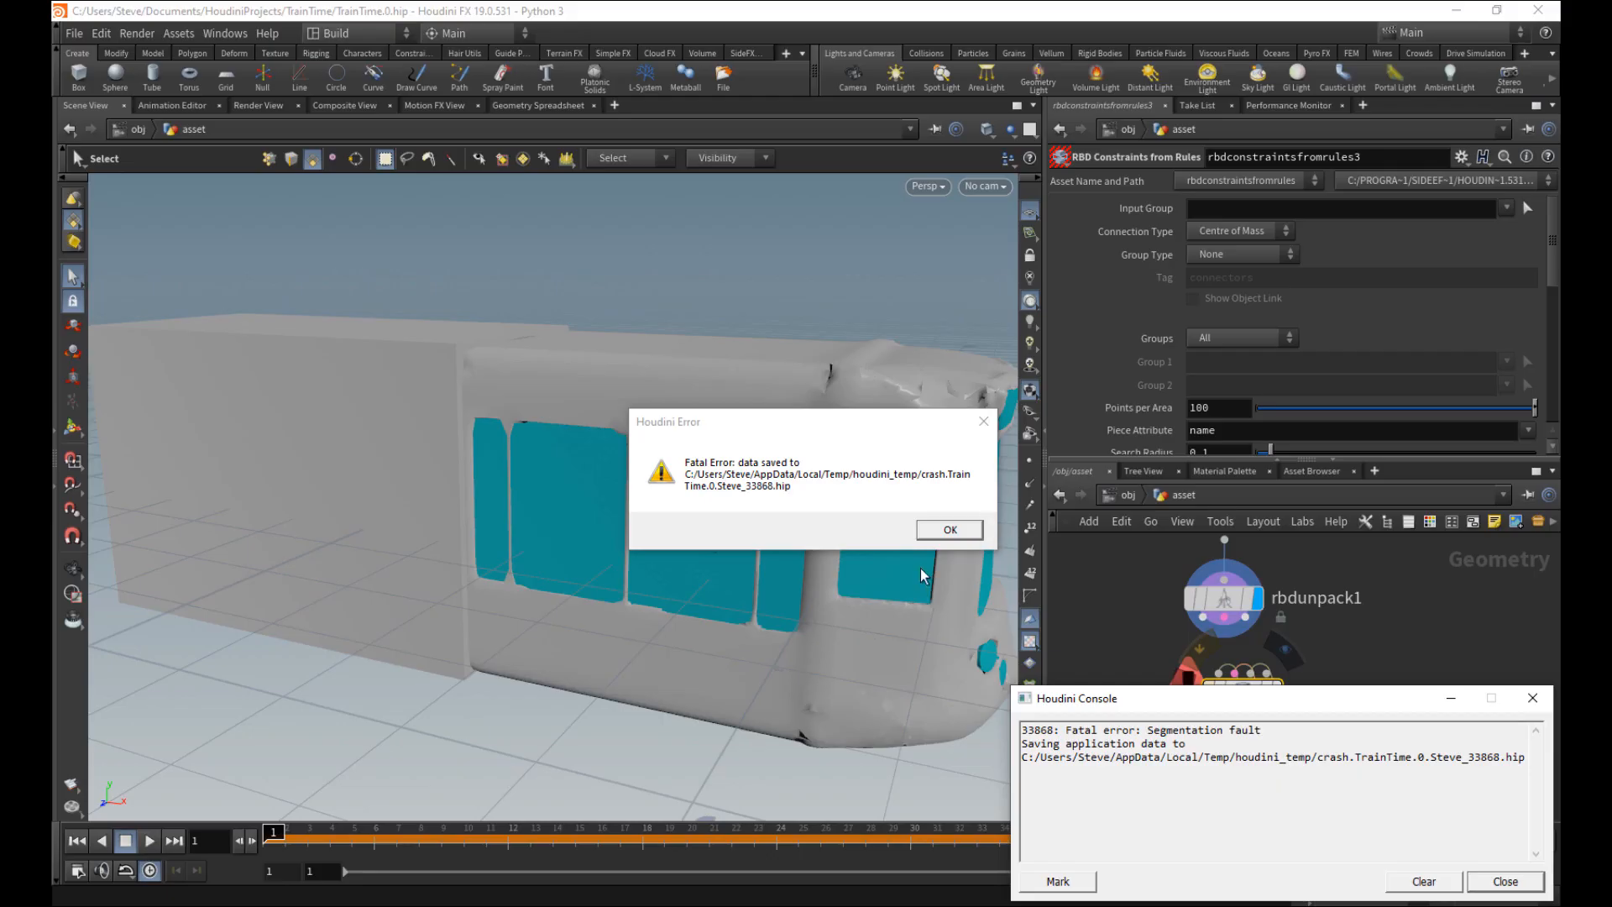
Dismiss the fatal error dialog and select rbdunpack1 in the reopened scene
left_click(947, 529)
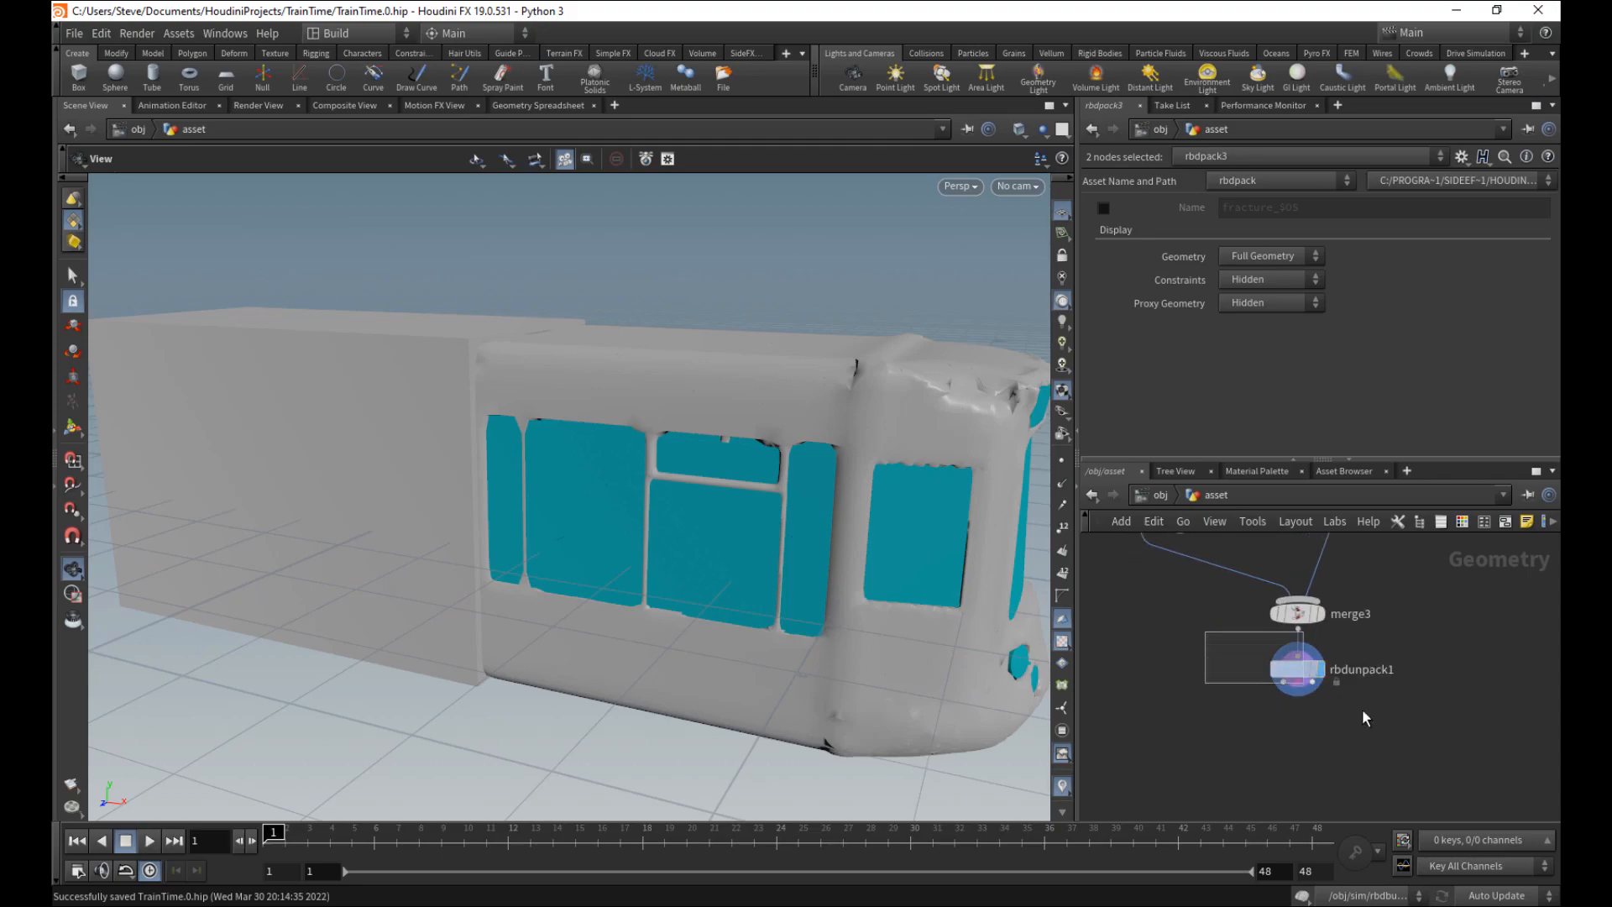
left_click(1297, 663)
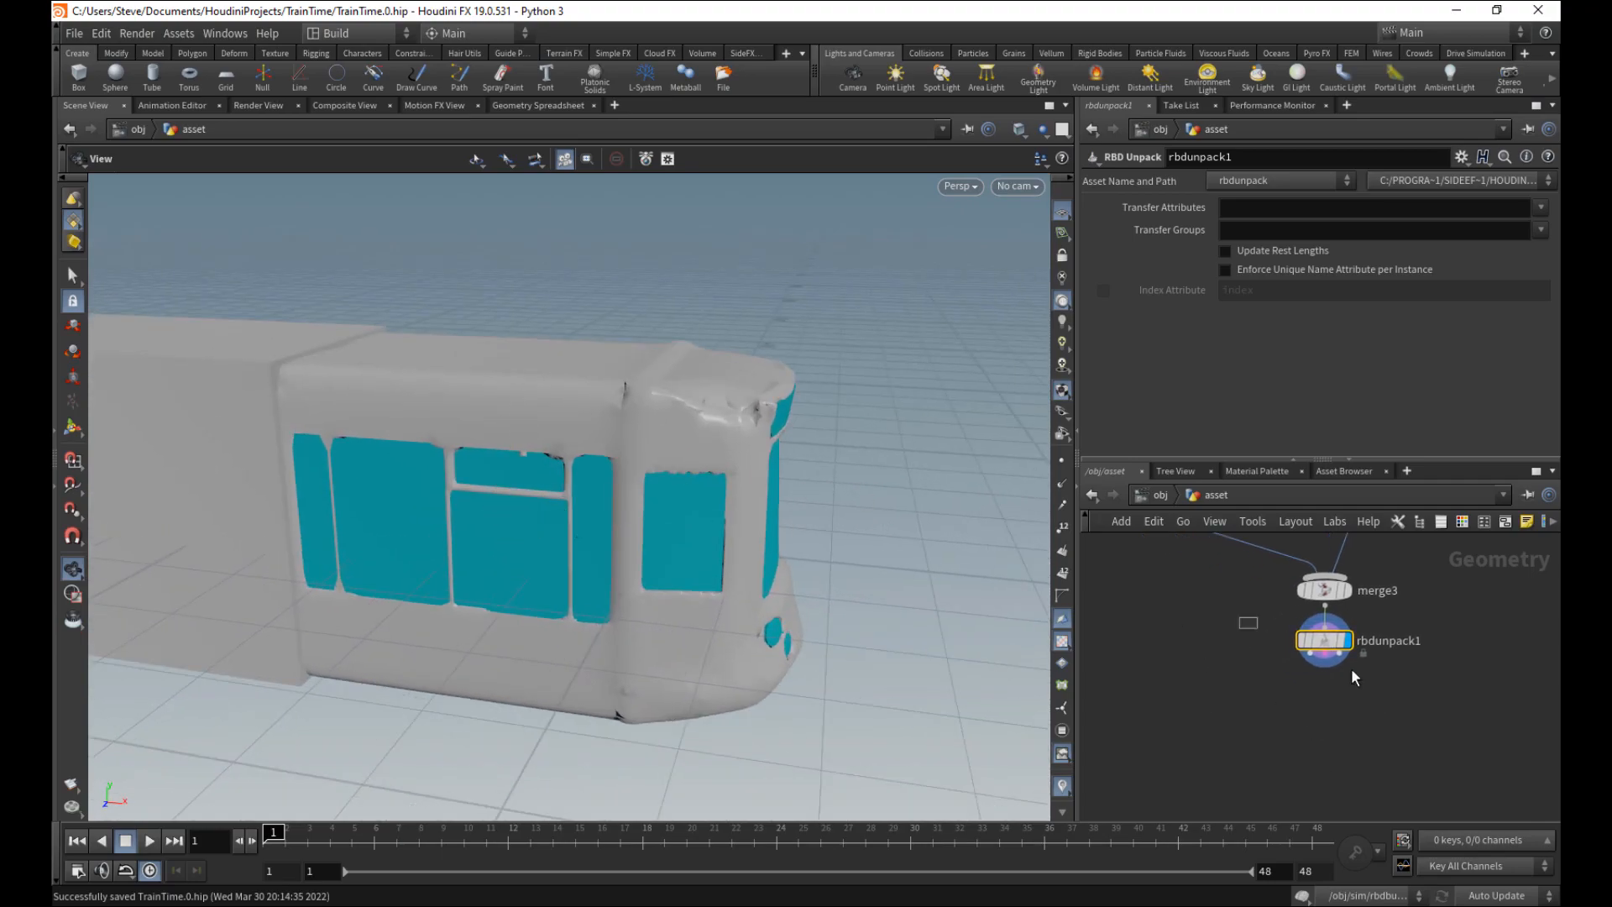
Add an RBD Constraints from Rules node under rbdunpack1 in Group to Group mode
key("tab")
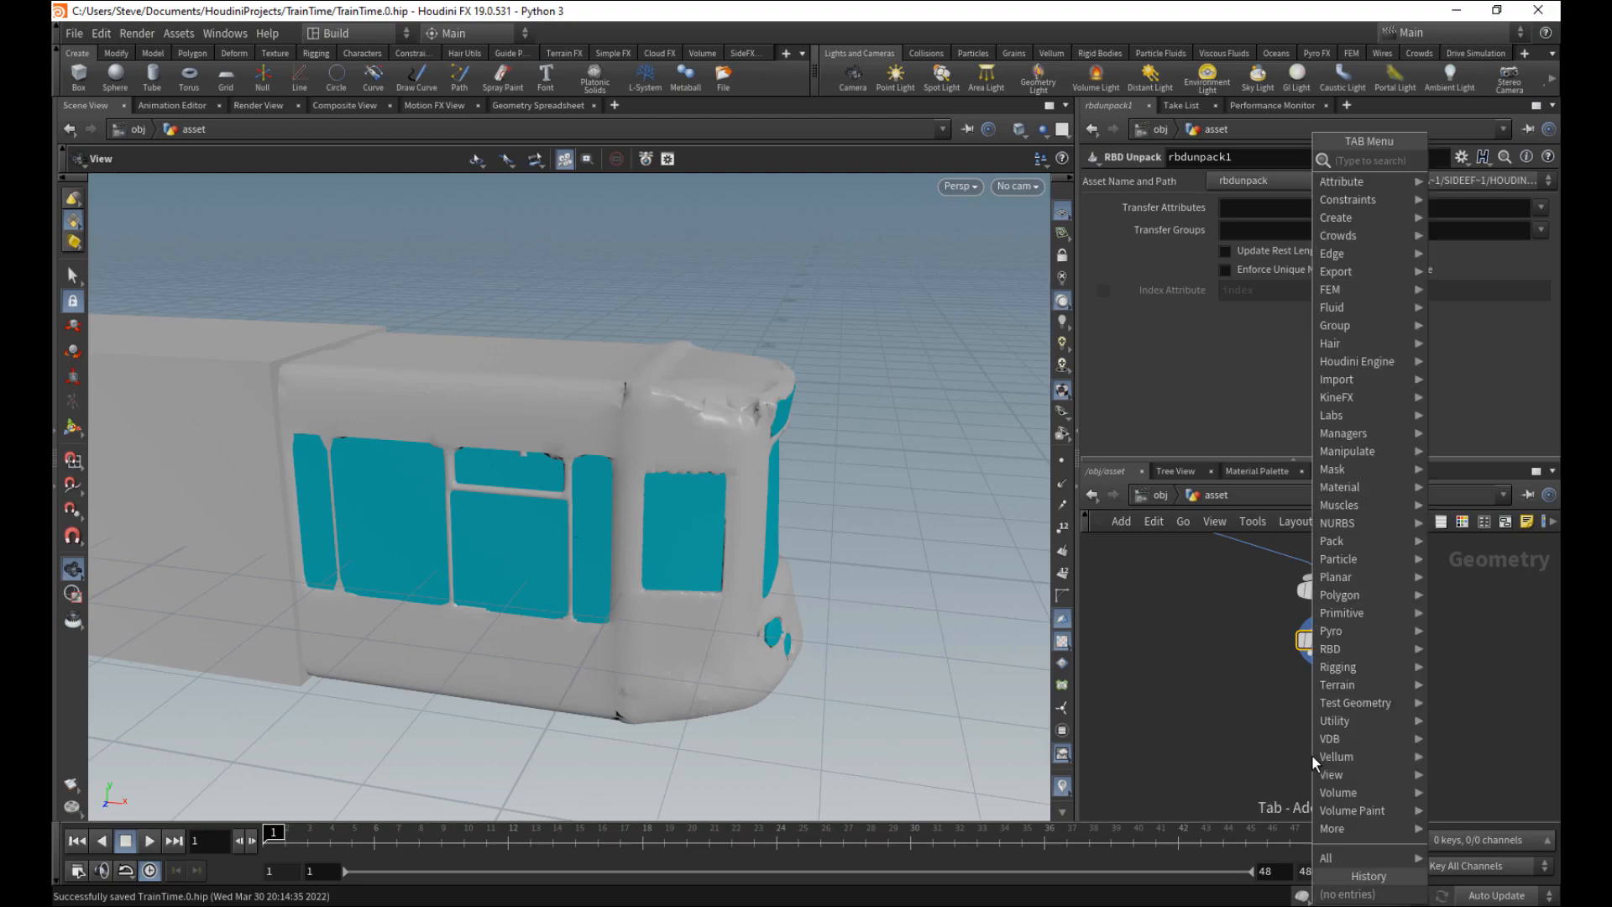
type("rbd rule")
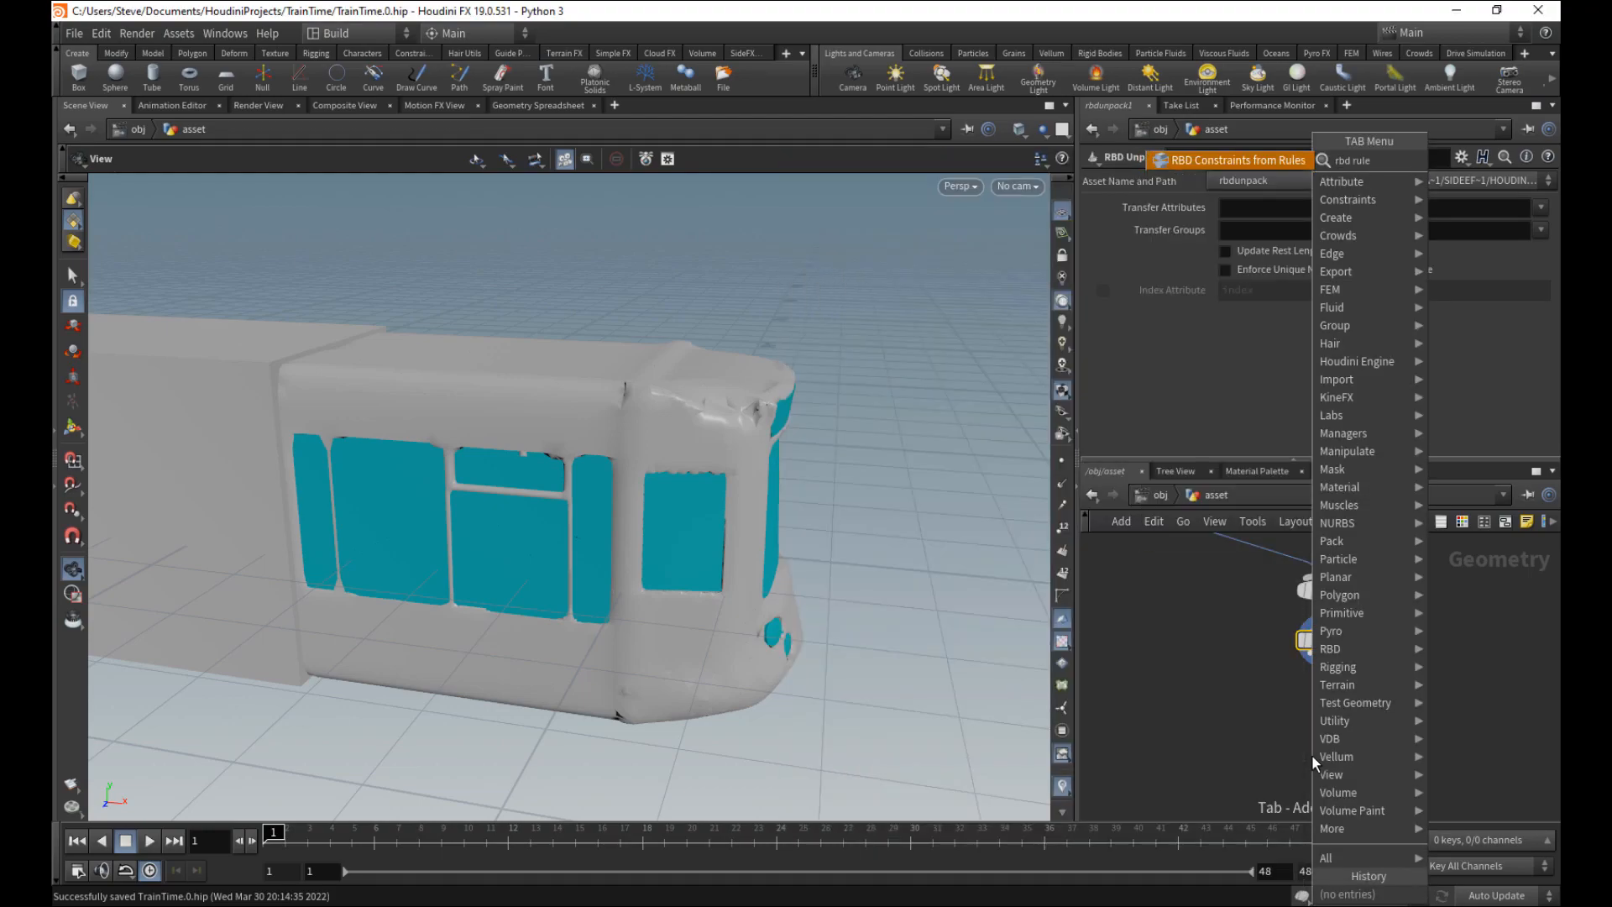
left_click(1227, 160)
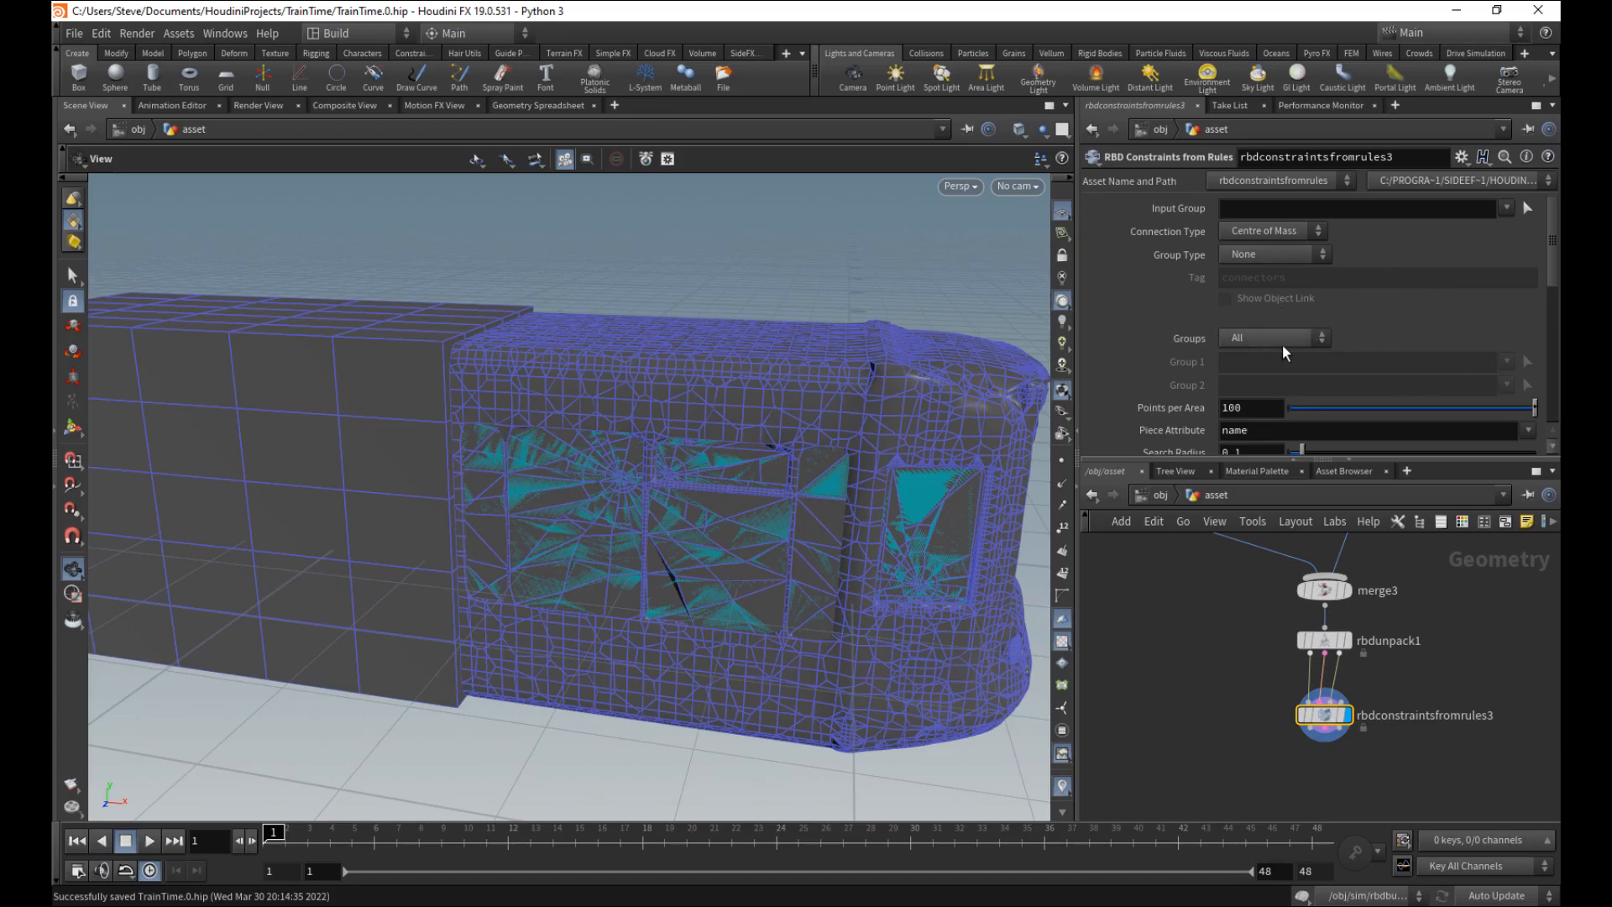
left_click(1273, 338)
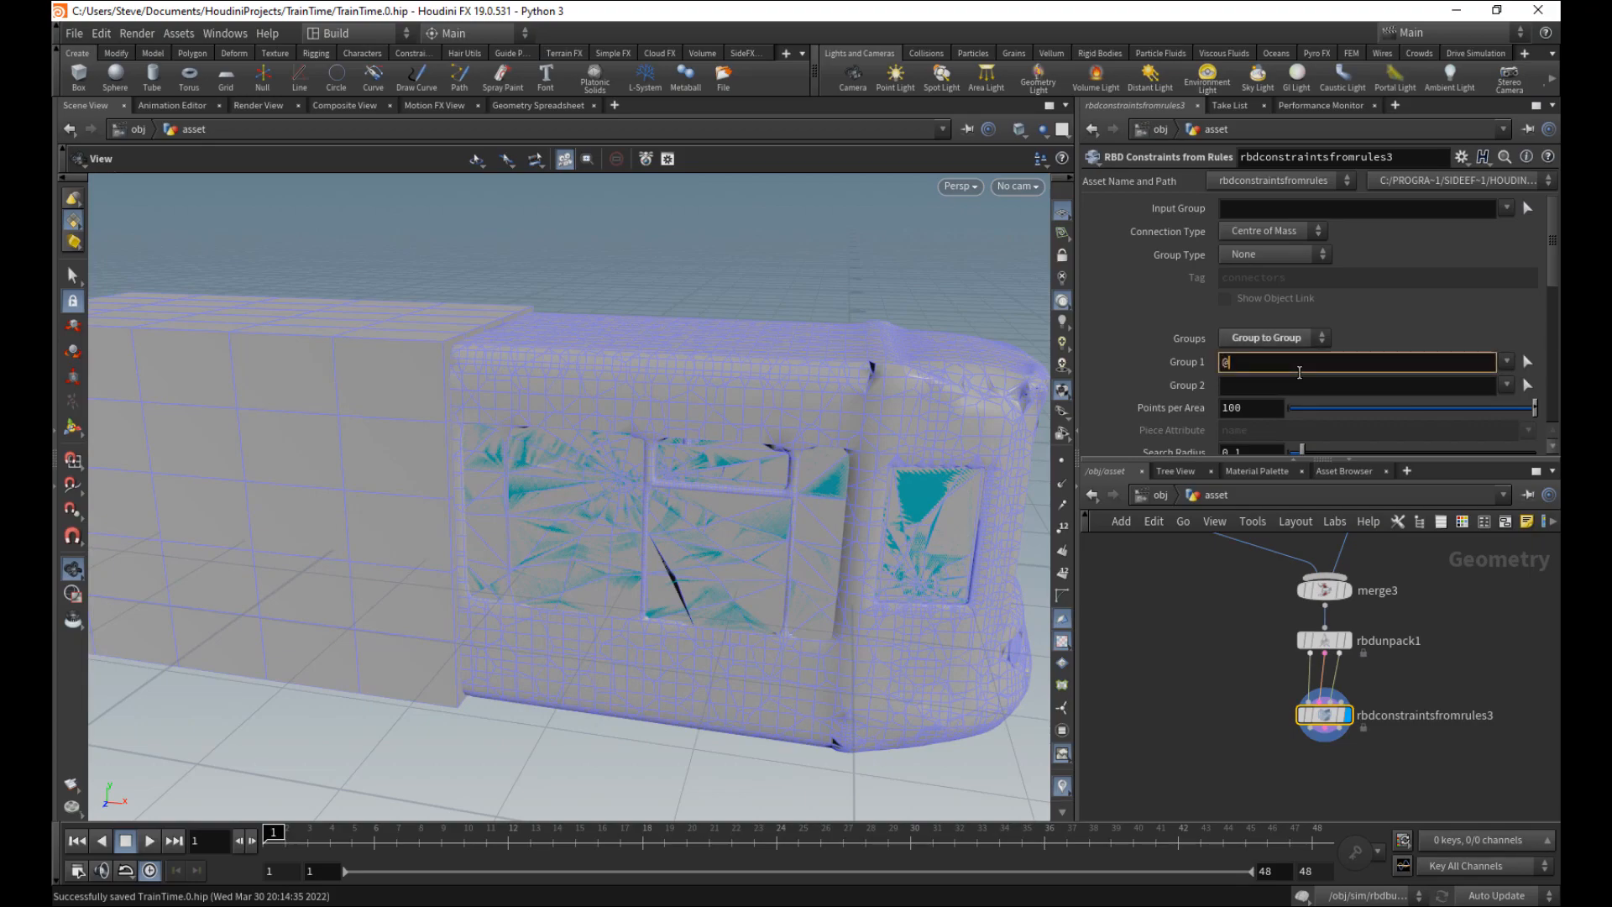
type("@name_f")
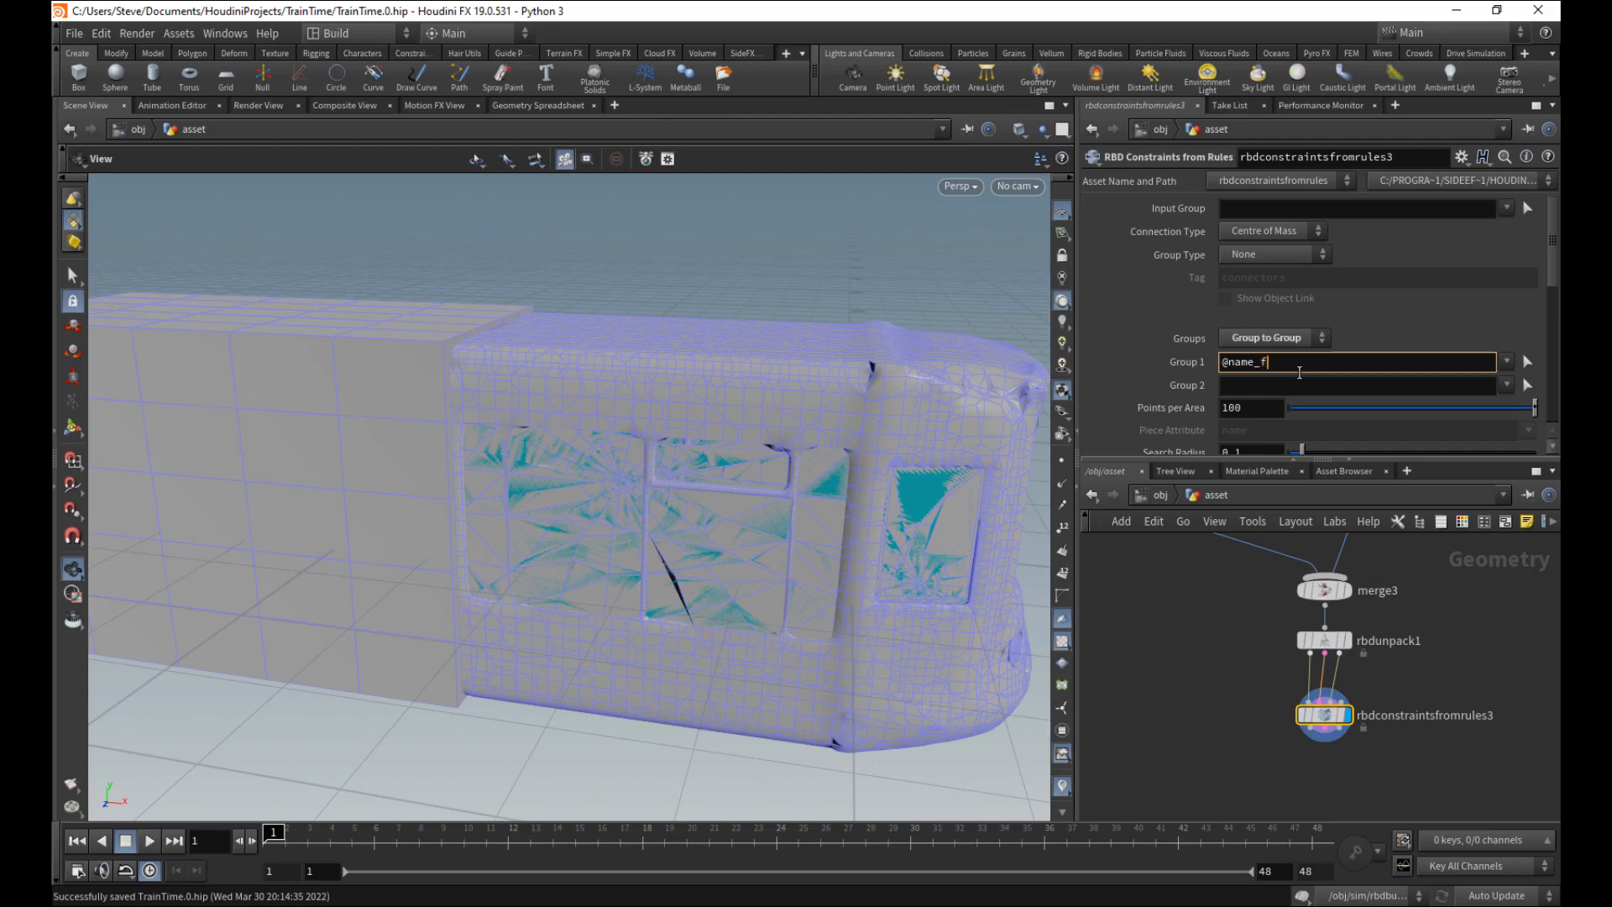
type("=glass*")
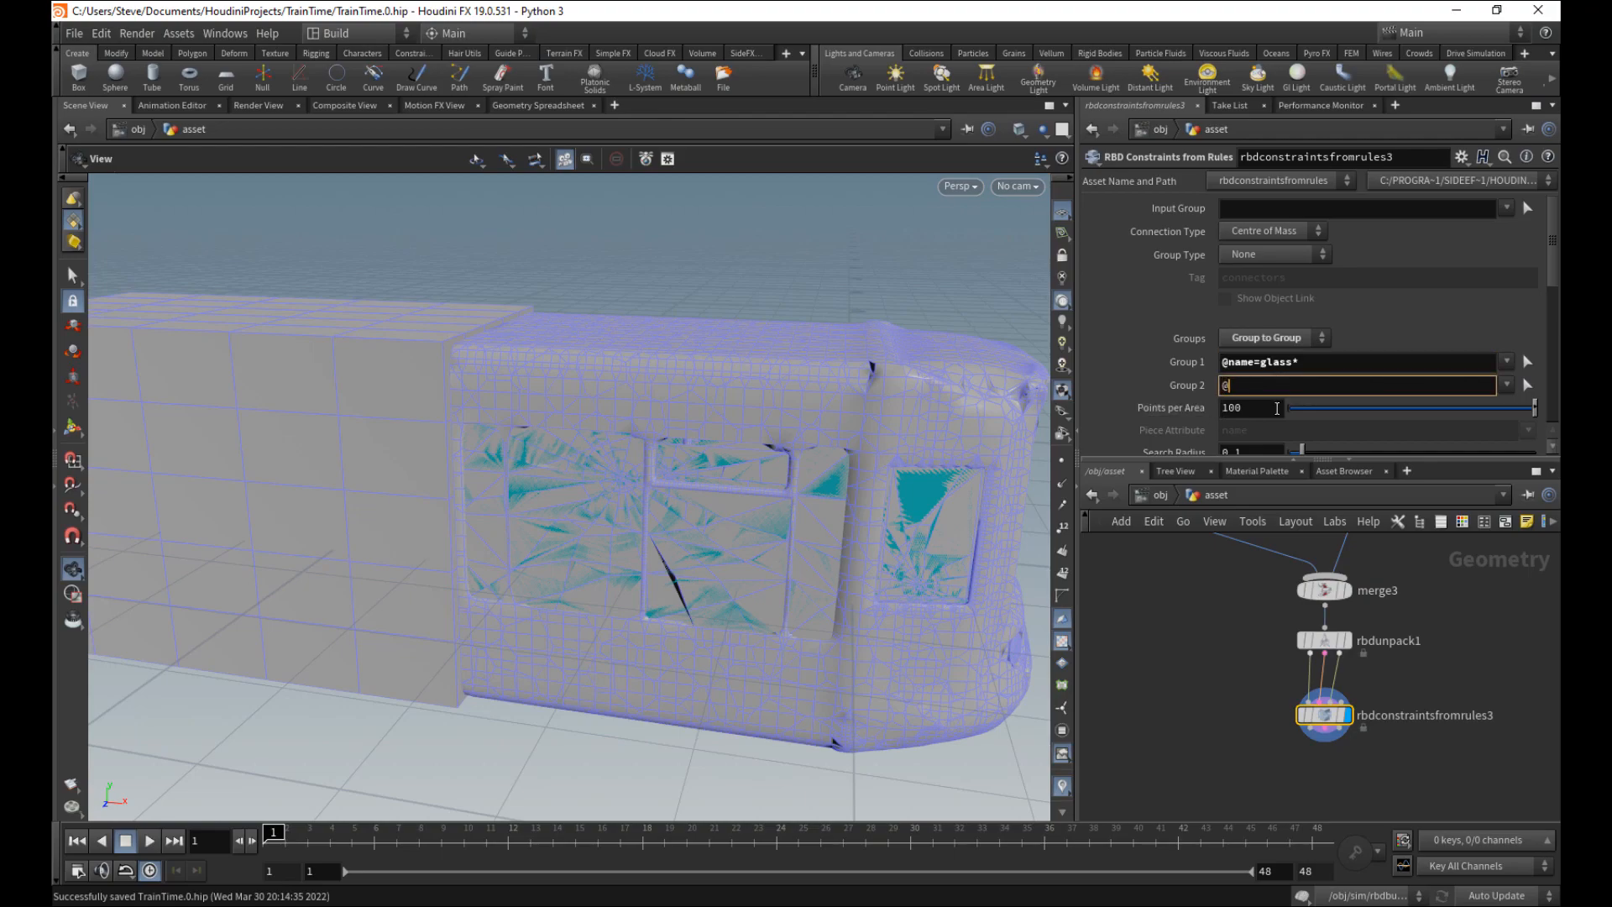
type("@name=metal*")
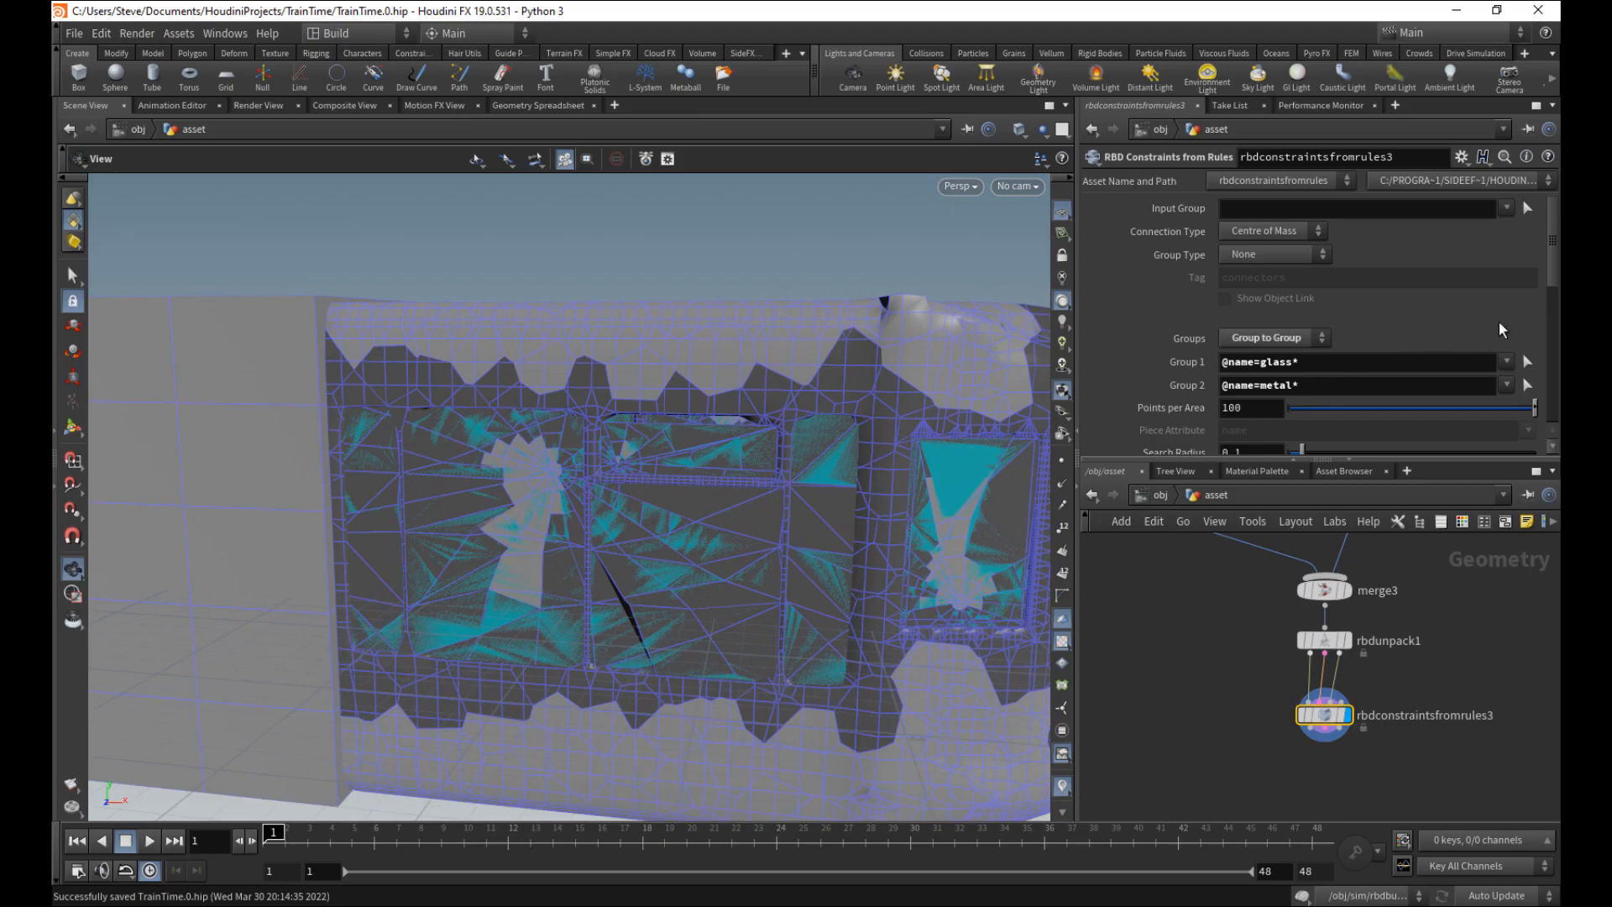
left_click(1273, 253)
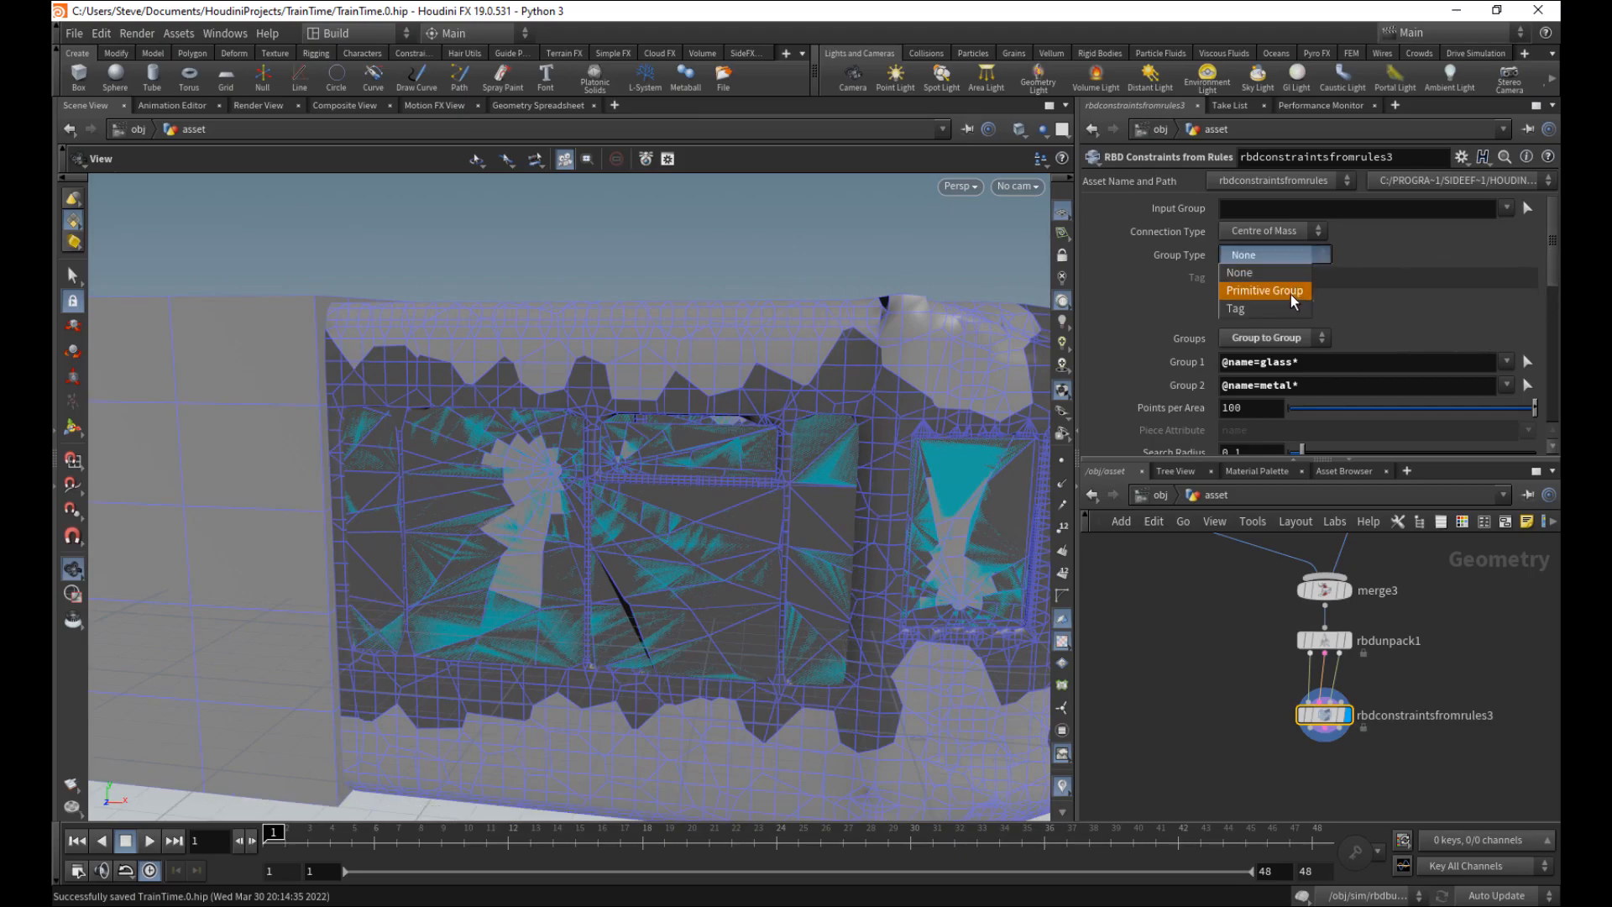
left_click(1264, 290)
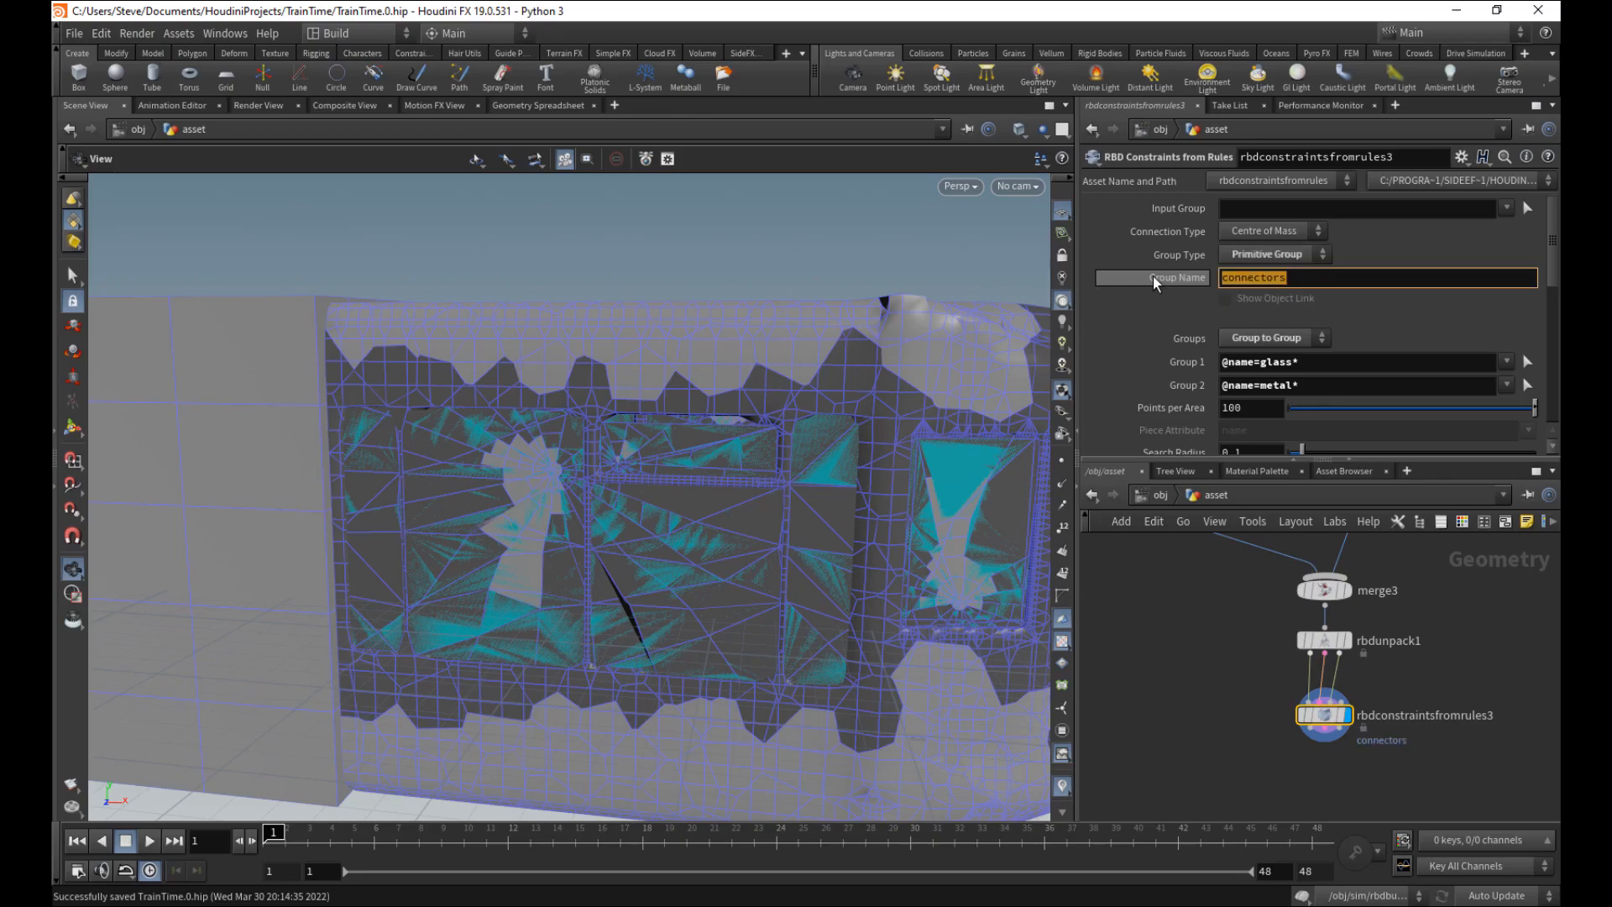
mouse_move(1168, 277)
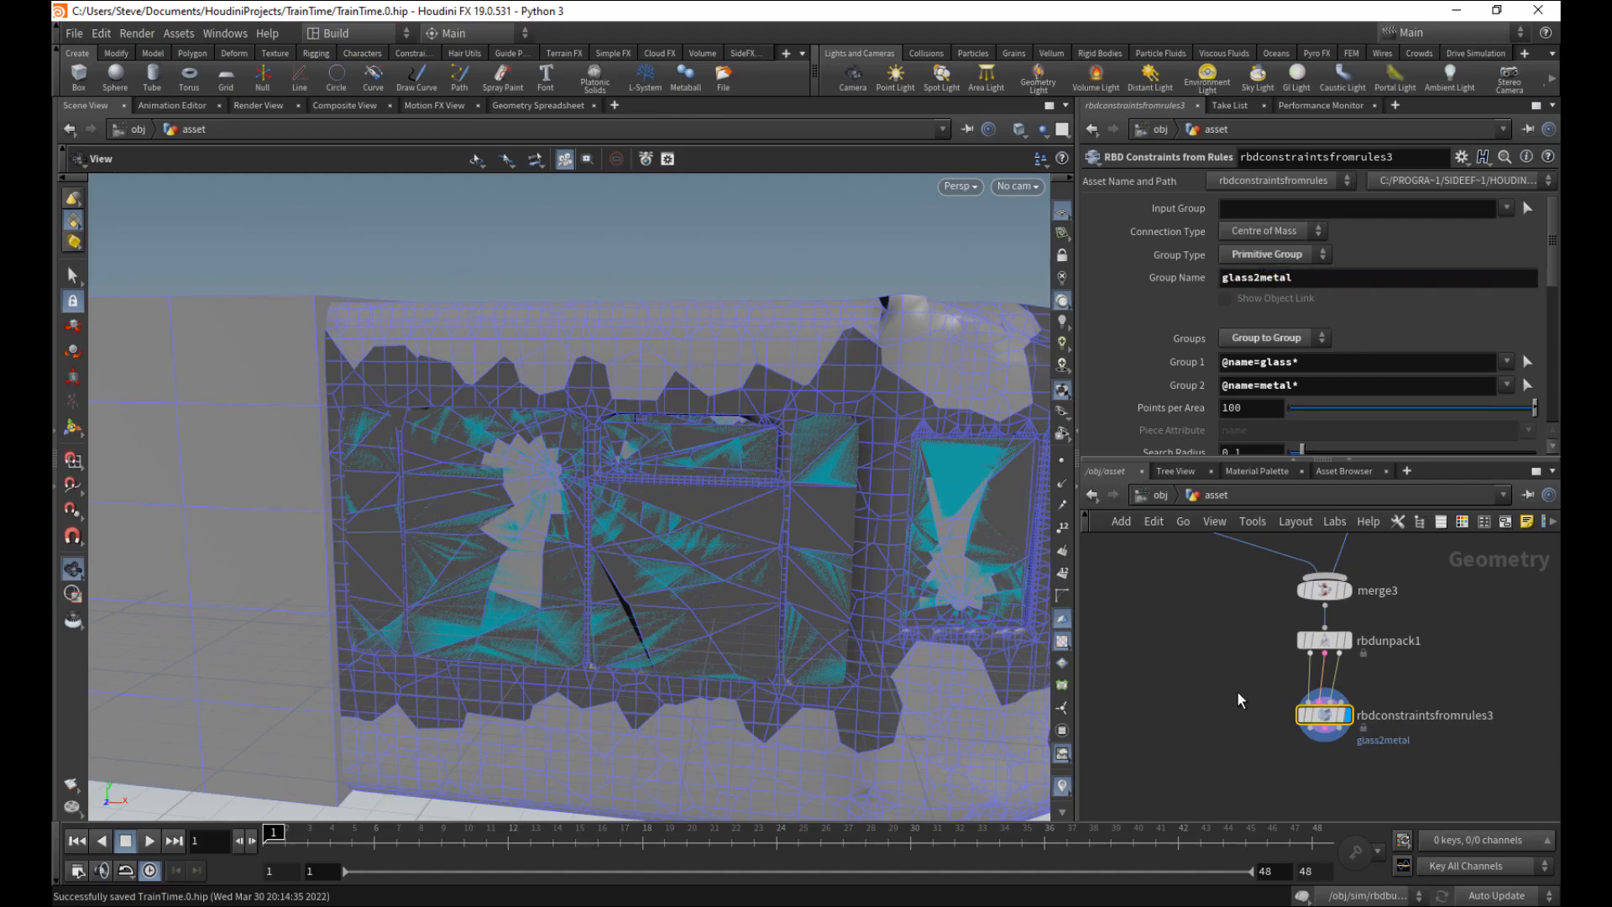
mouse_move(1294, 572)
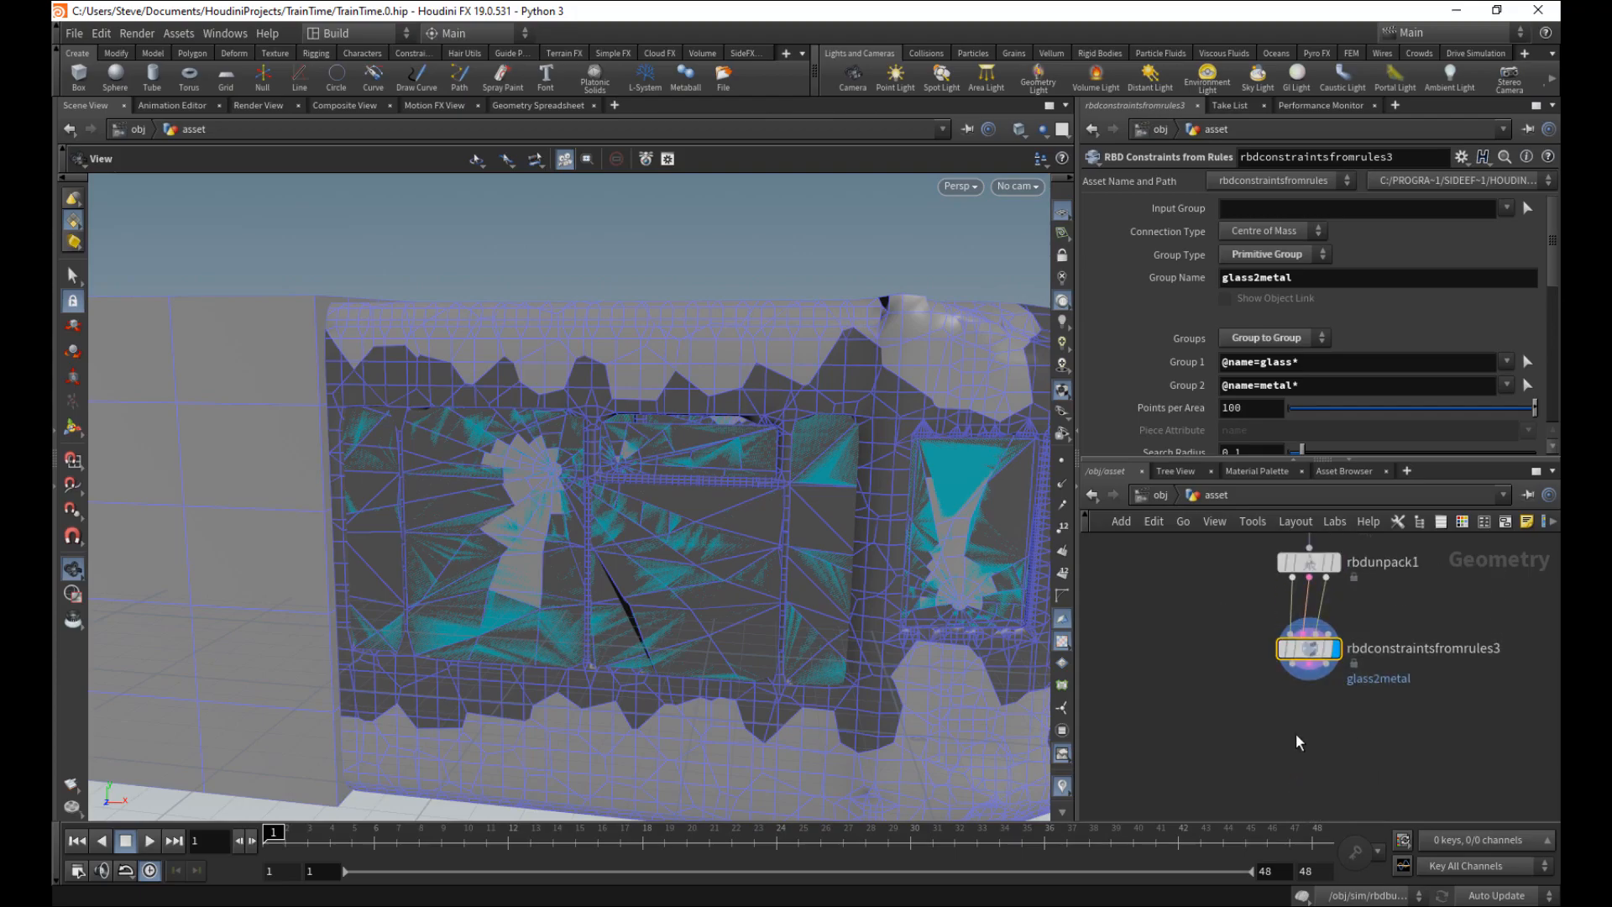
Add constraint properties gluing the glass2metal constraints with Strength 100
key("tab")
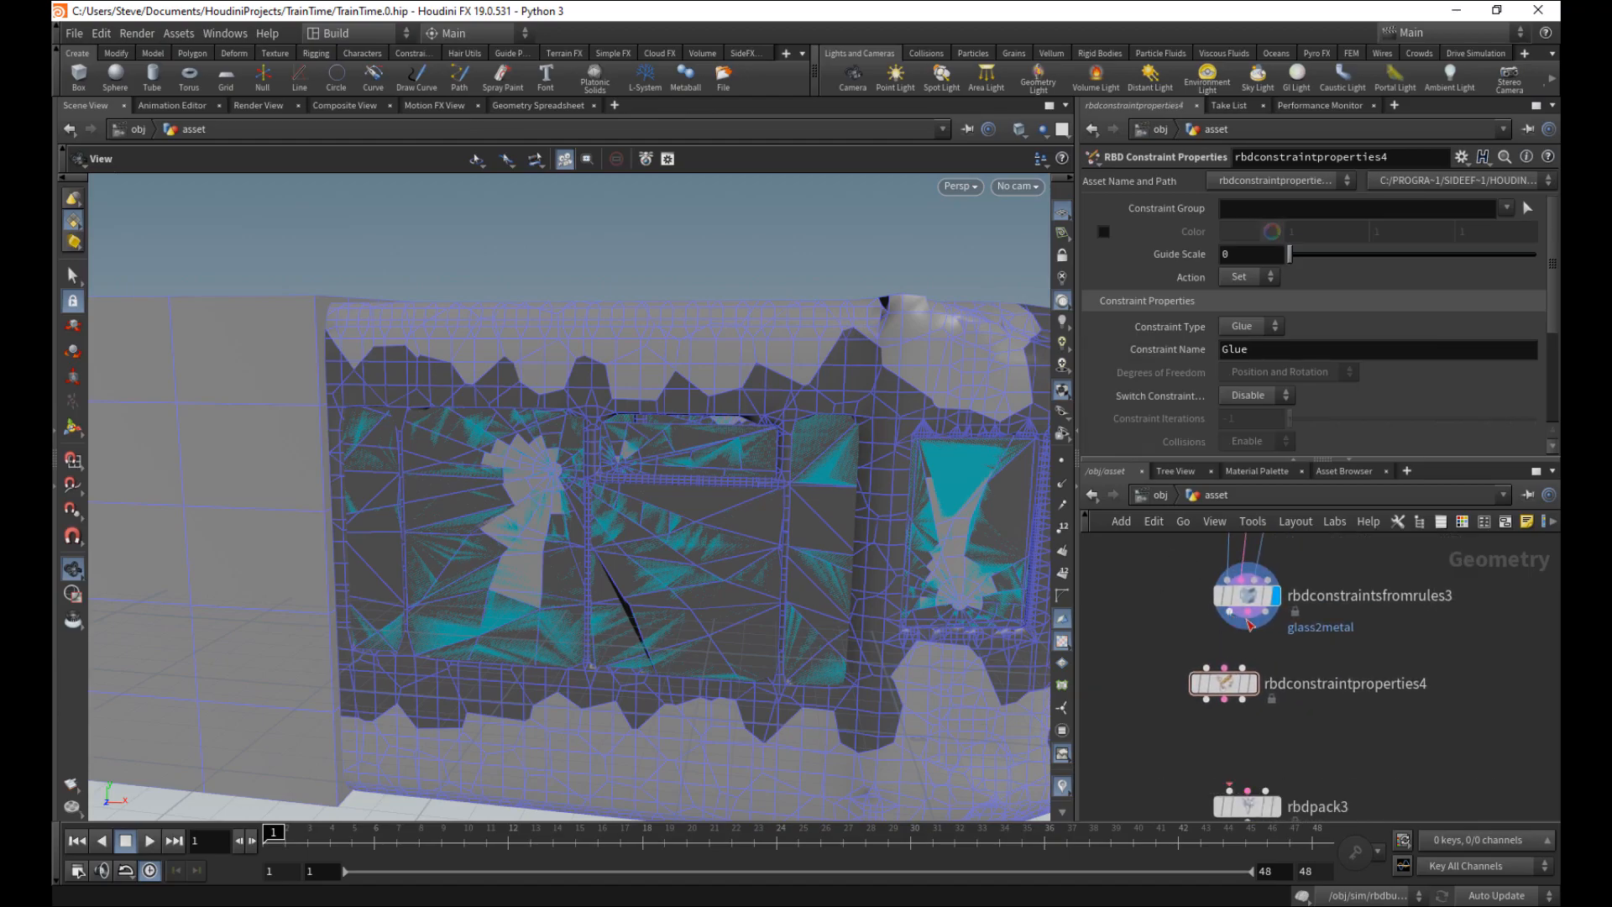
left_click(1222, 682)
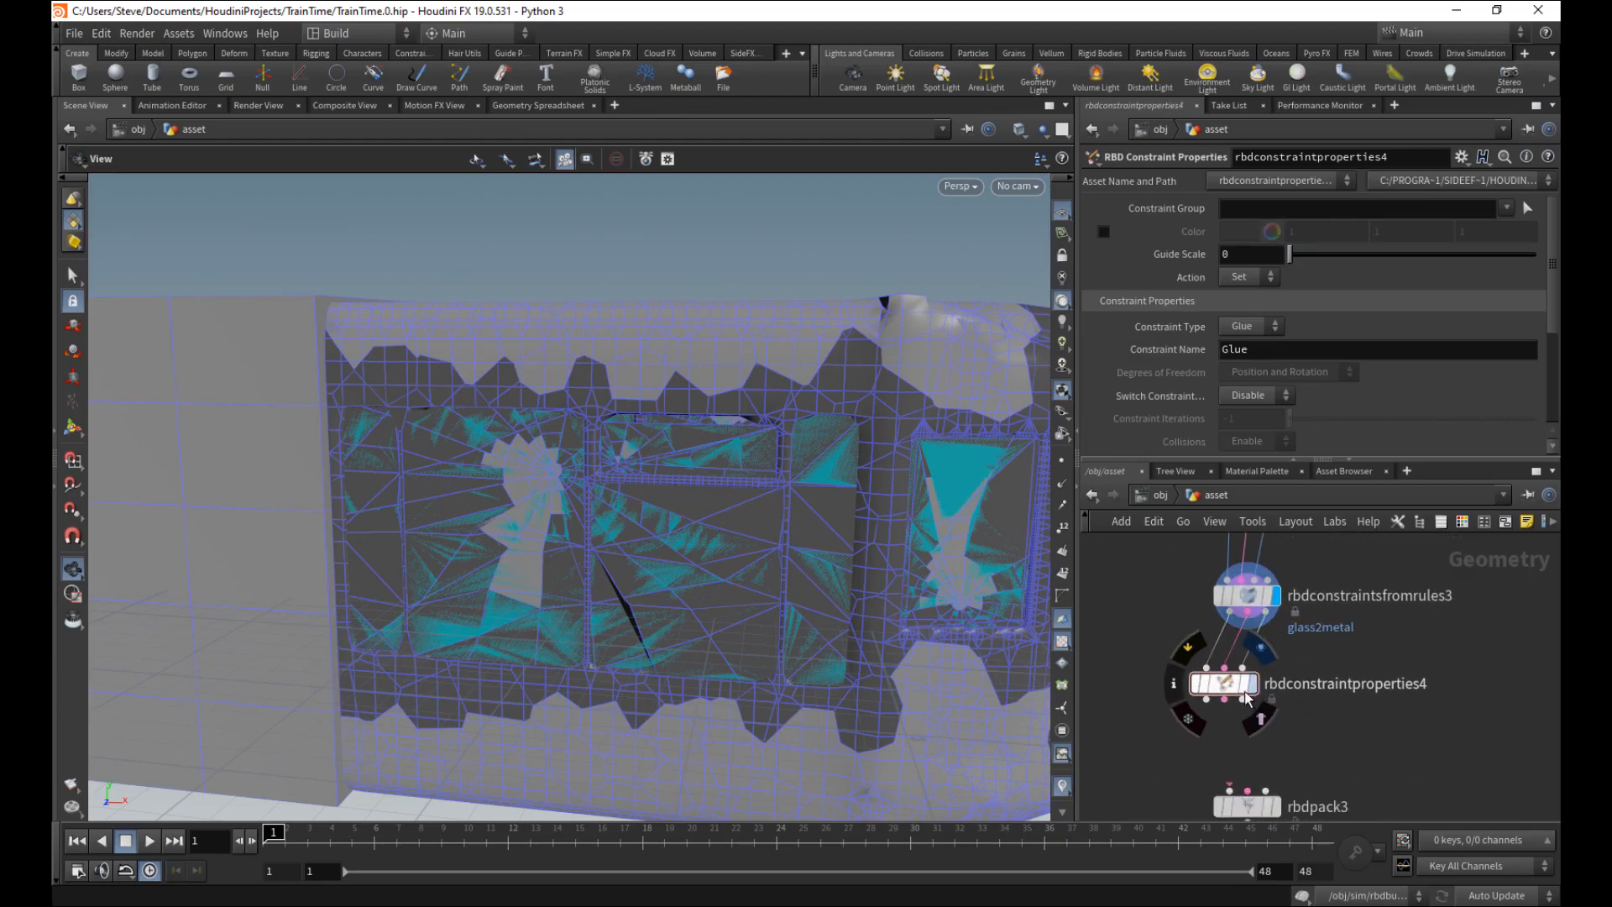
left_click(1526, 207)
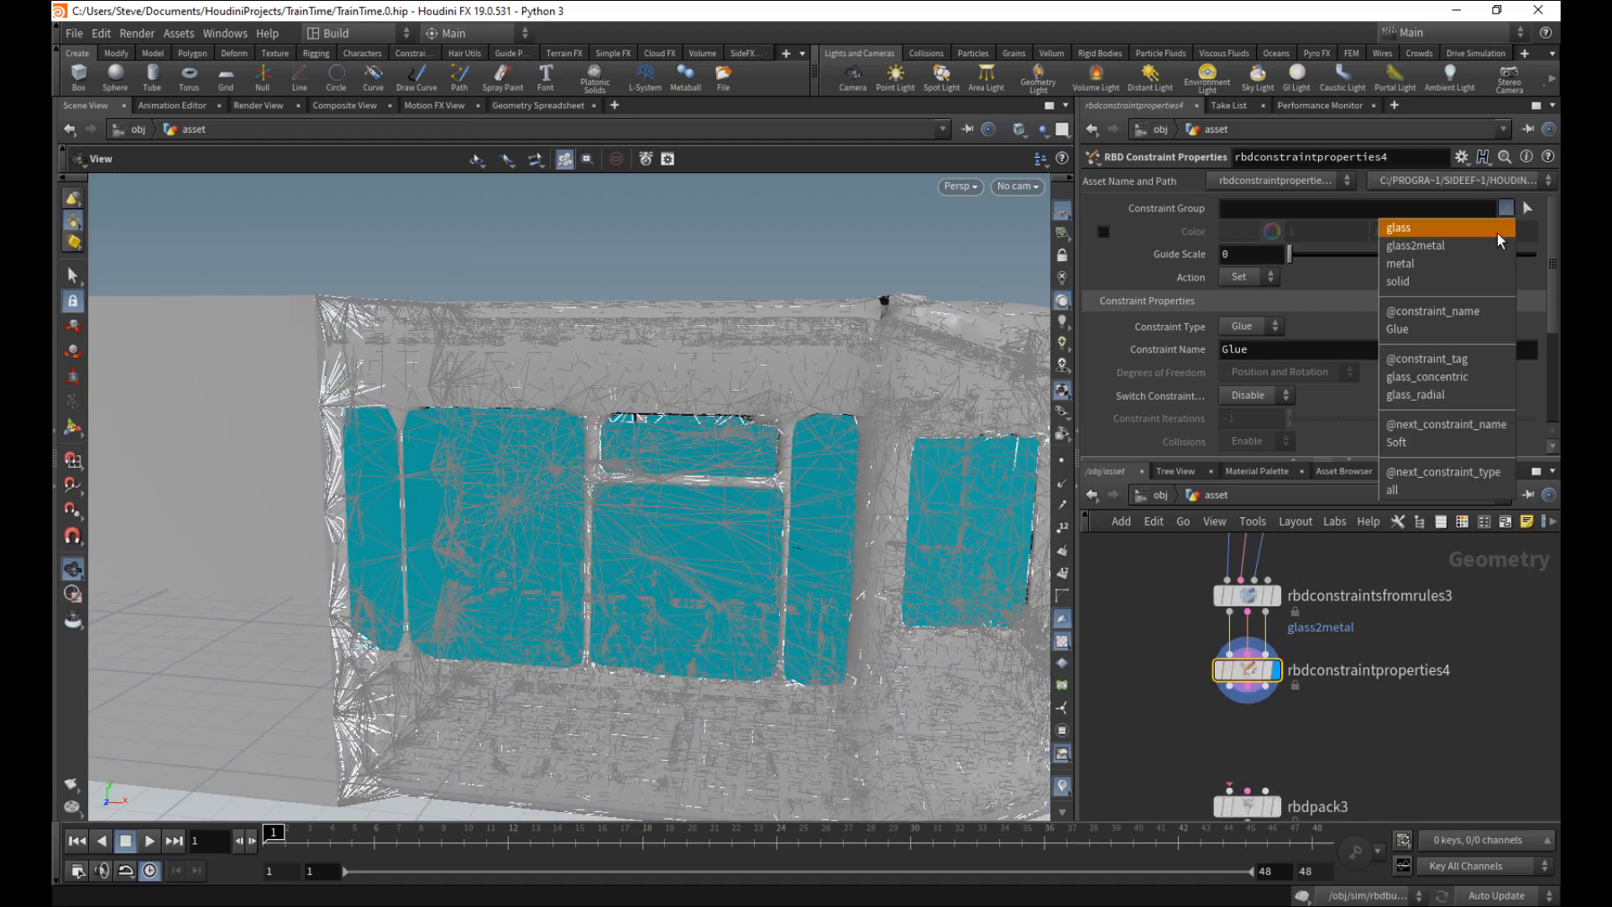
left_click(1415, 244)
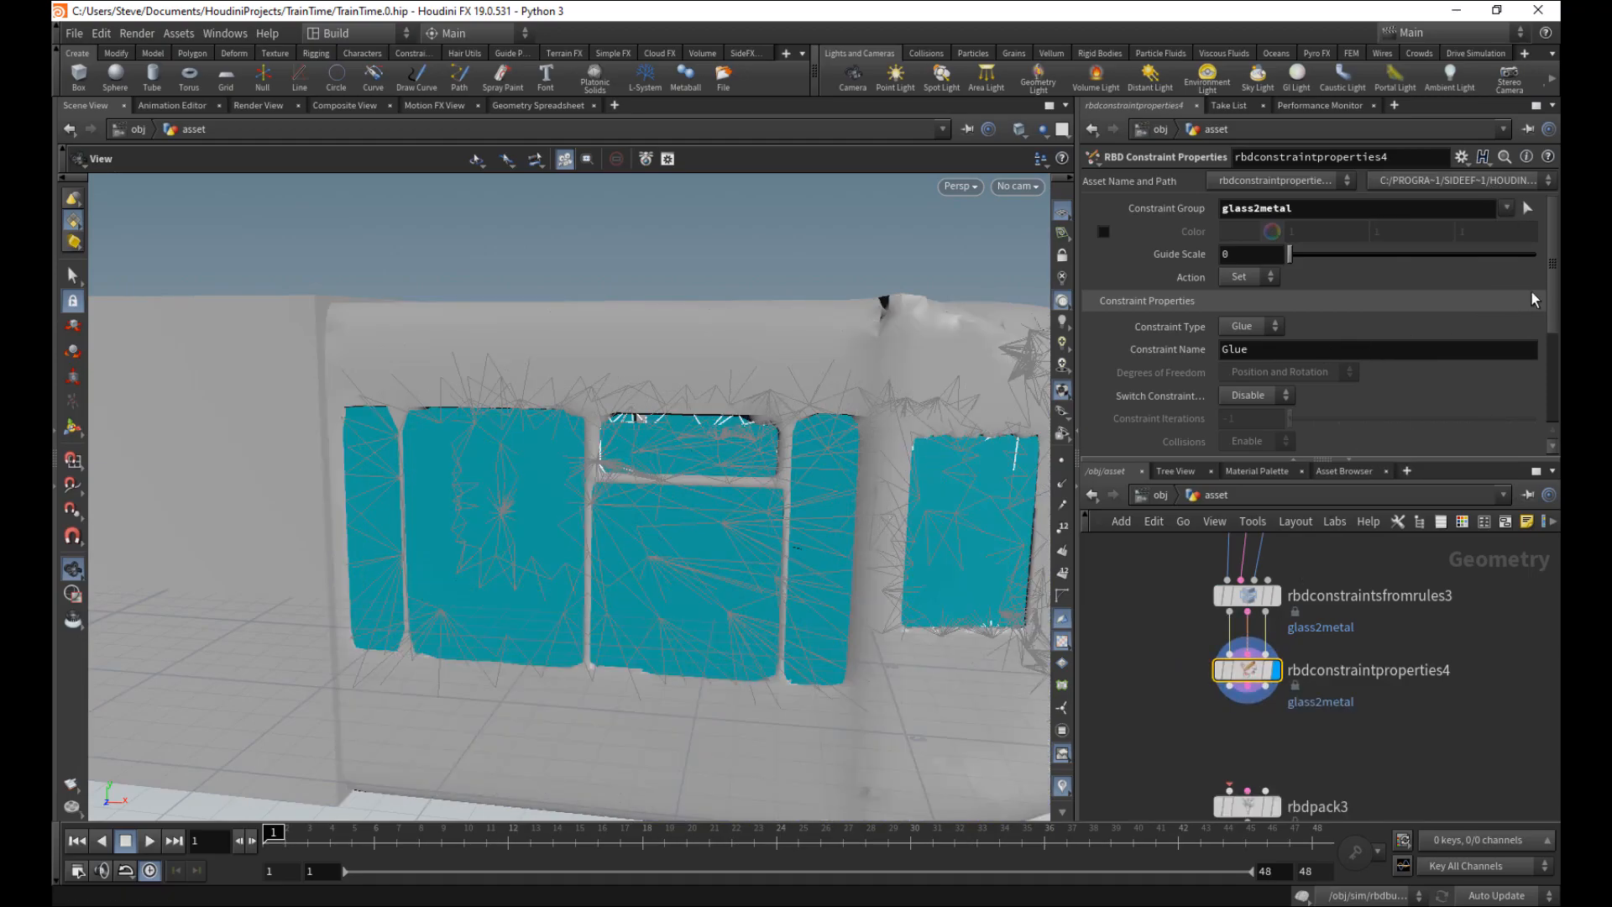
scroll("down", 3)
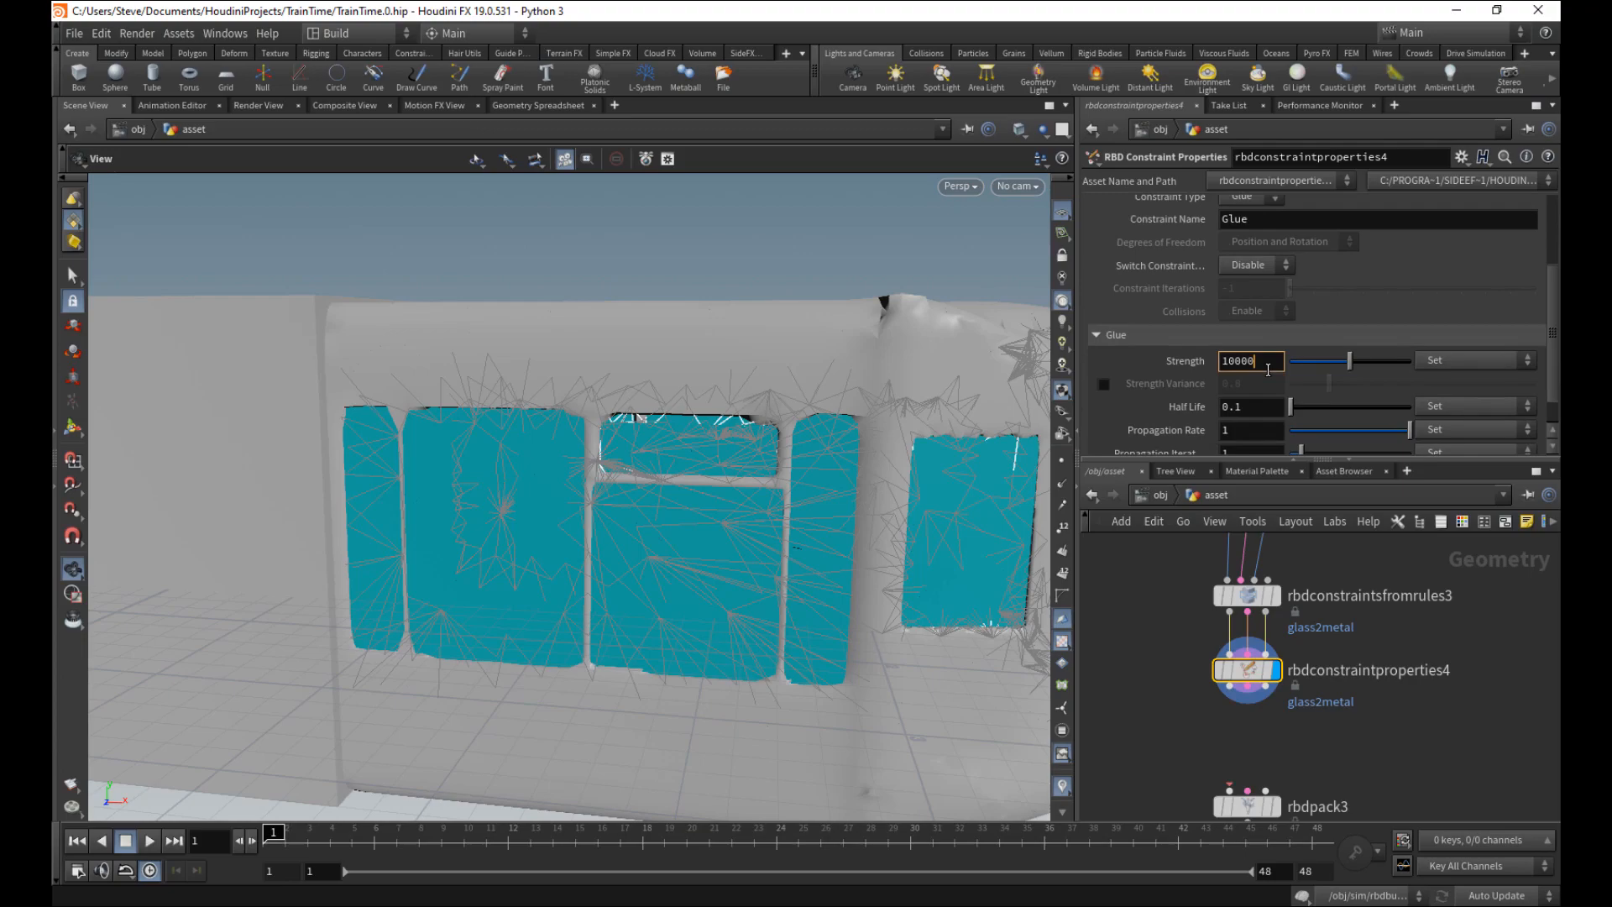
type("100")
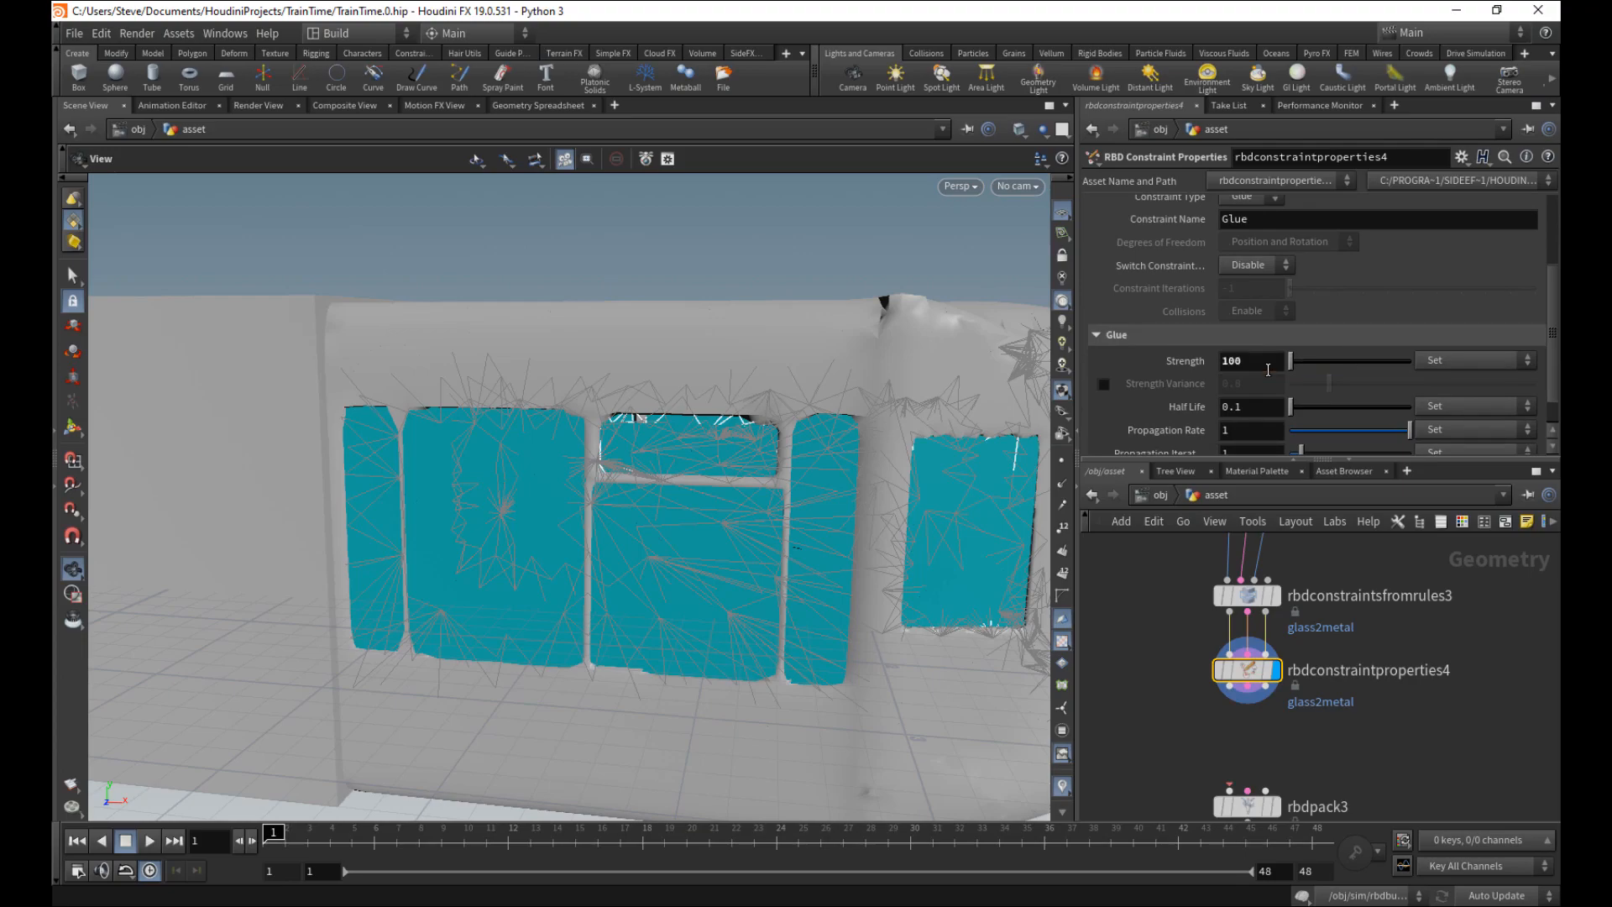
mouse_move(605, 437)
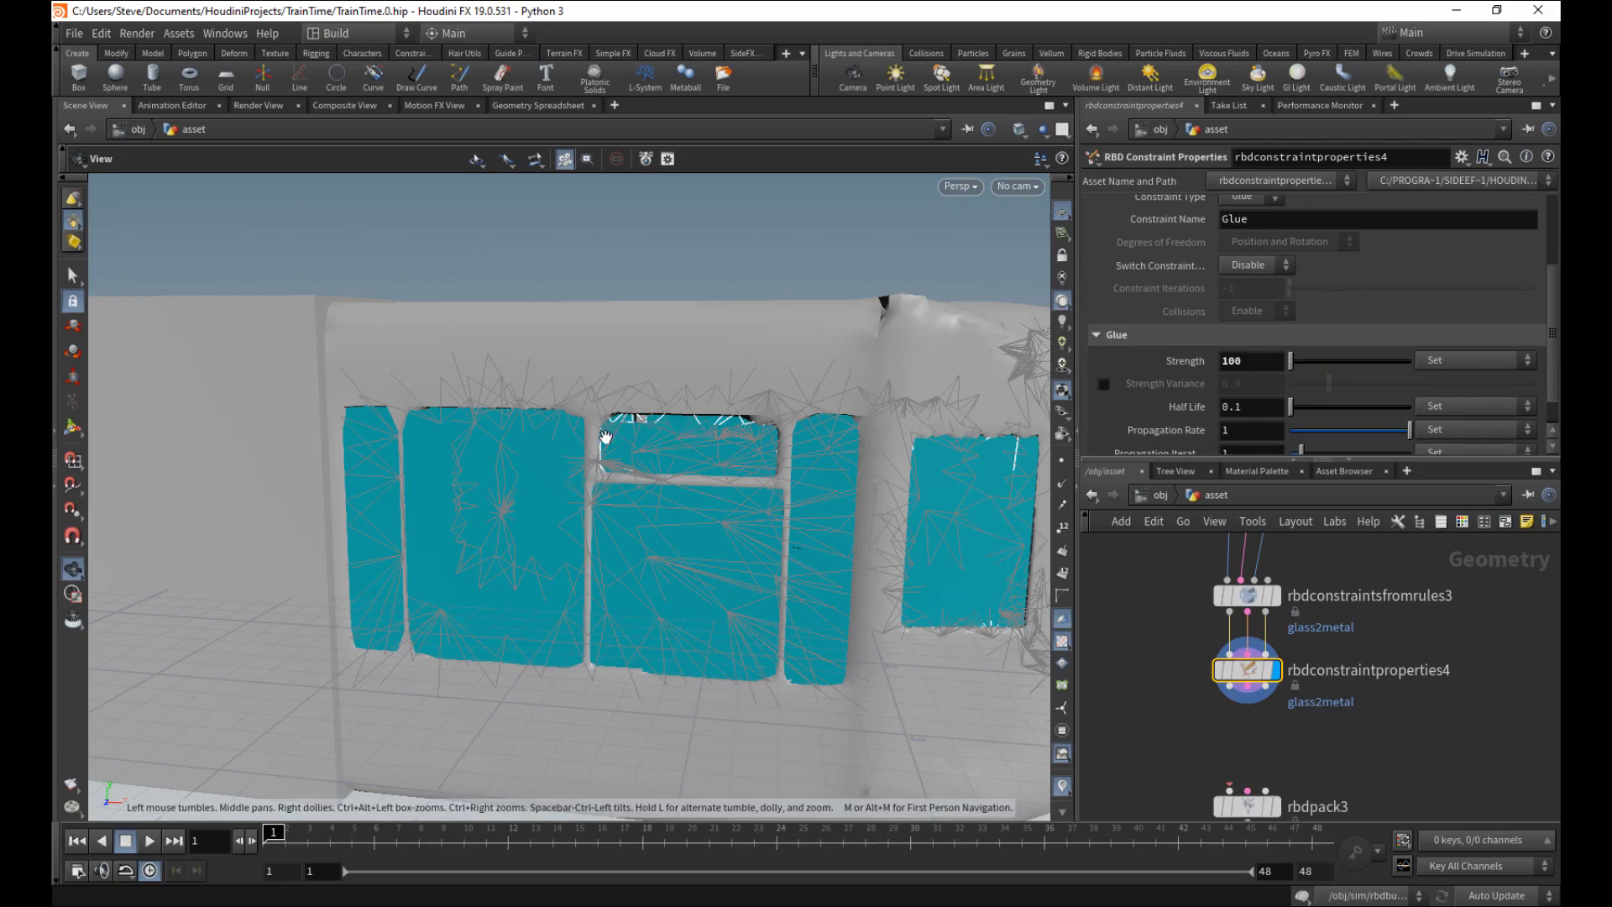
mouse_move(776, 420)
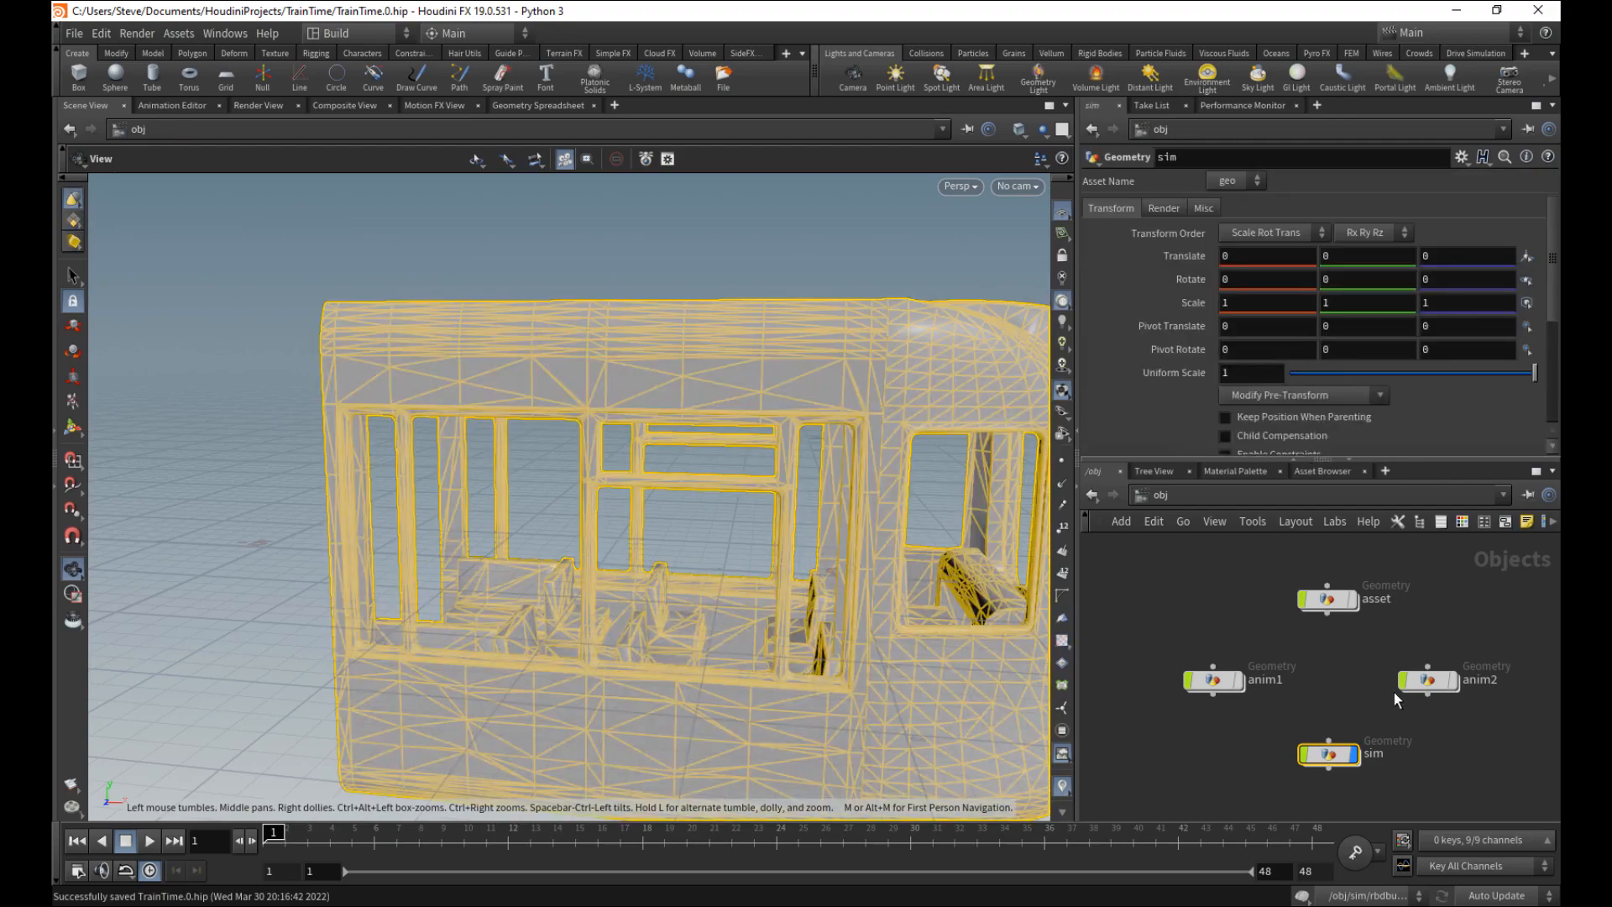
Select the sim object and dive into its network
left_click(1328, 691)
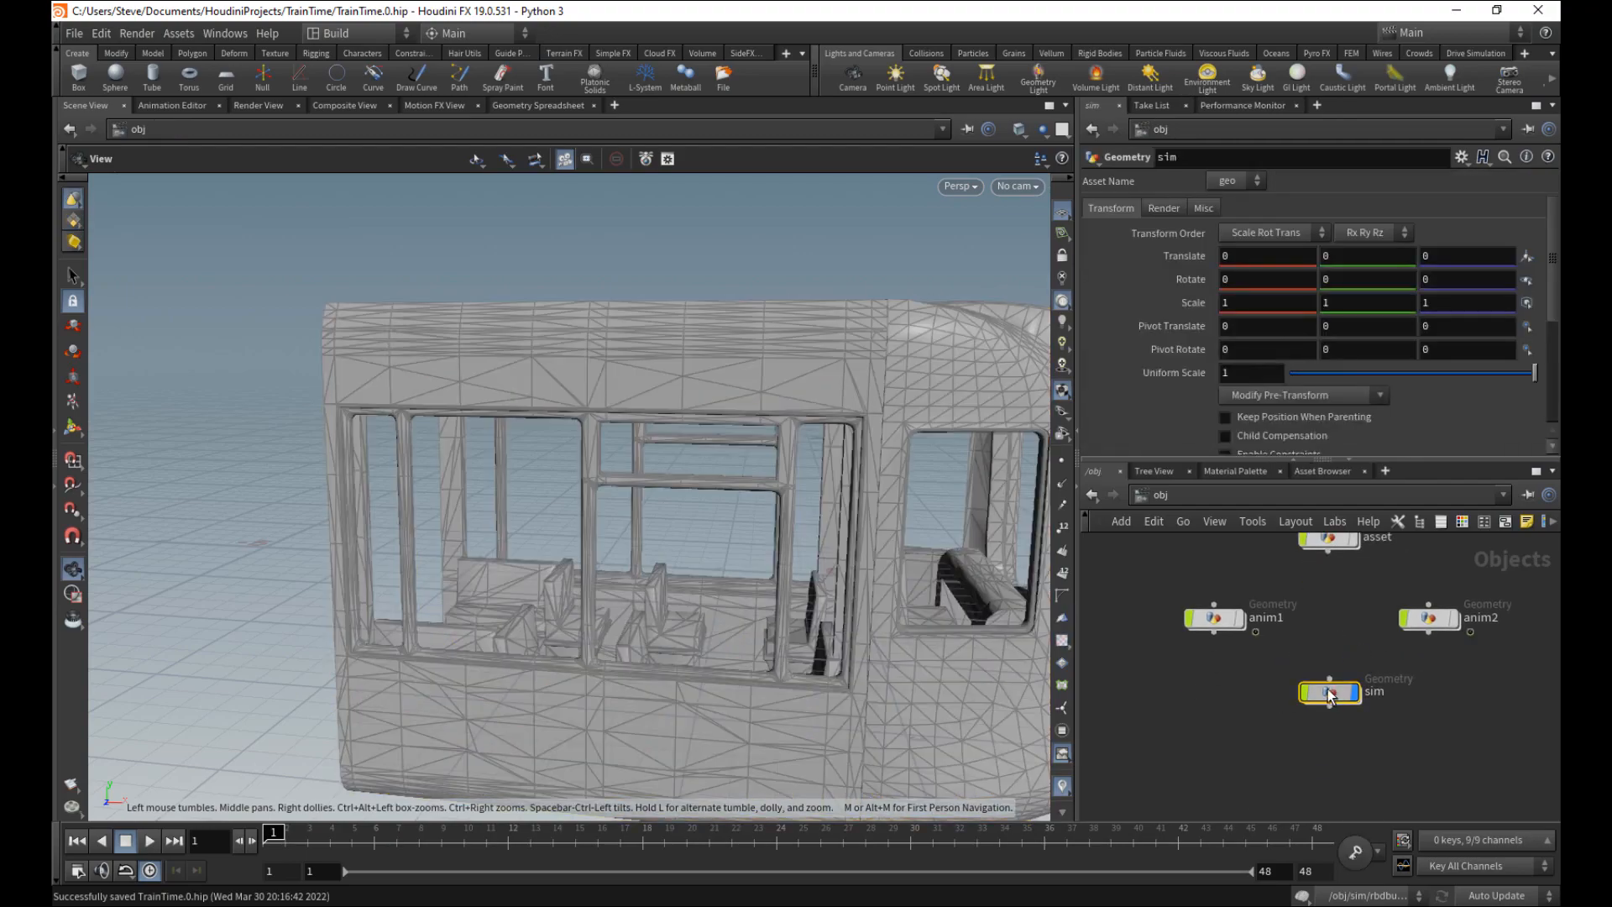
double_click(1329, 691)
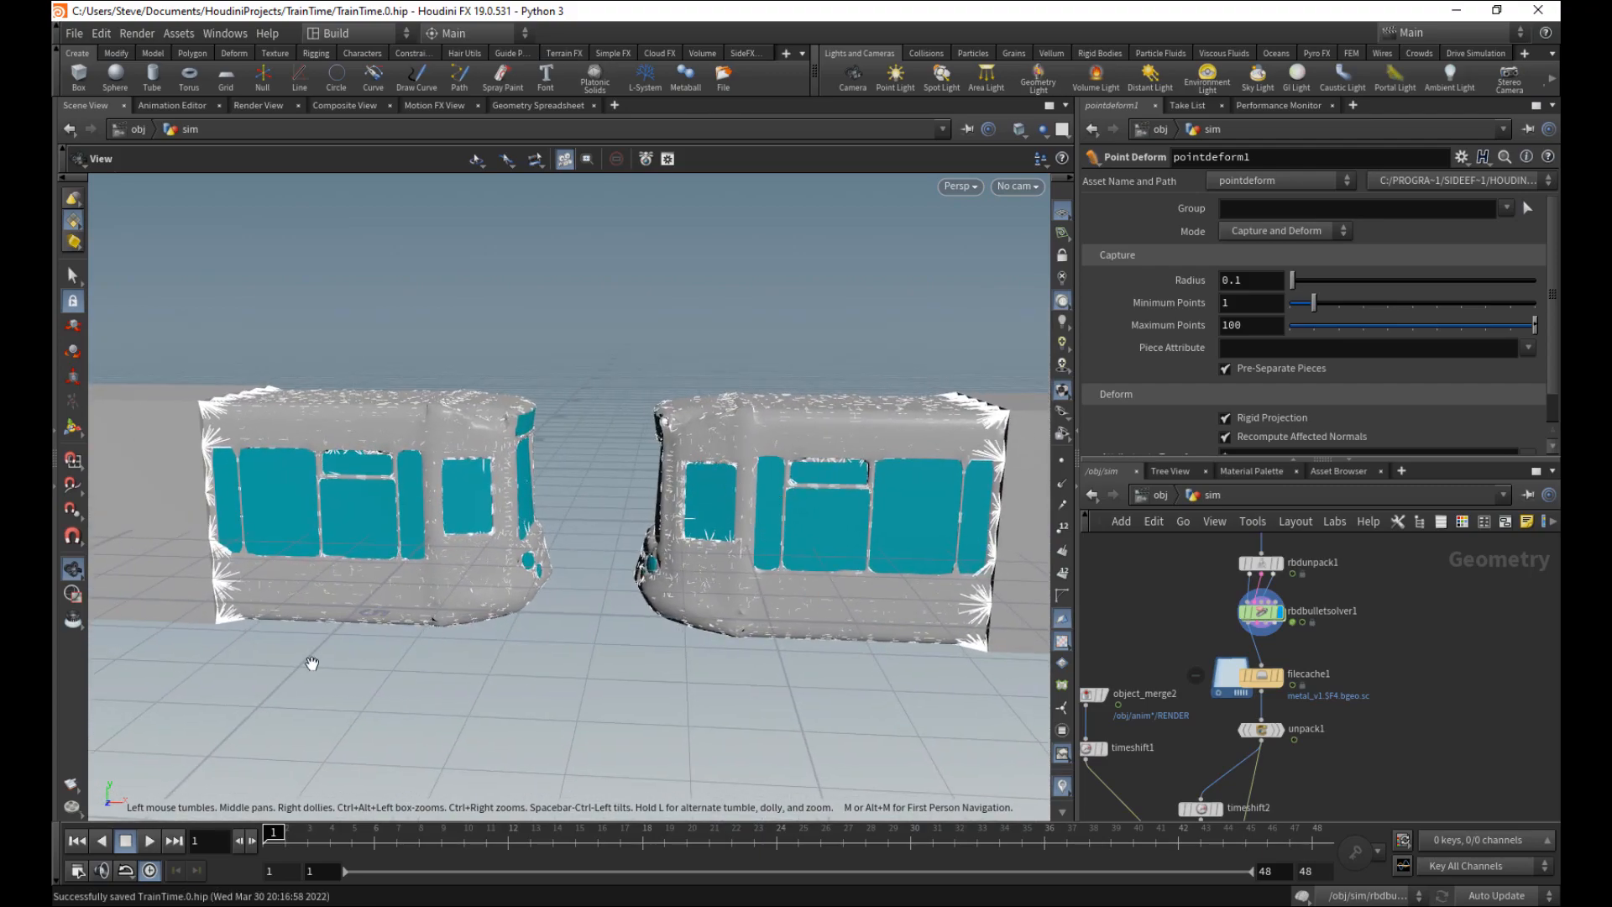
Render a flipbook of the collision, watch the glass shatter in MPlay, then close the player
left_click(134, 32)
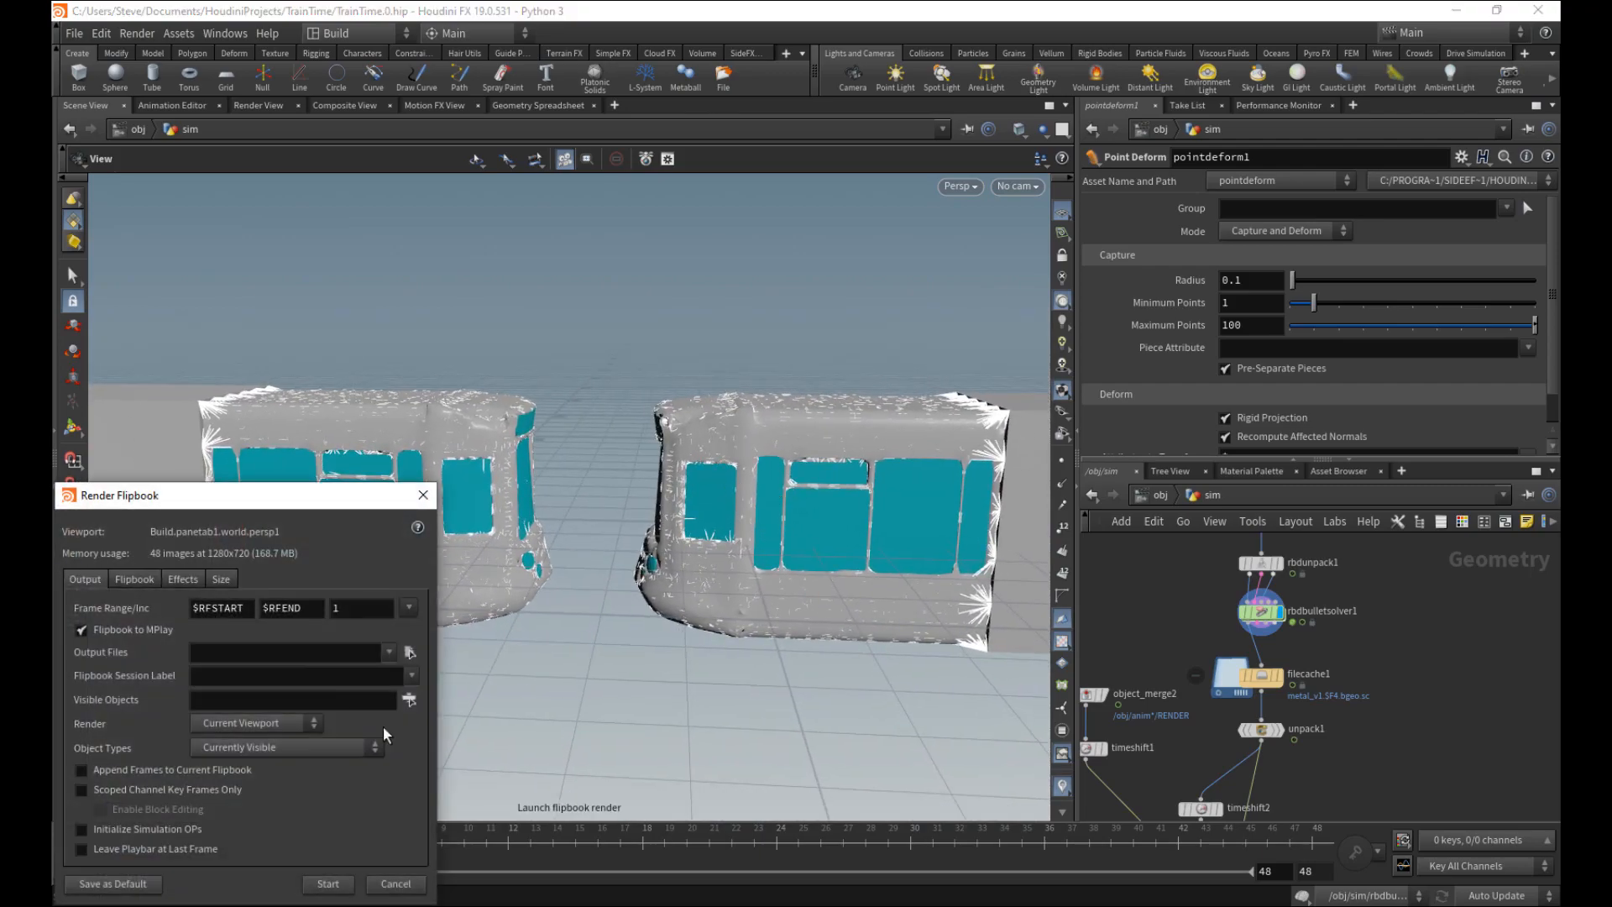
left_click(328, 884)
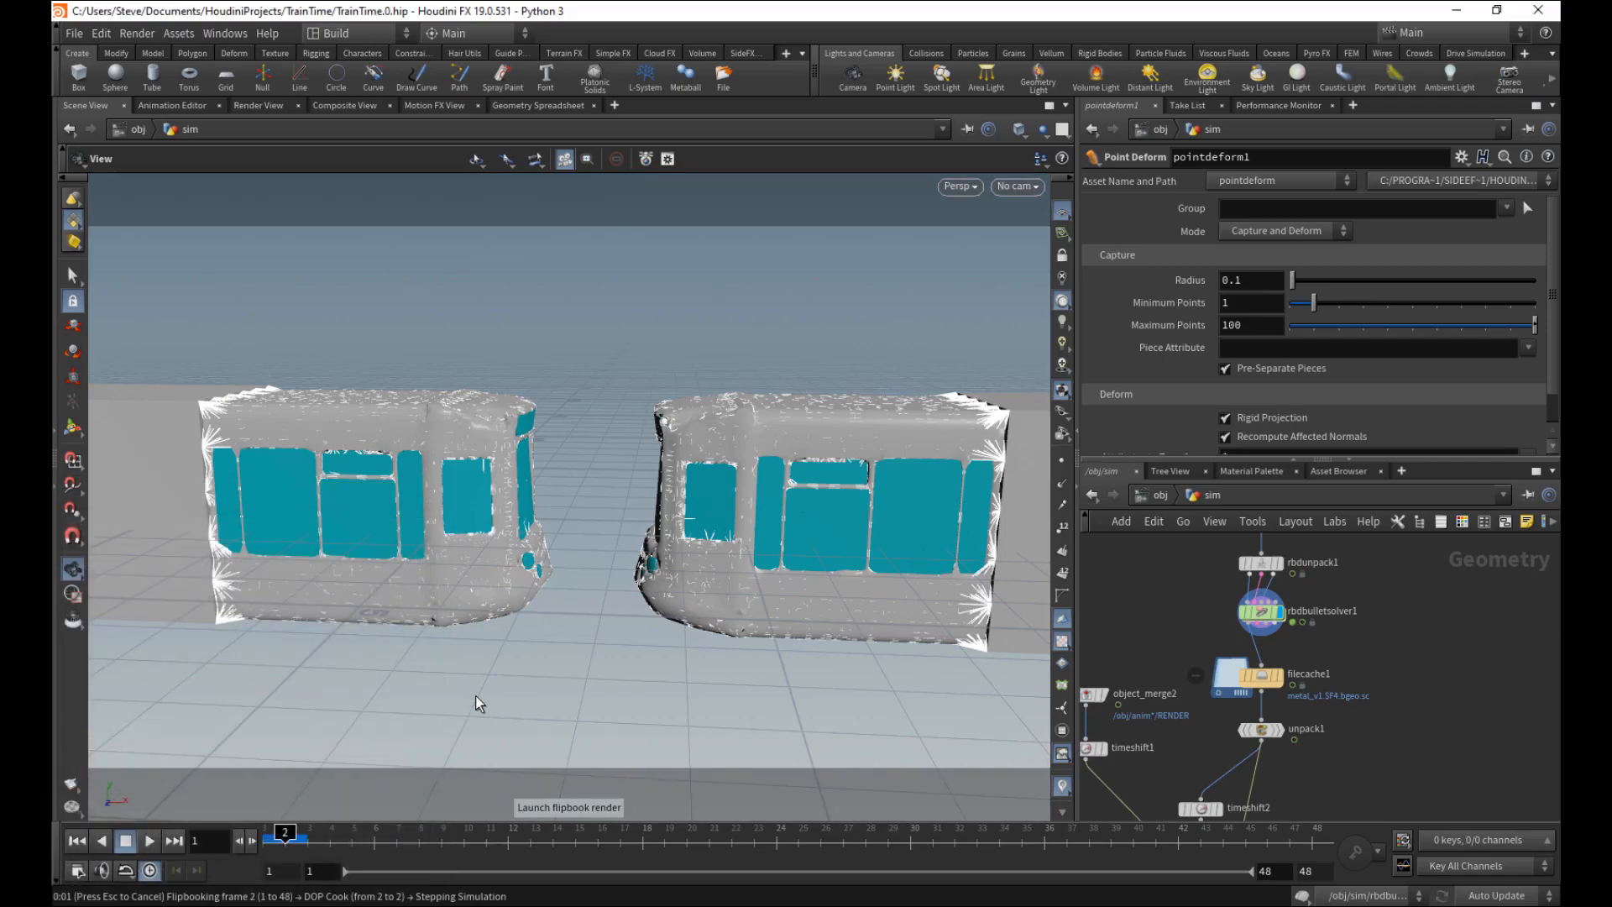
left_click(569, 807)
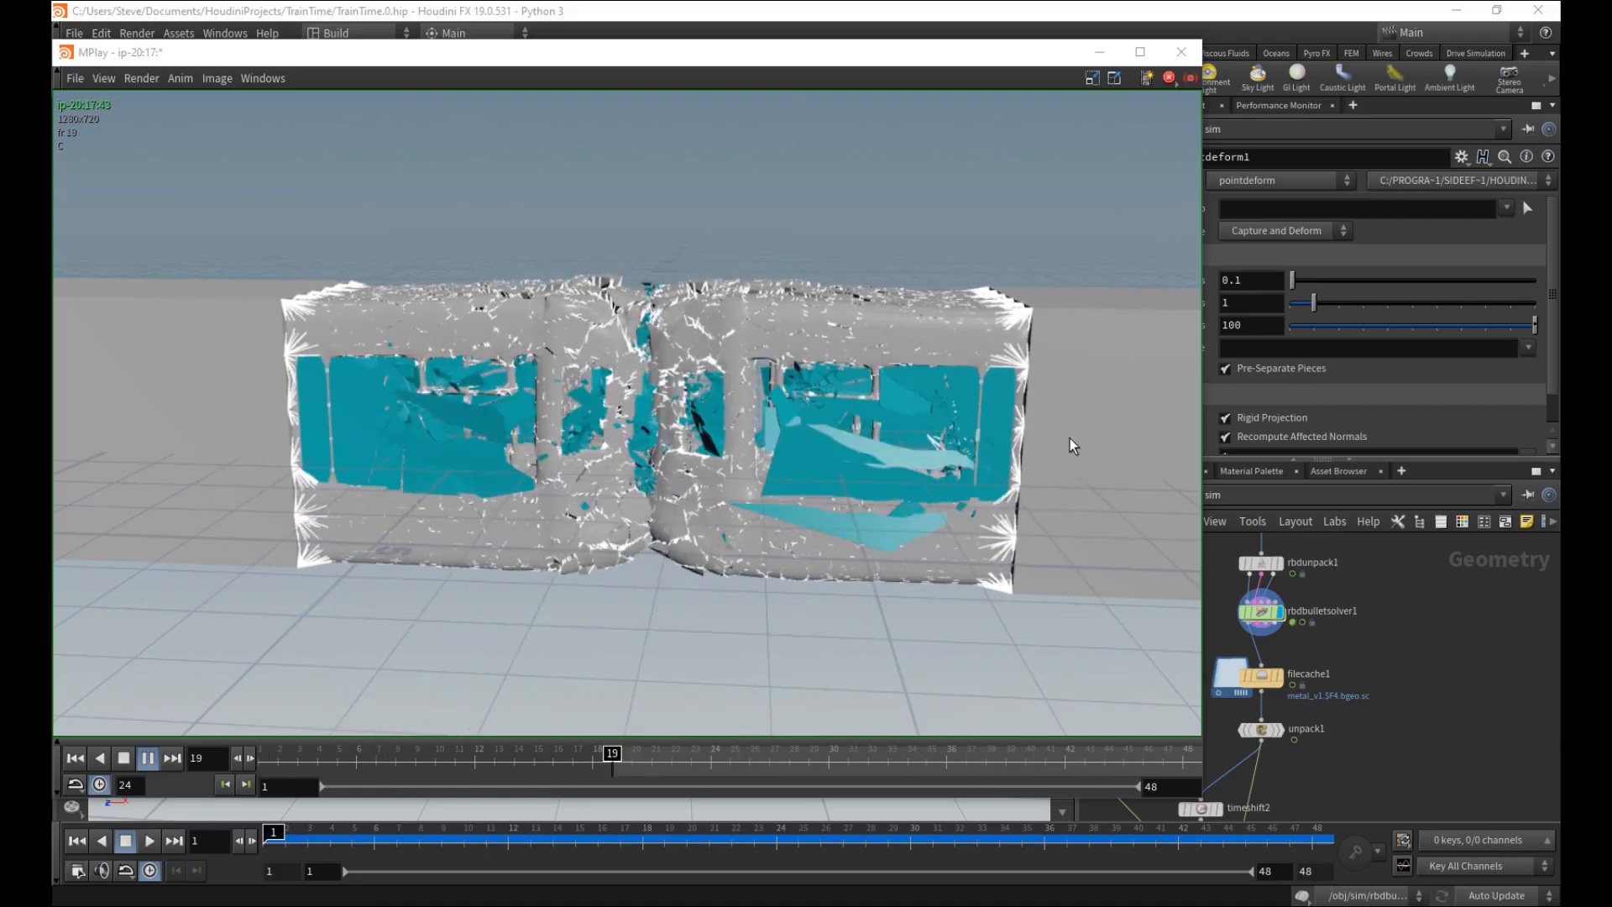
left_click(1181, 52)
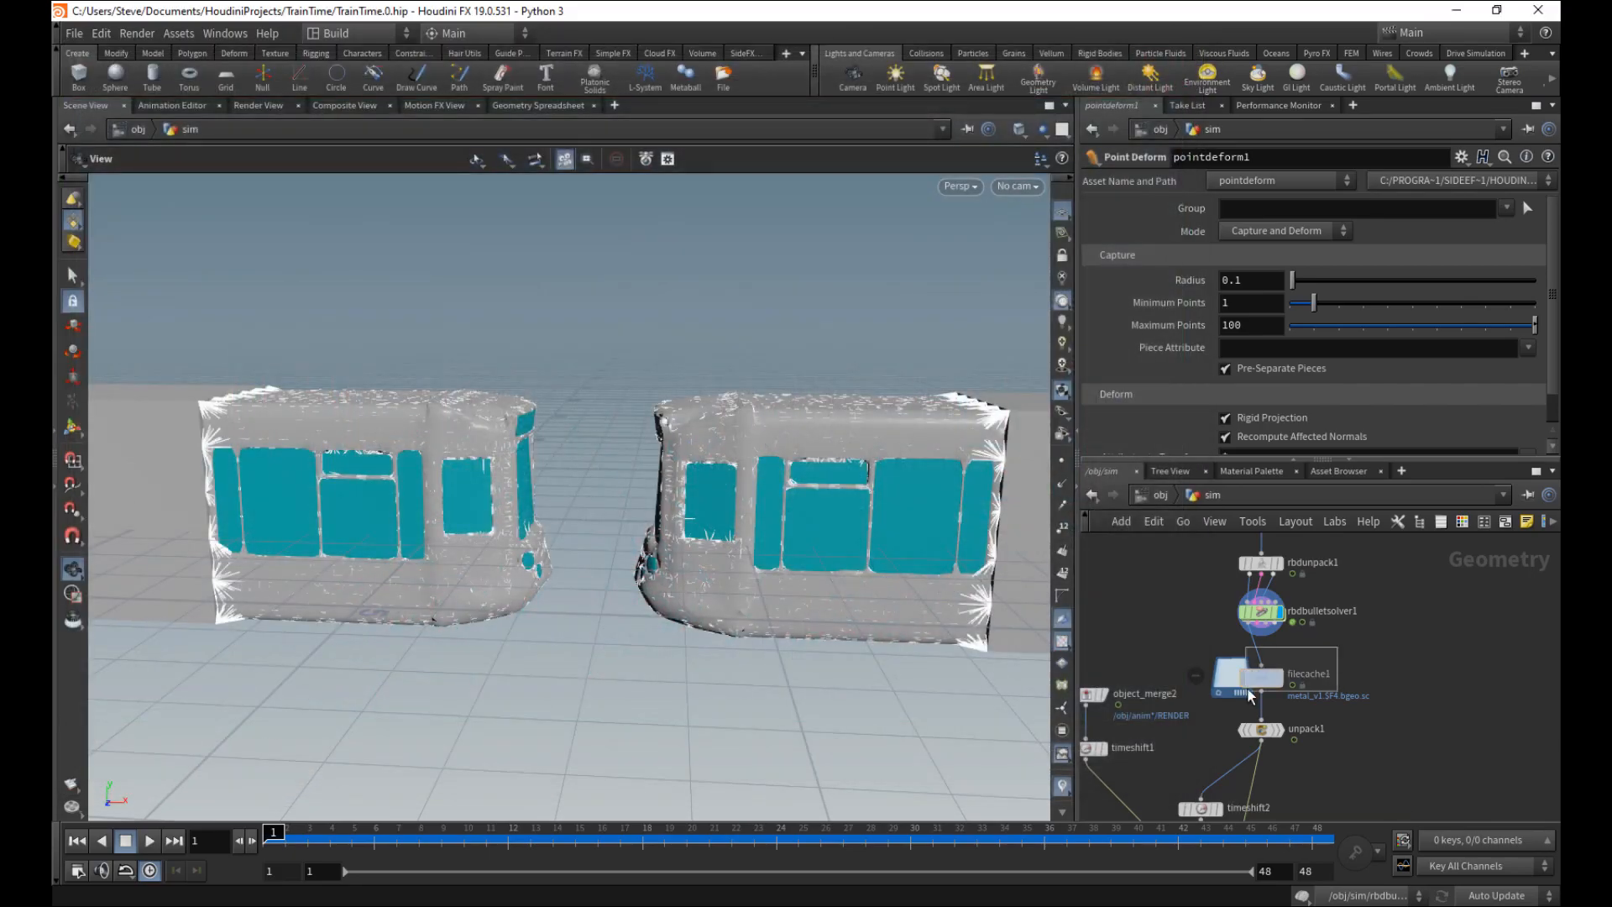
Review filecache1's Caching and Advanced options and save the collision simulation to disk
left_click(1250, 676)
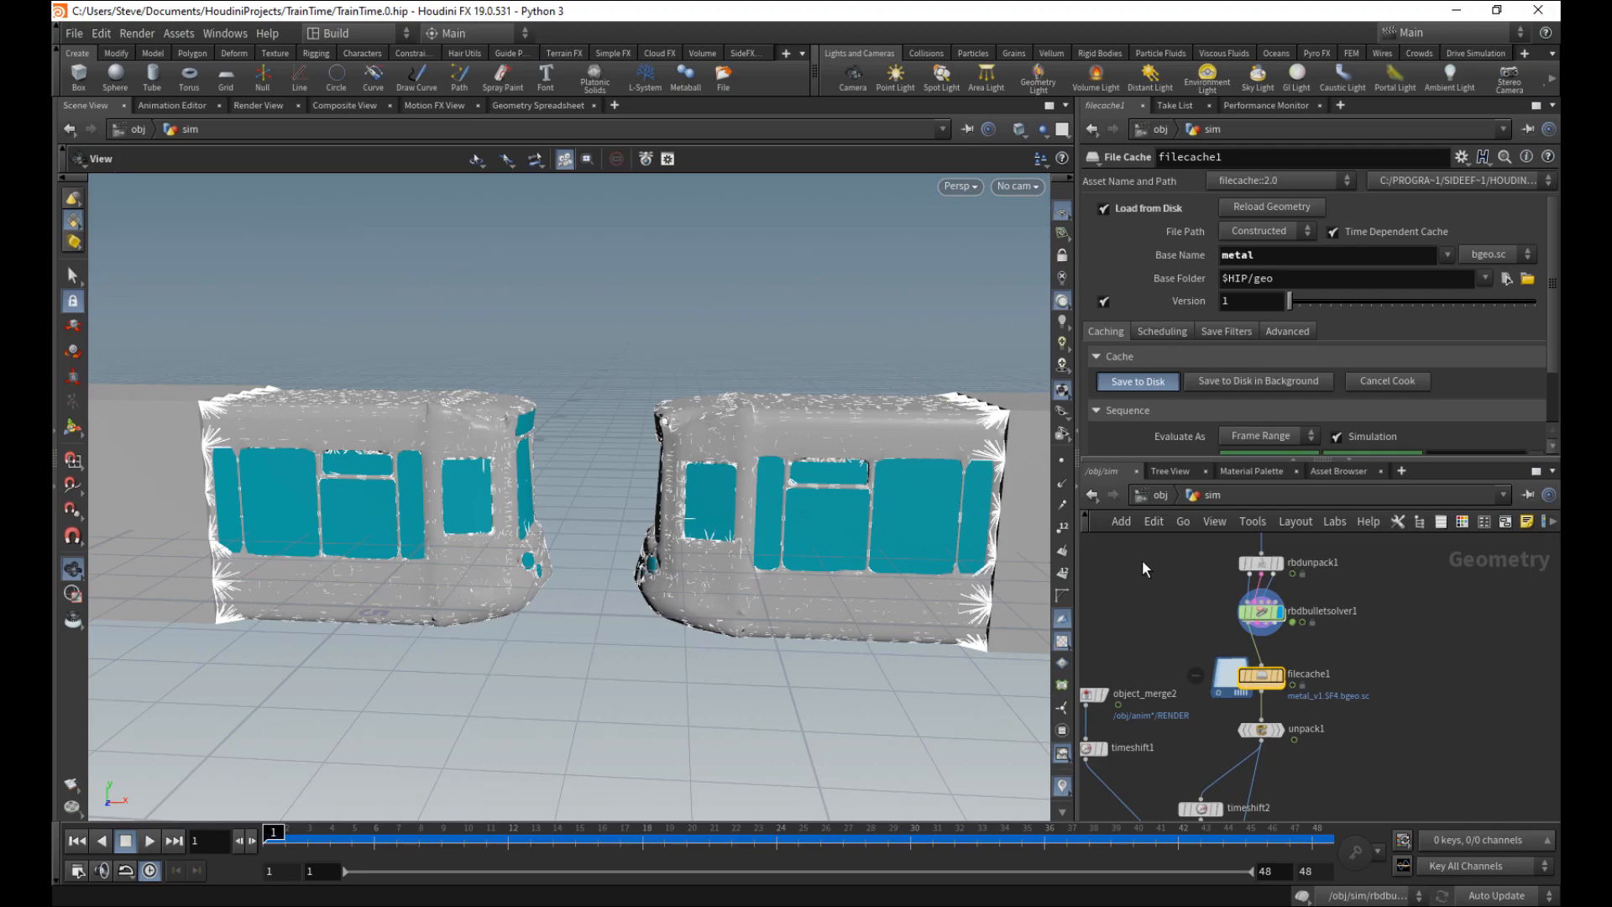
left_click(1137, 381)
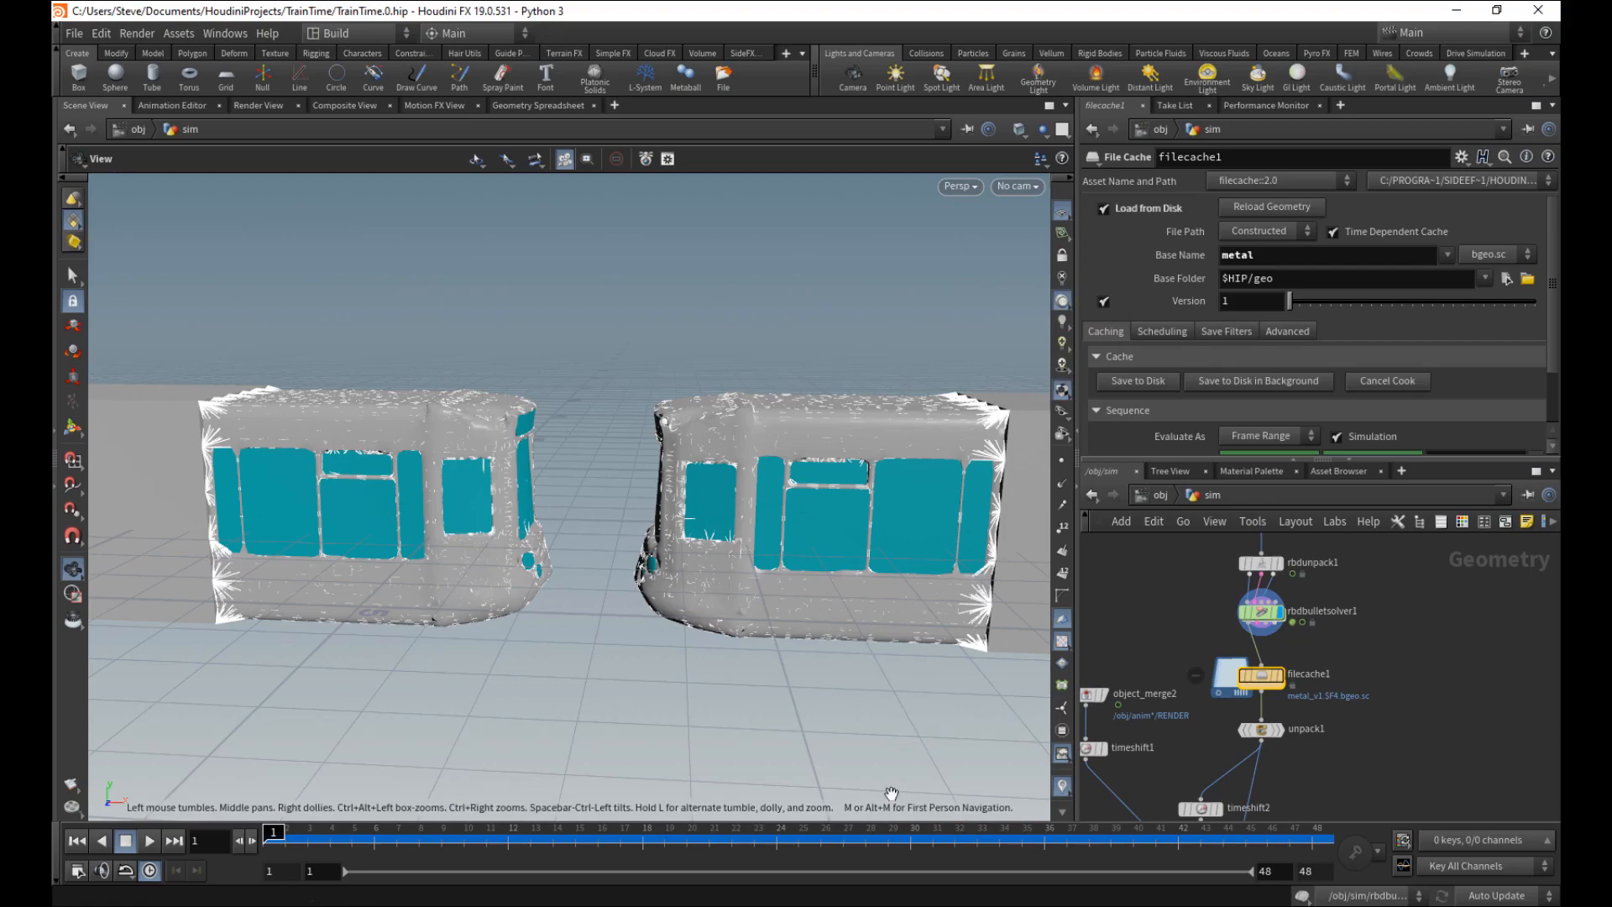
scroll("down", 3)
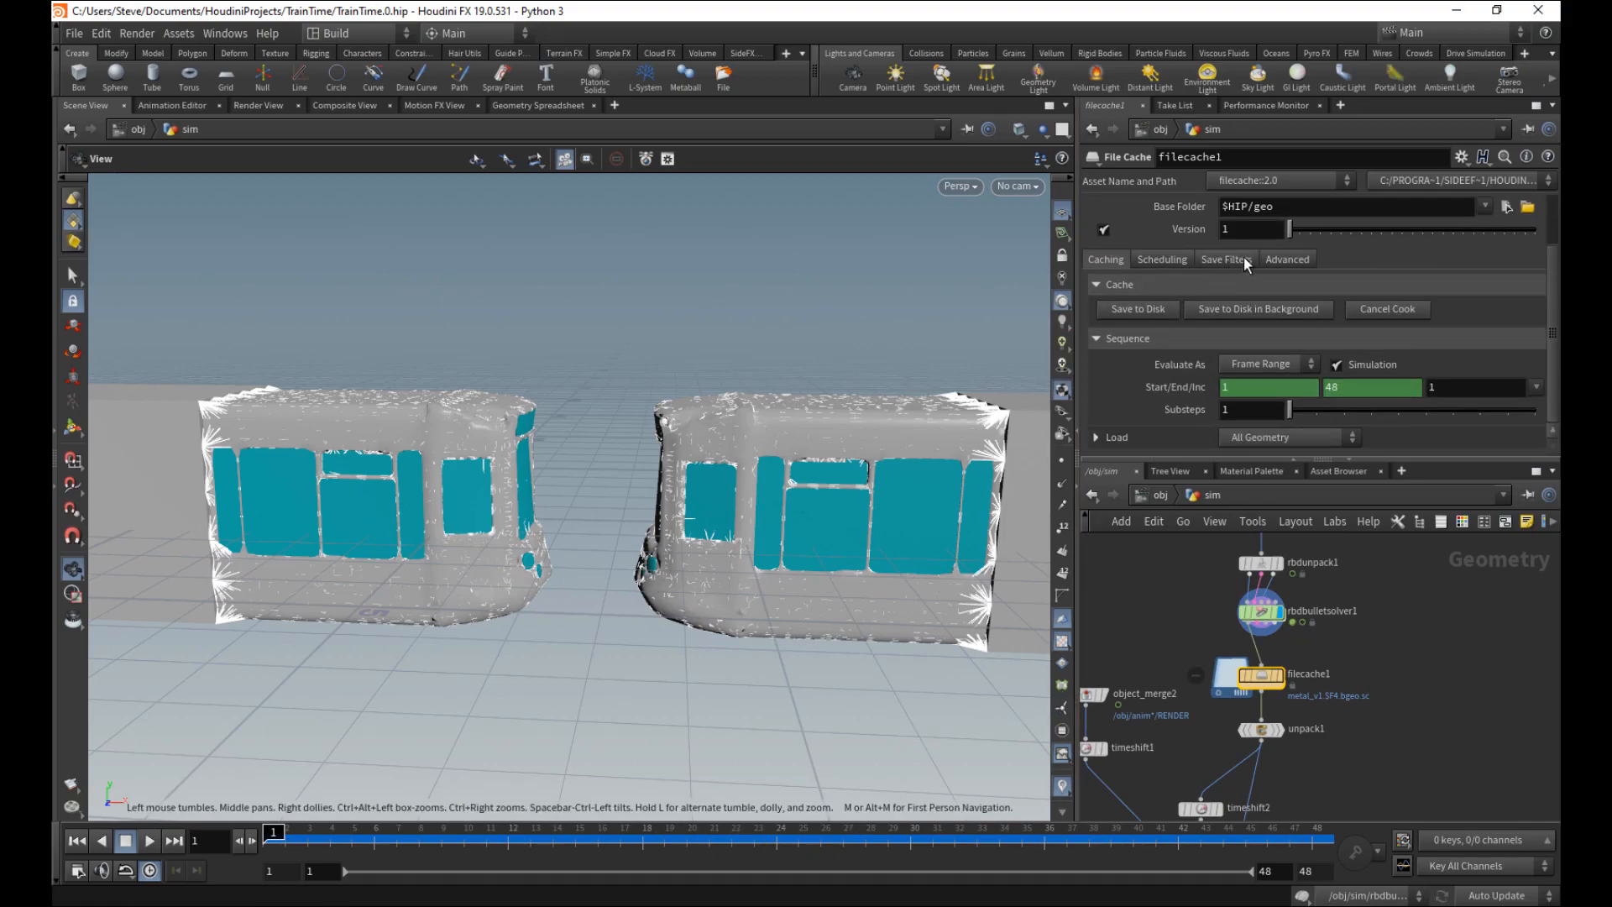
left_click(1224, 259)
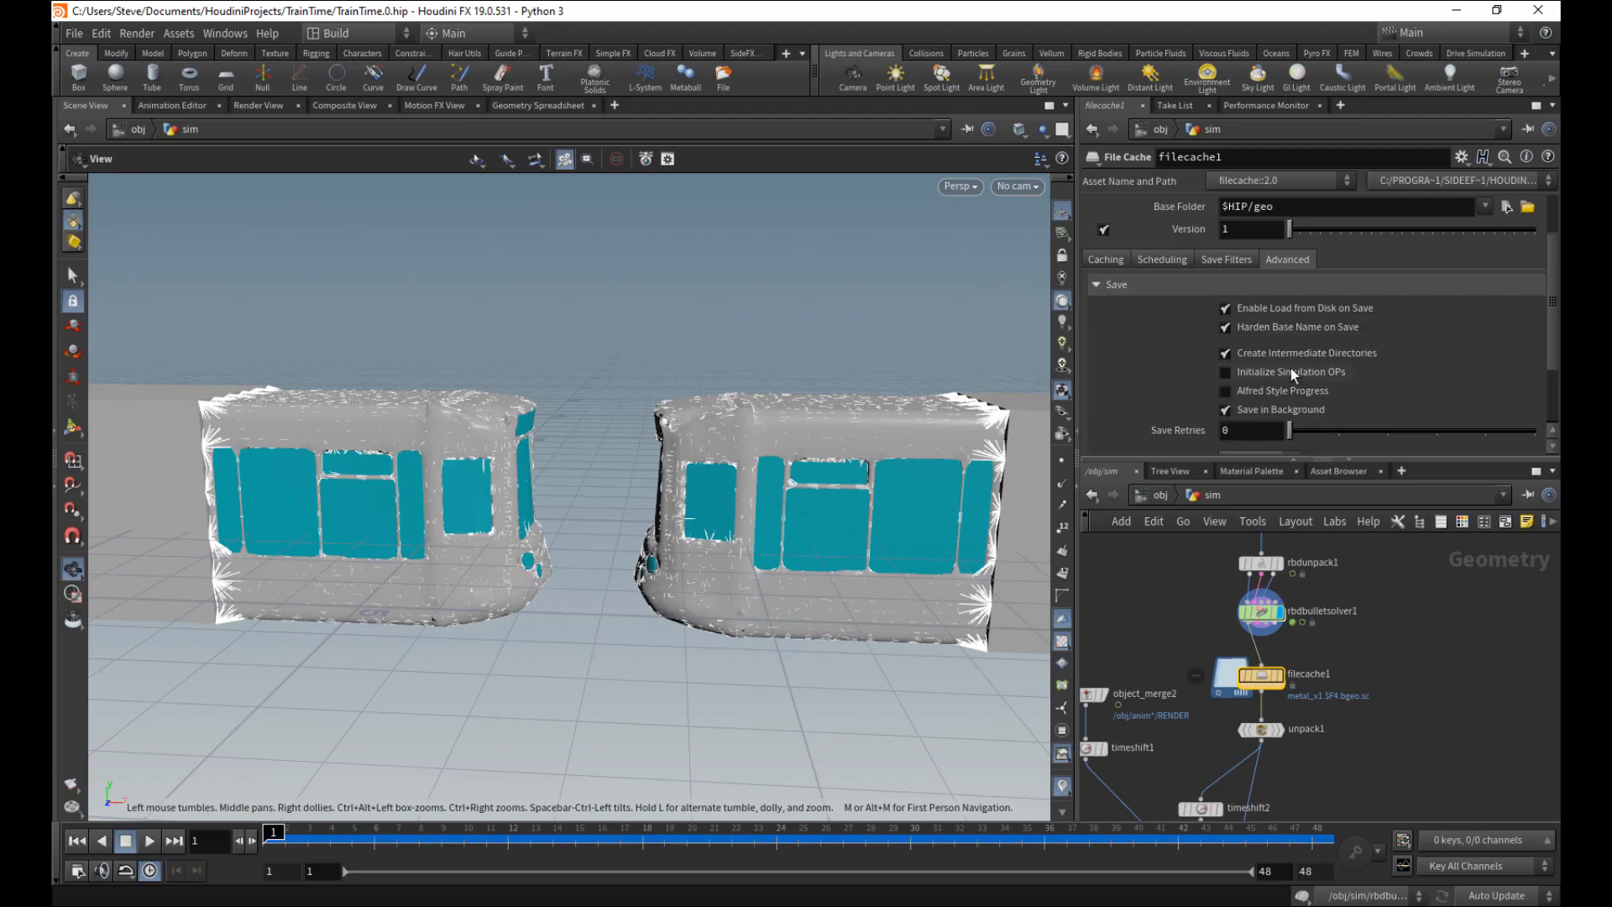
left_click(1105, 258)
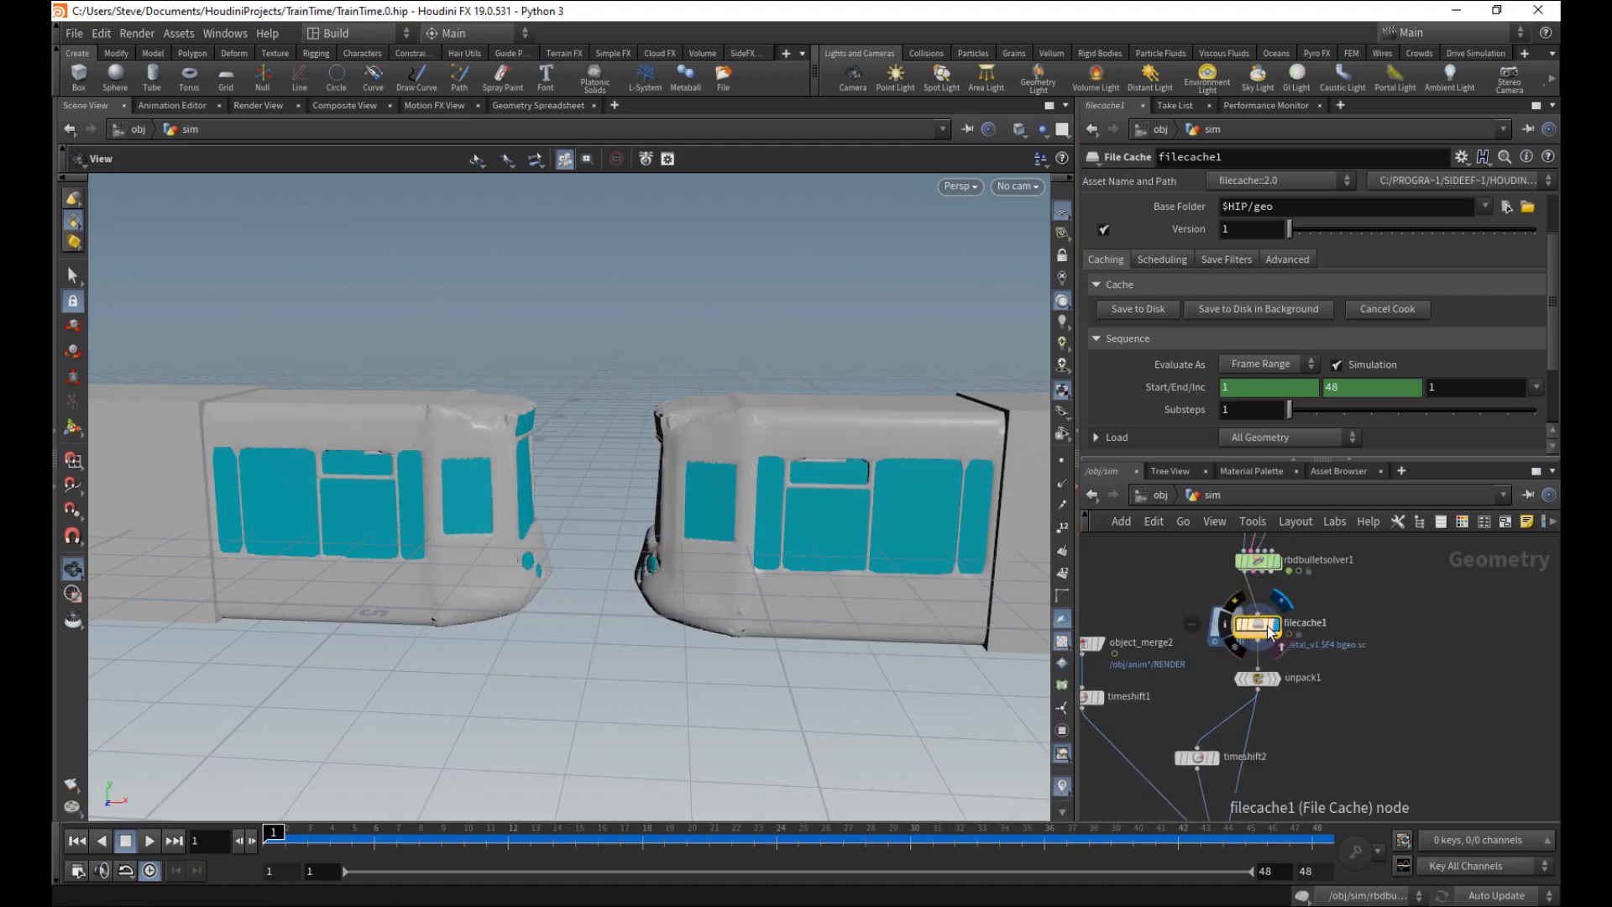
Display the cached result and scrub to a frame where the glass shards scatter outward
left_click(505, 831)
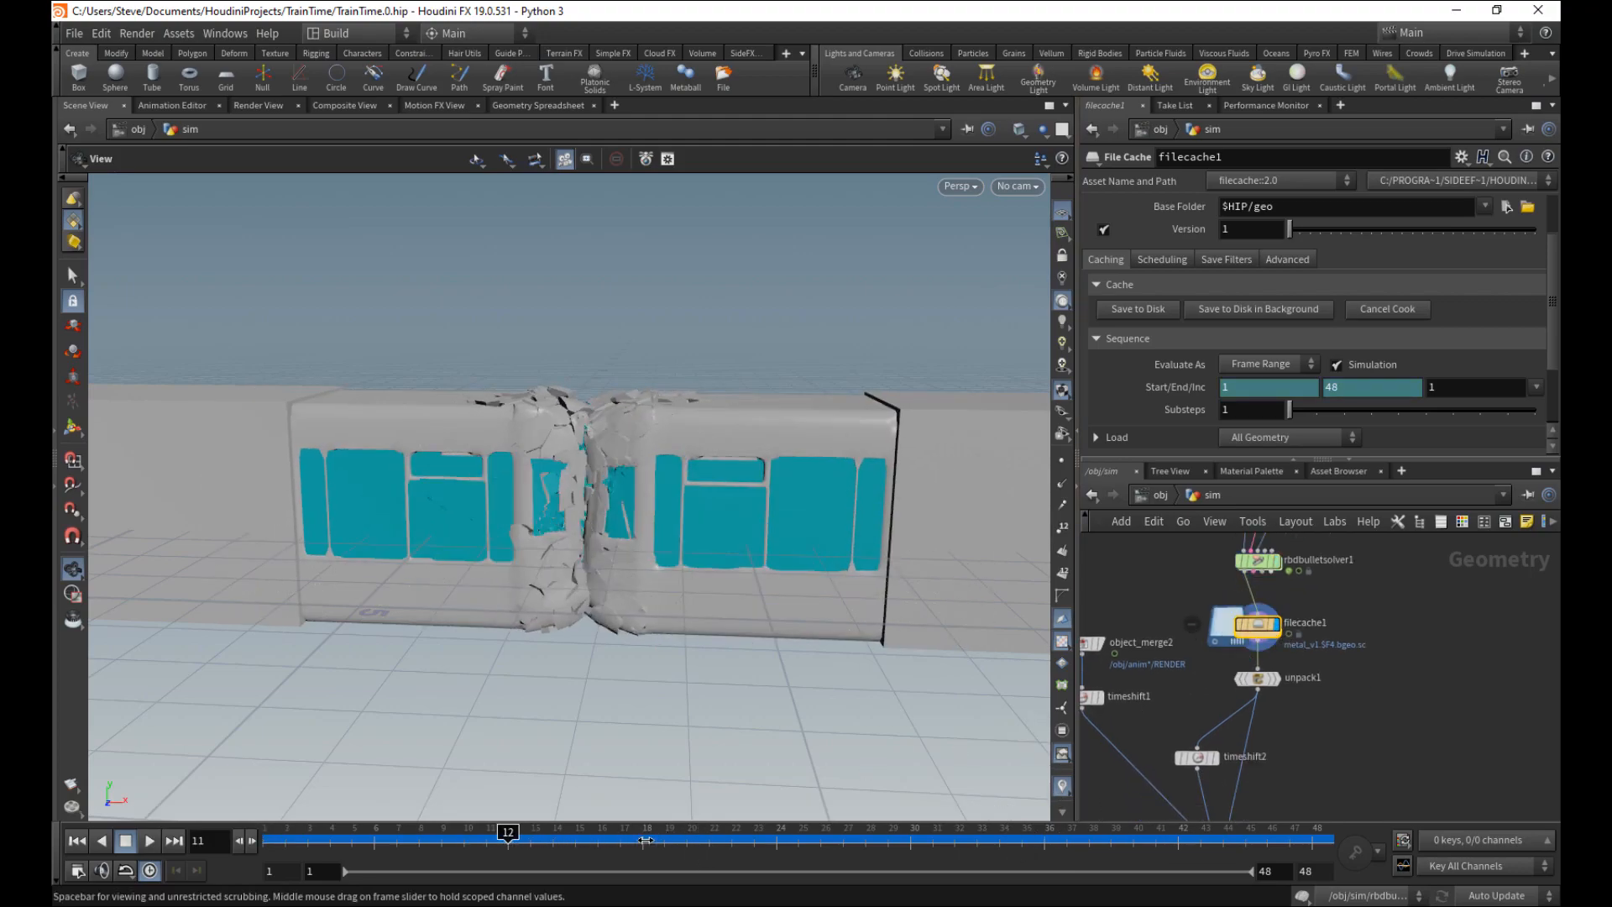
left_click(954, 833)
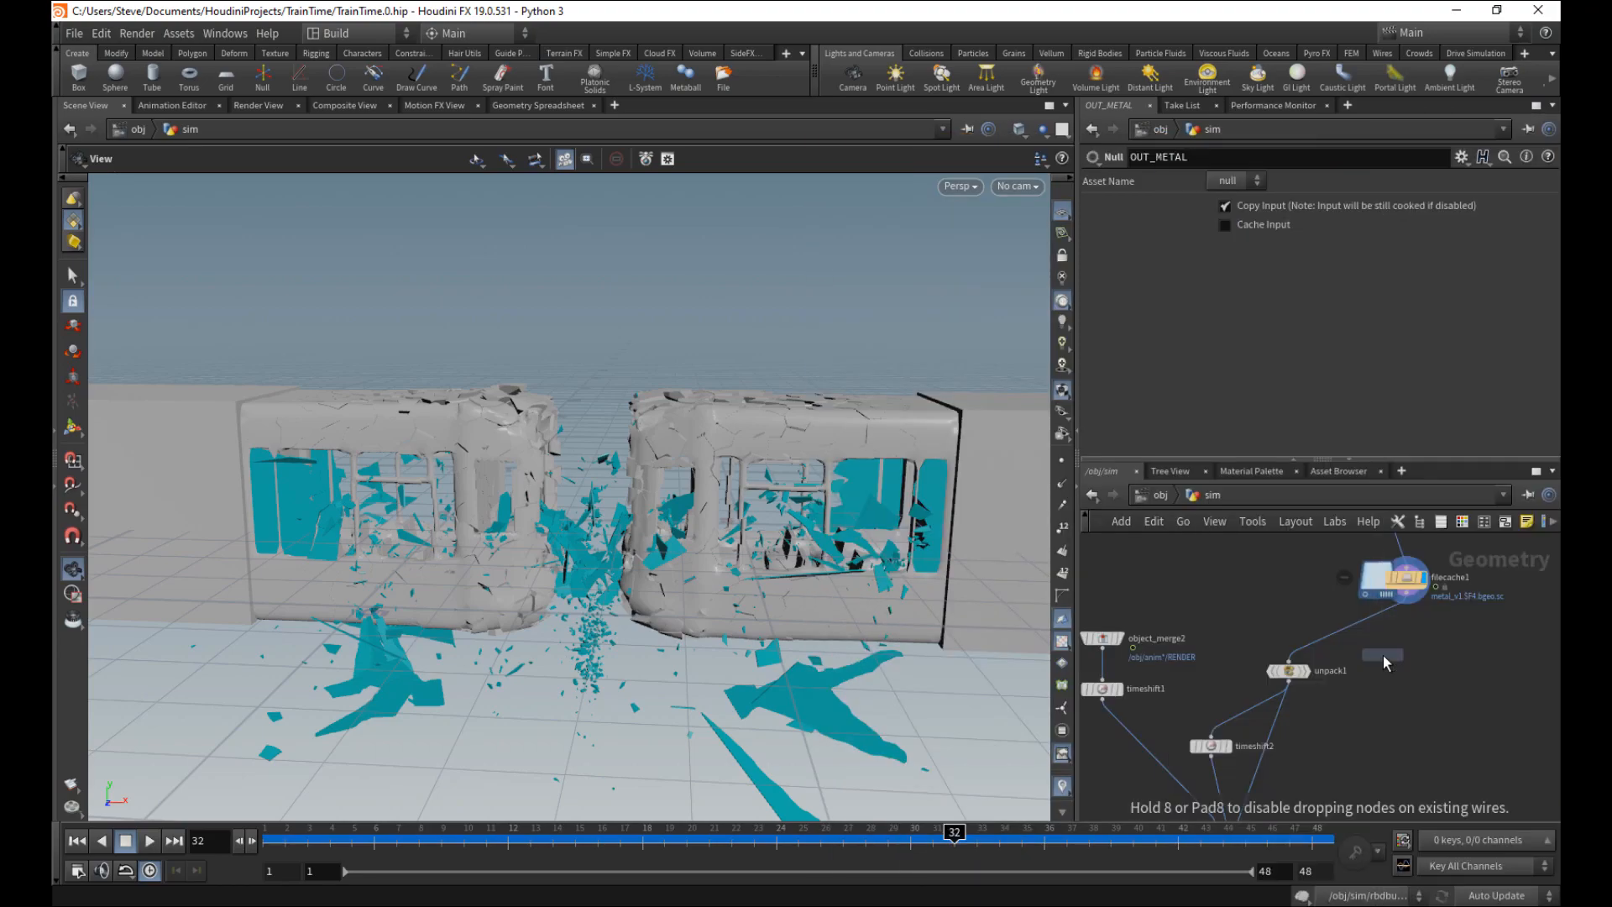
left_click(1301, 633)
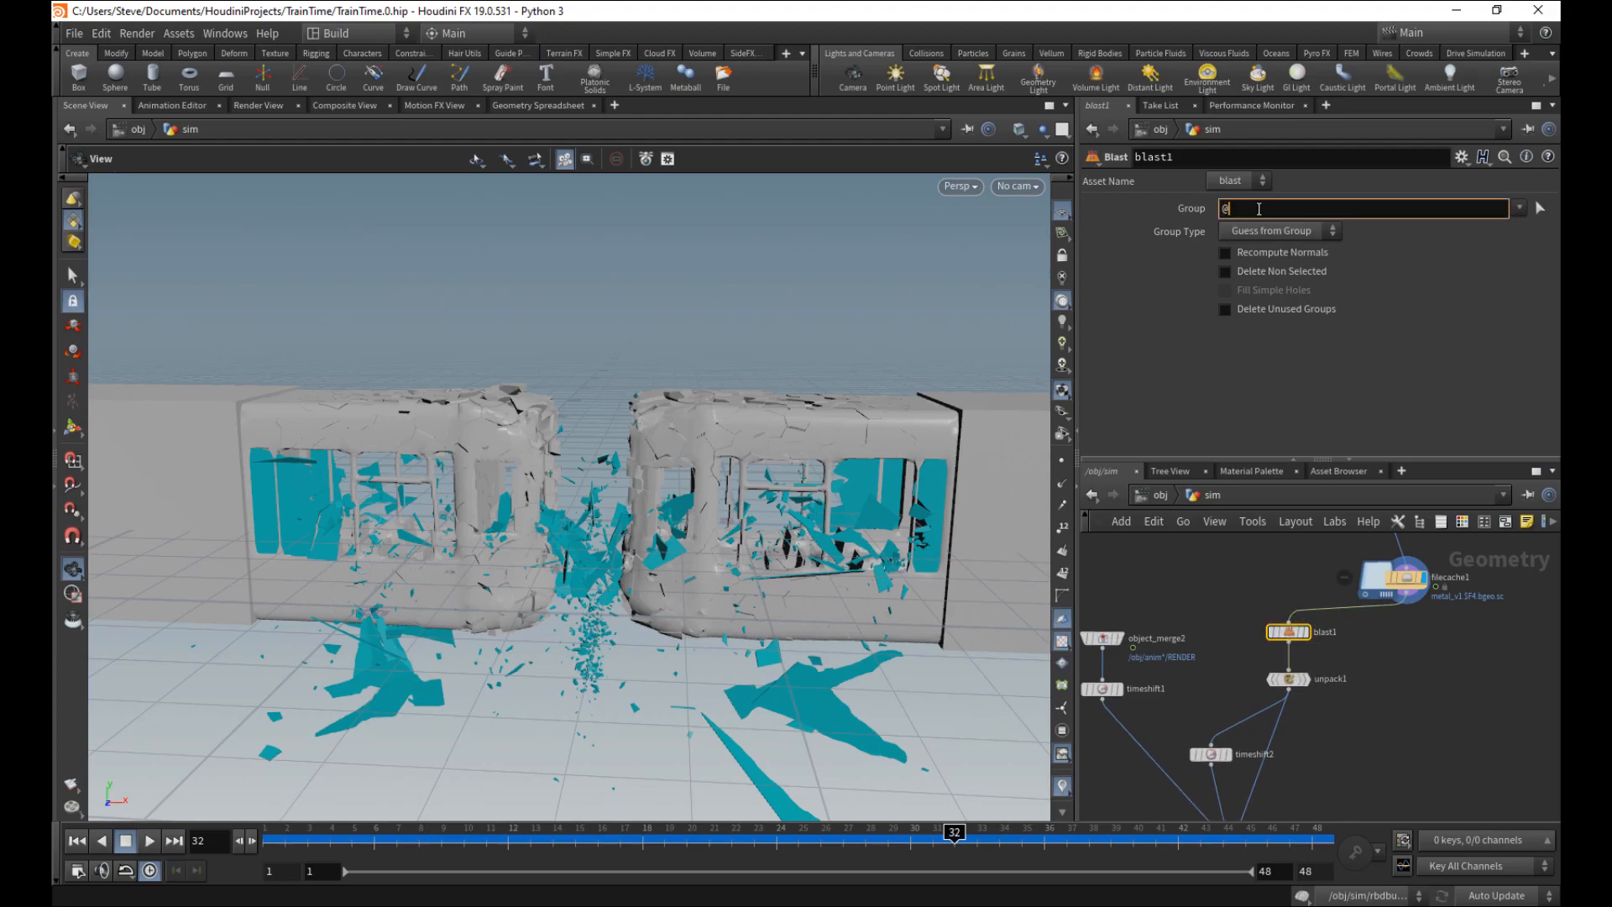
type("name")
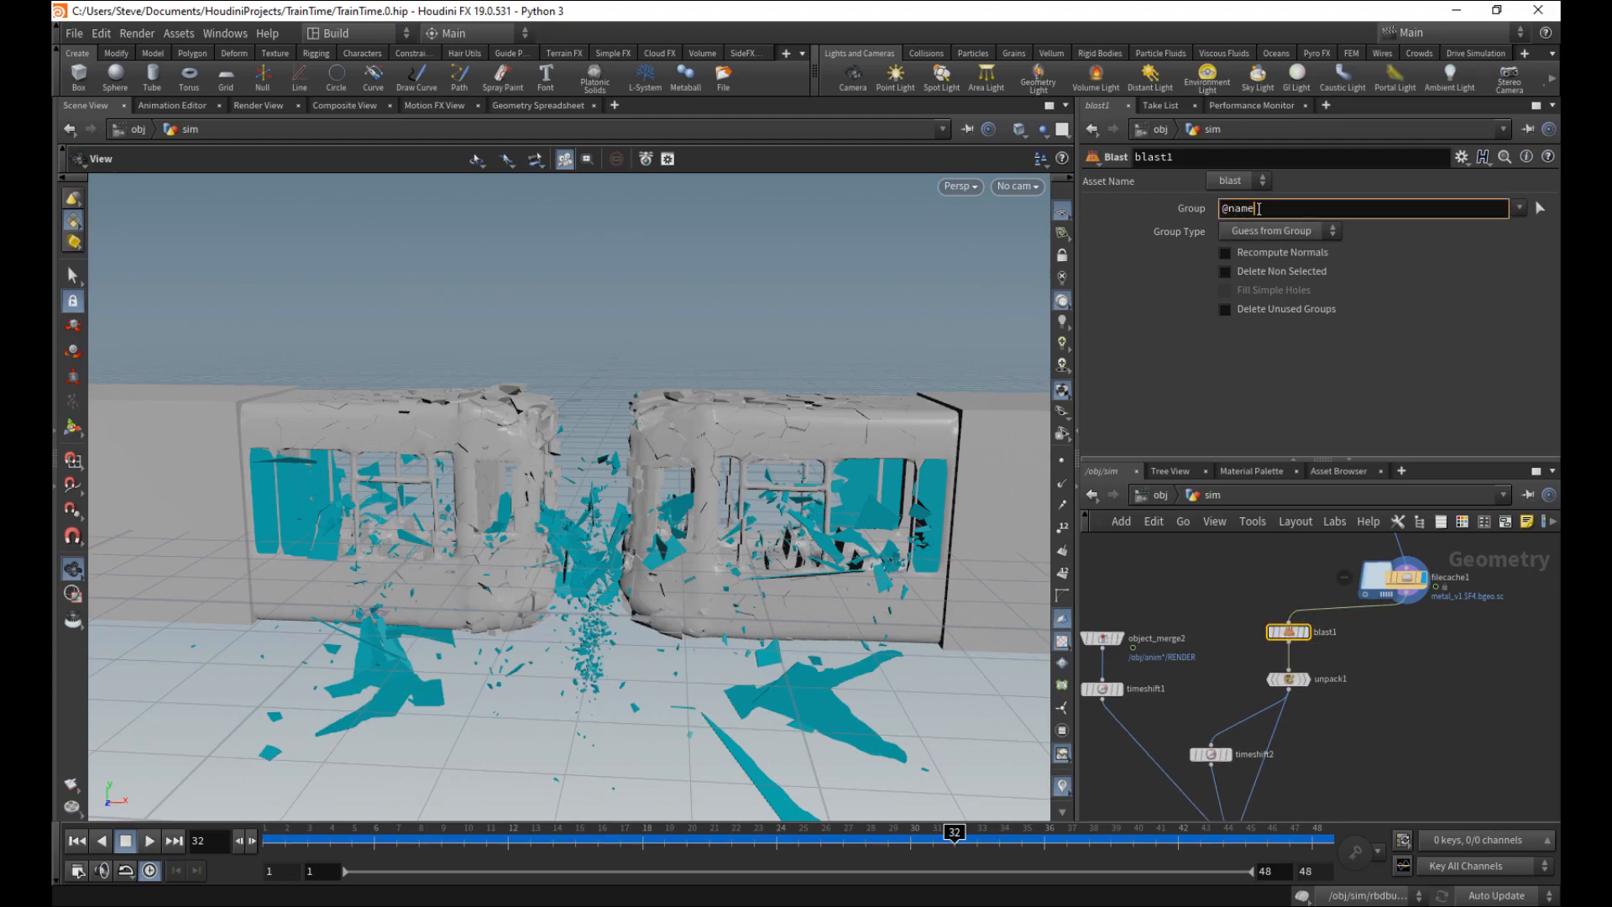
type("=metal*")
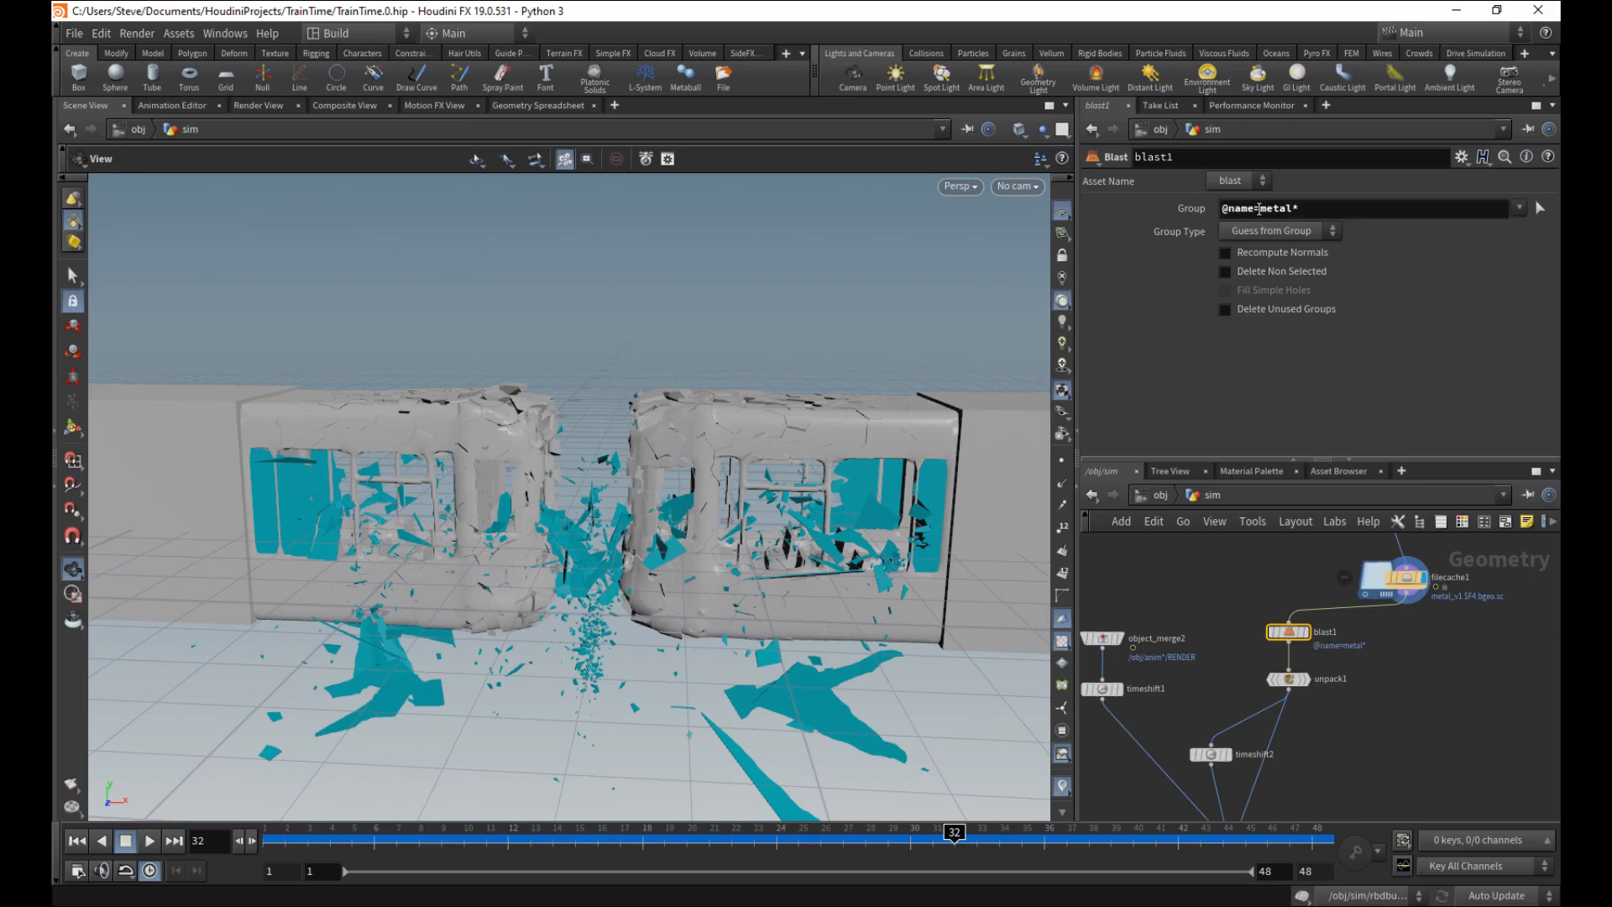
left_click(1223, 271)
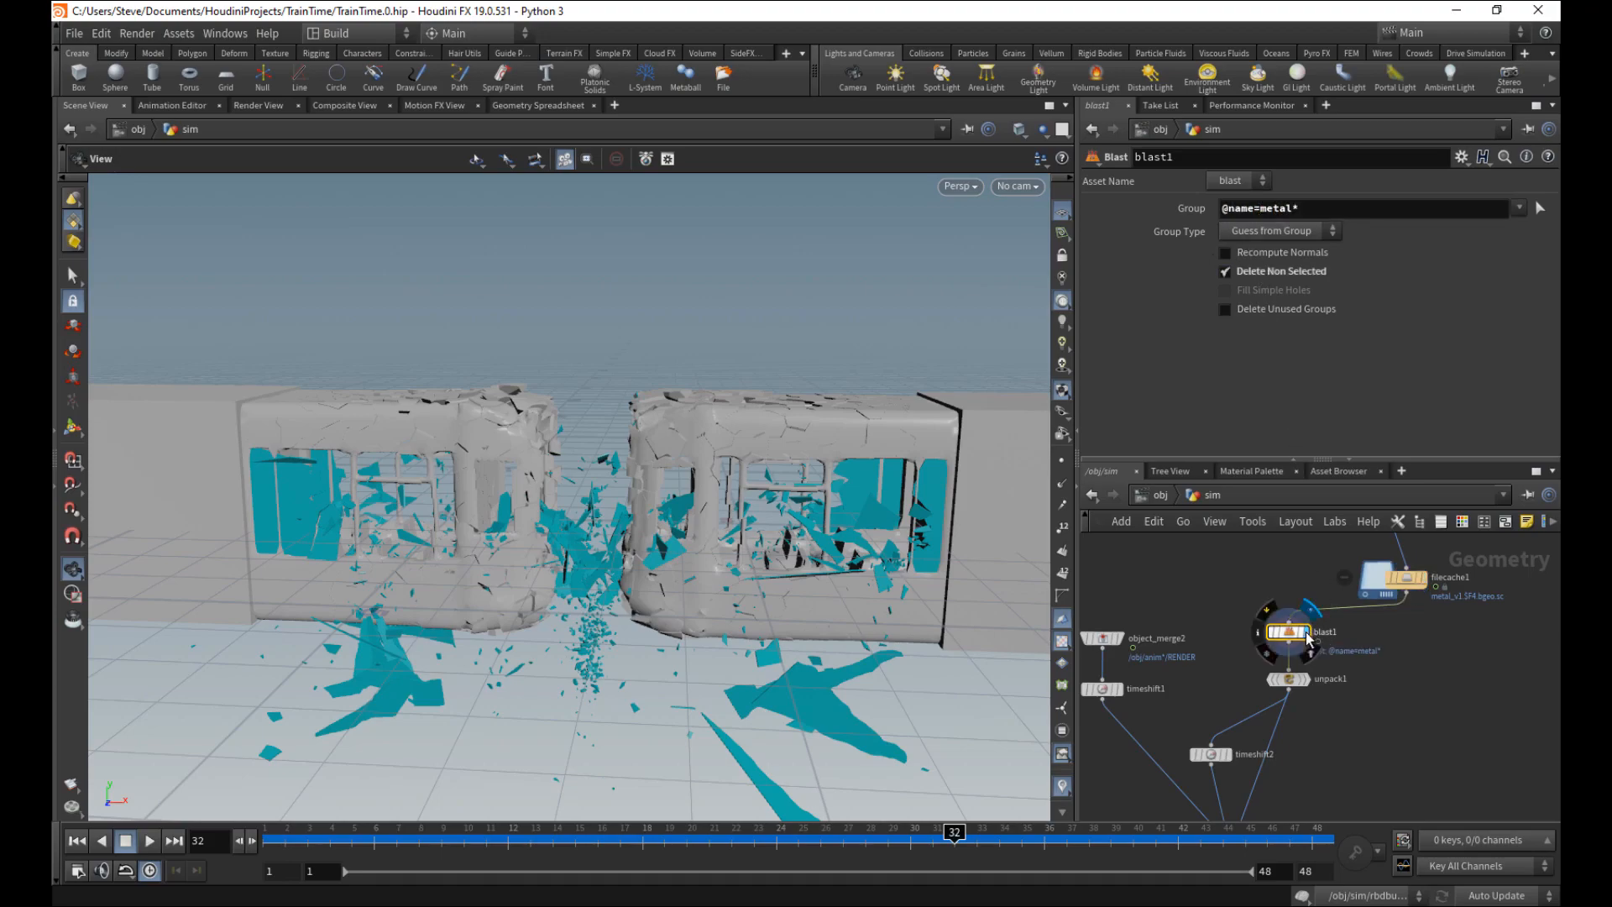
left_click(530, 833)
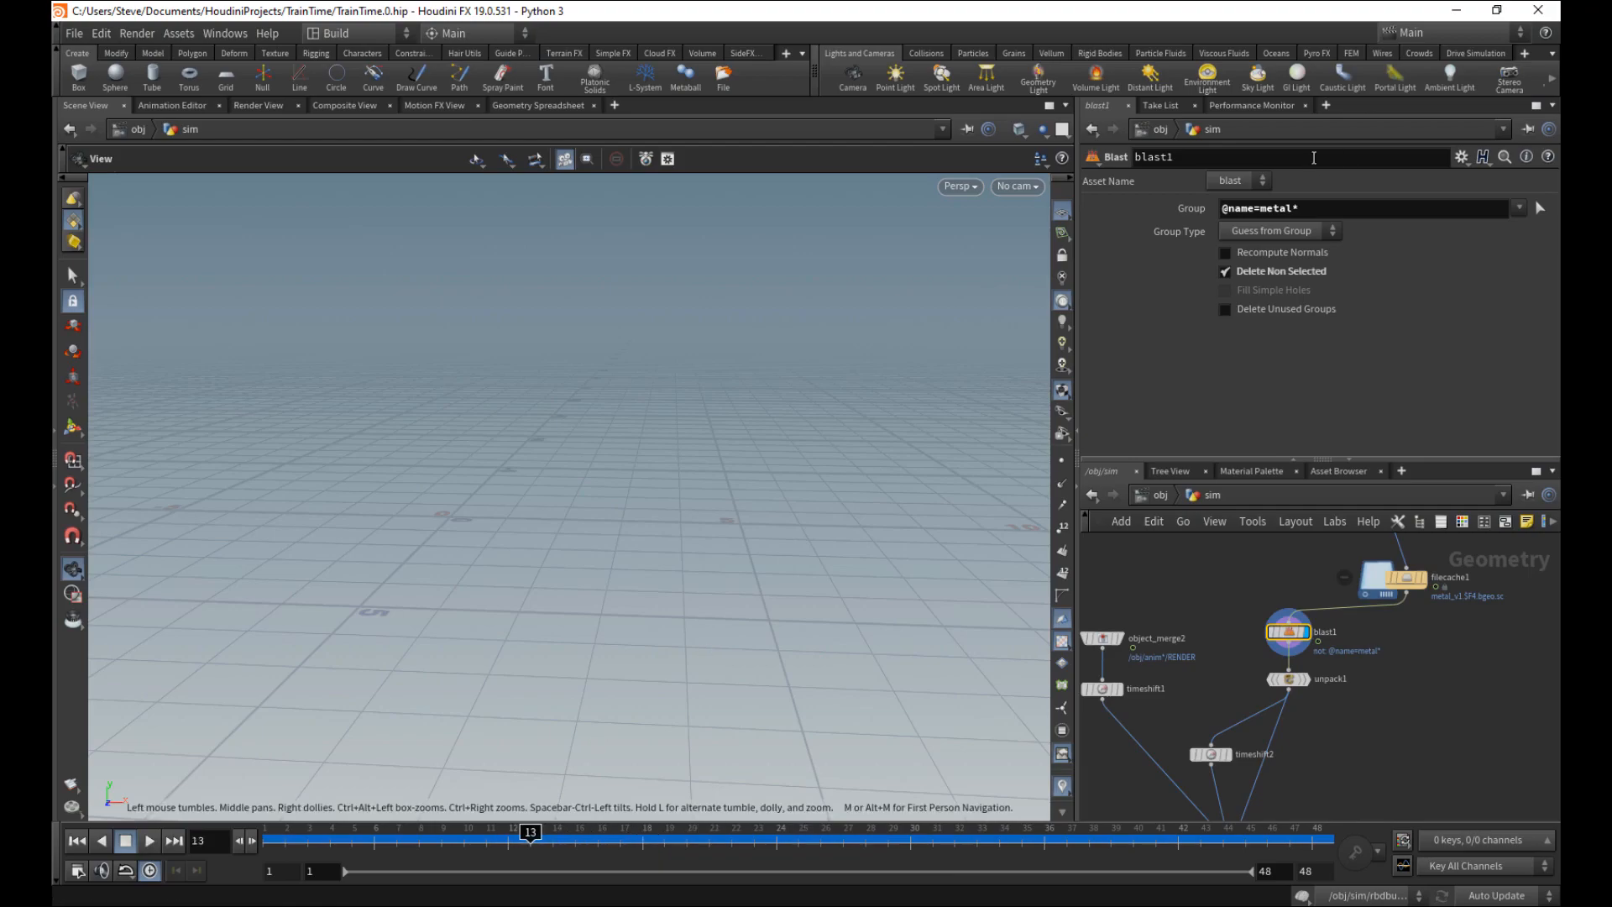
left_click(1279, 230)
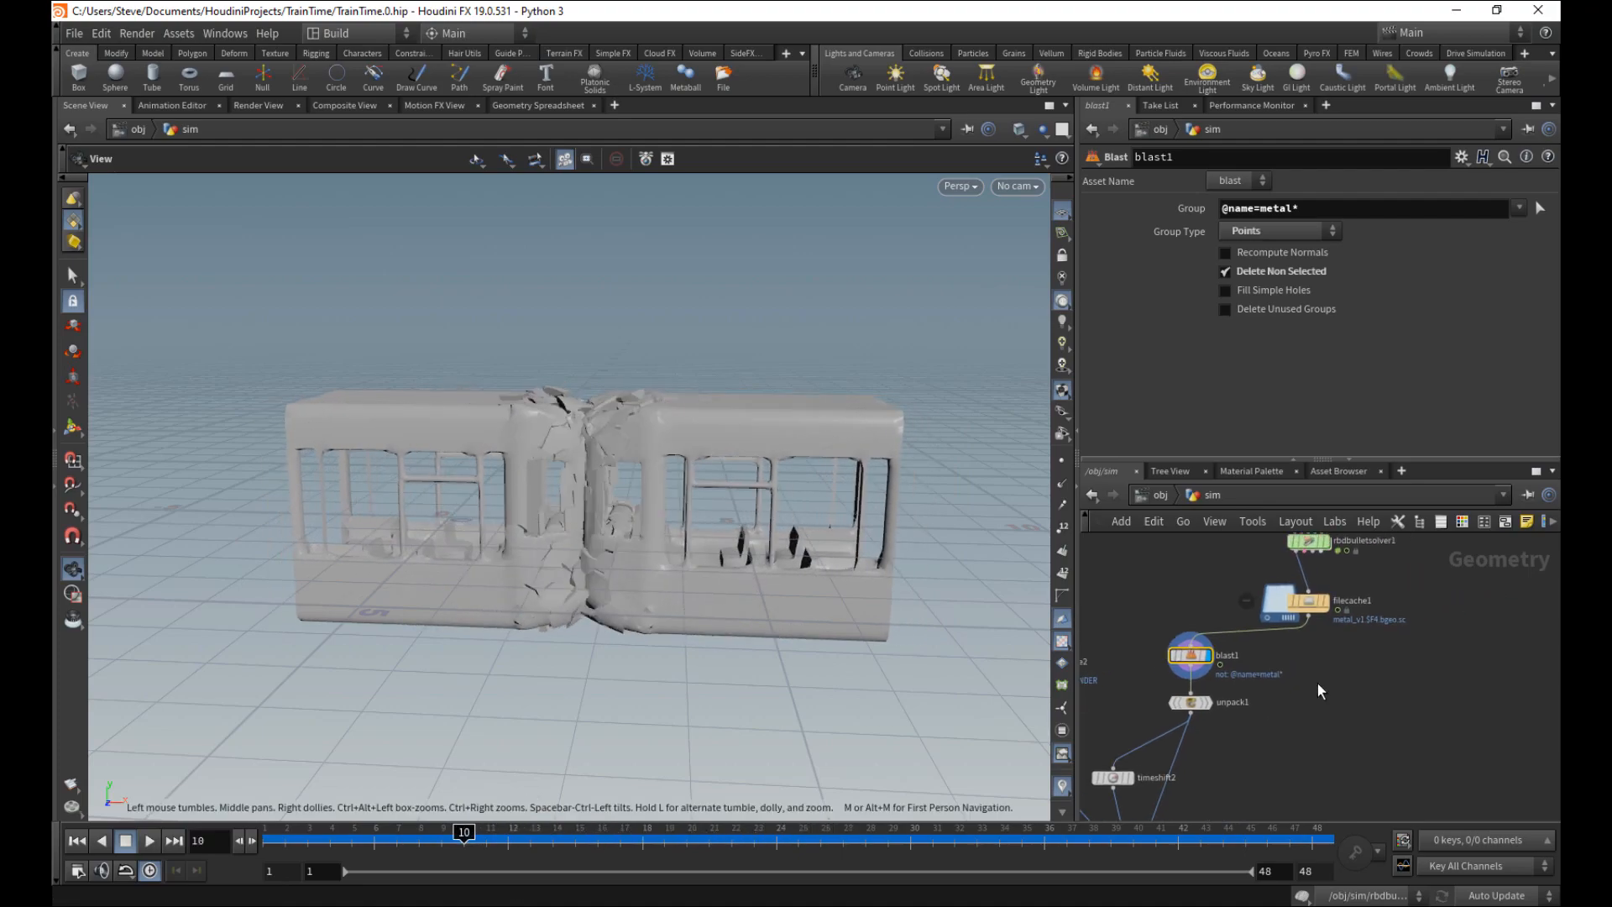
Paste a duplicate of the metal Blast node for the glass output
key("ctrl+v")
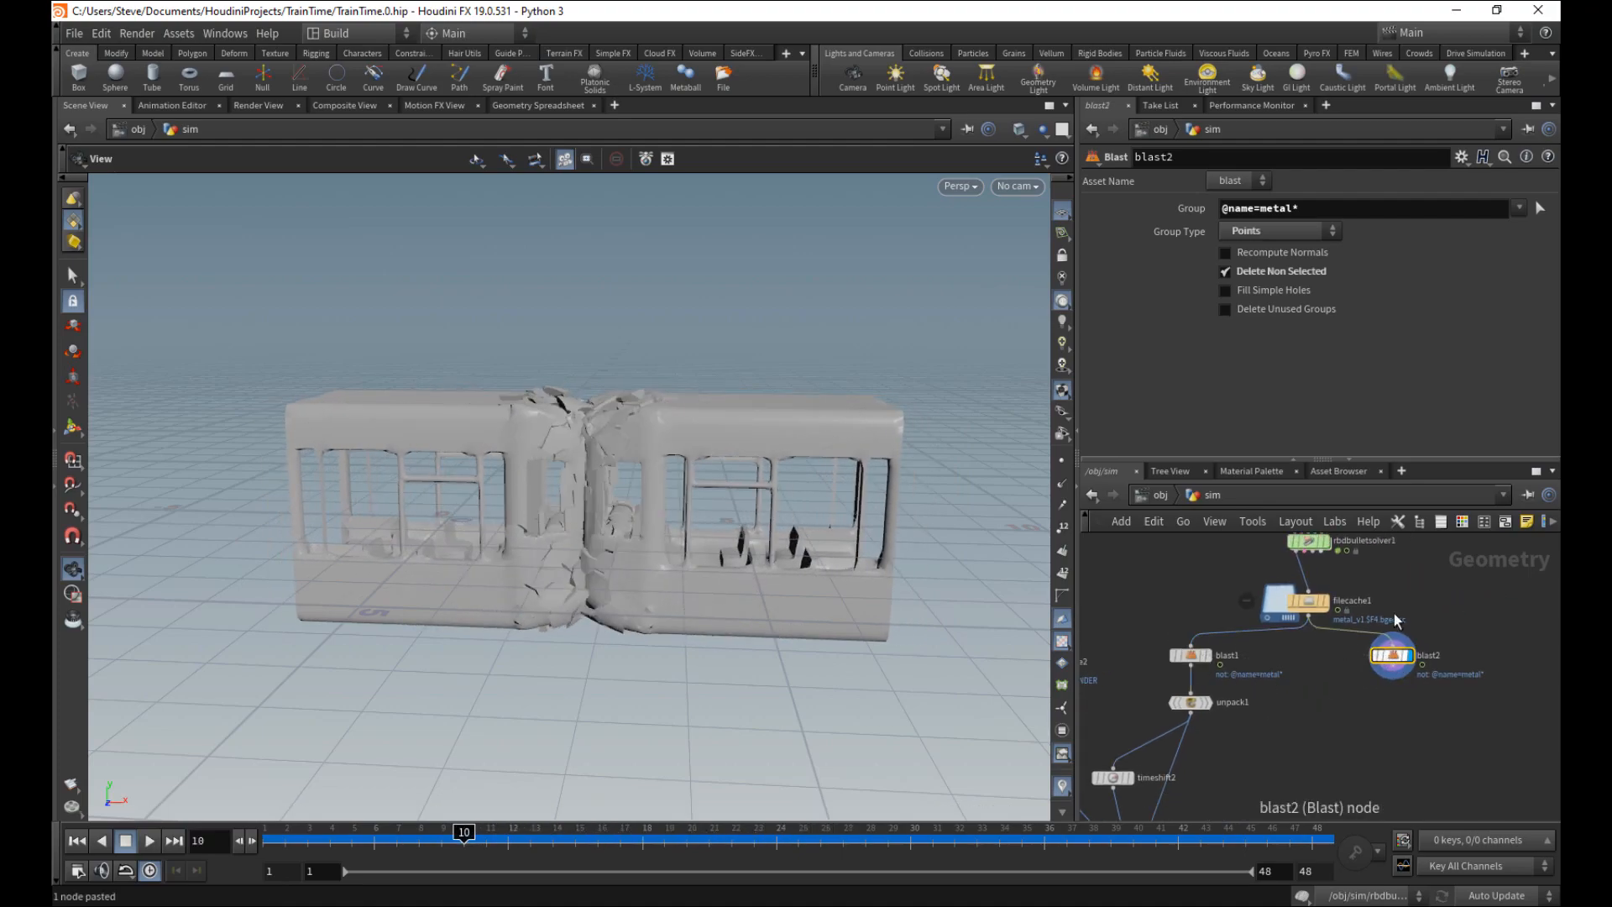